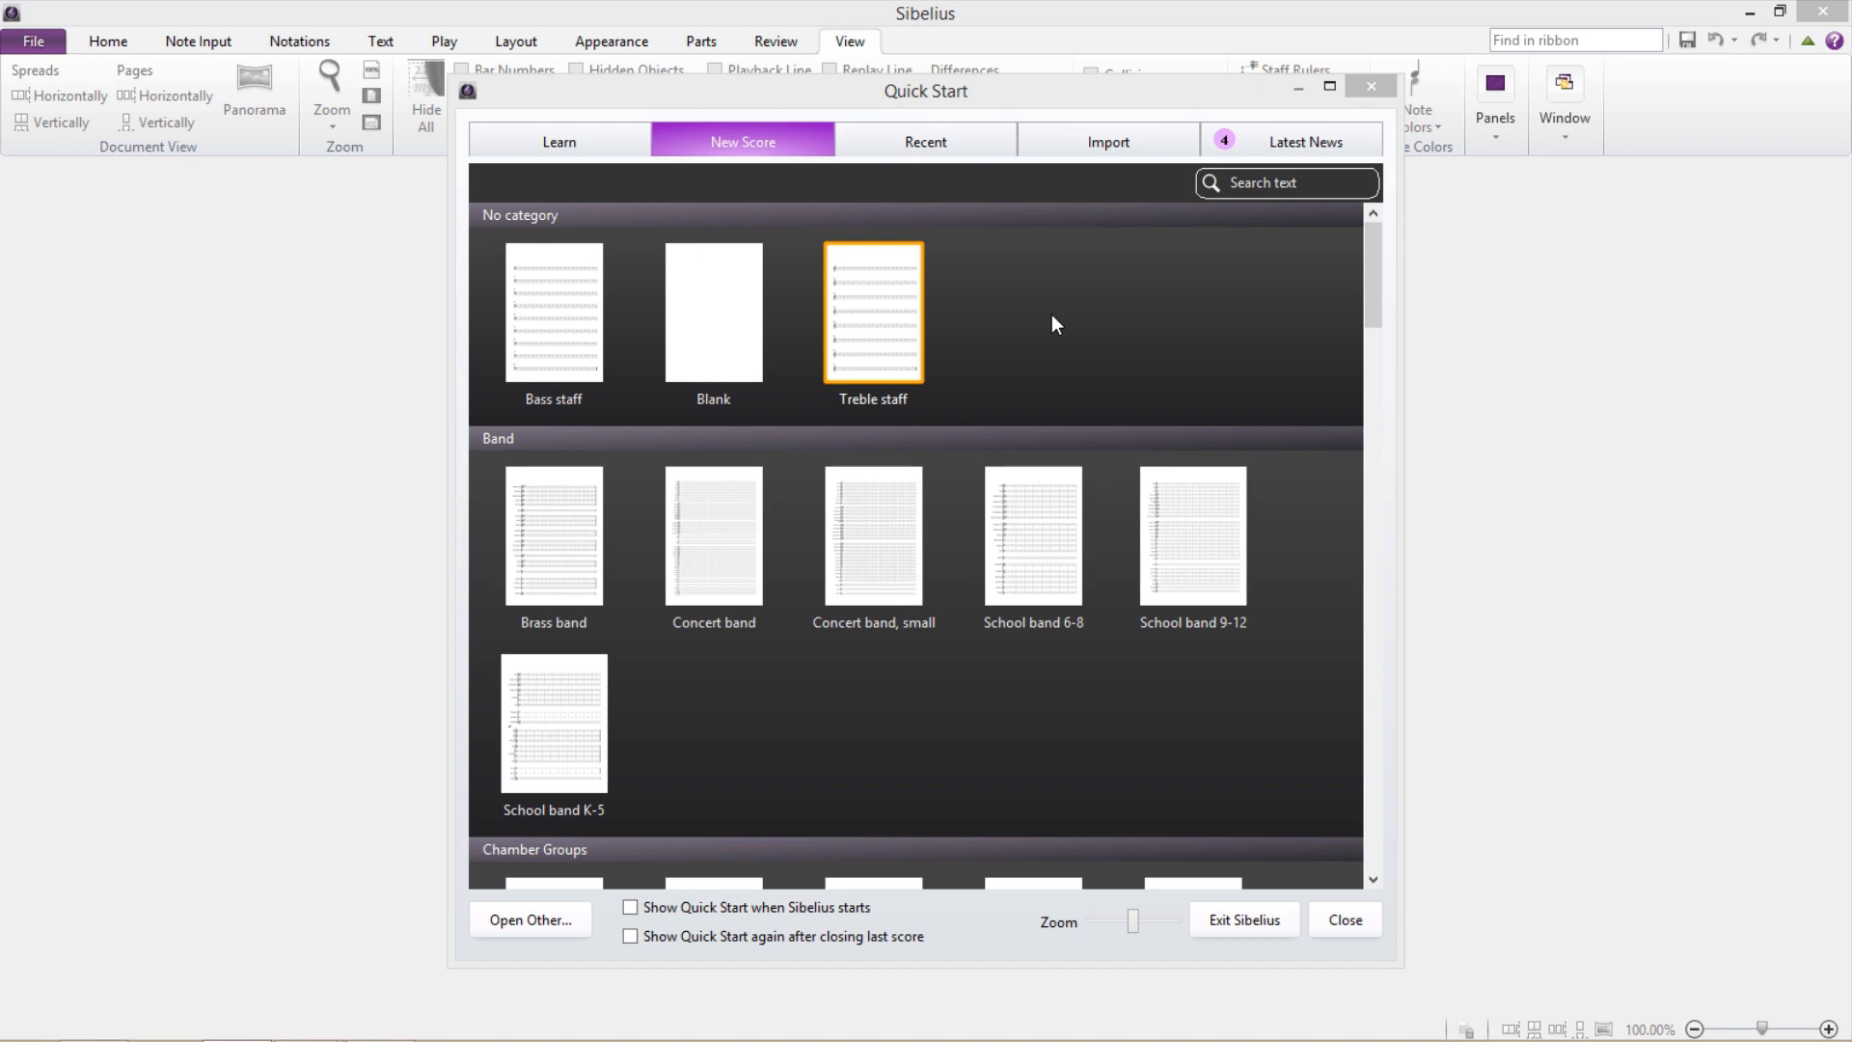
Step: Create a new single-staff score from the Treble staff template
double_click(872, 311)
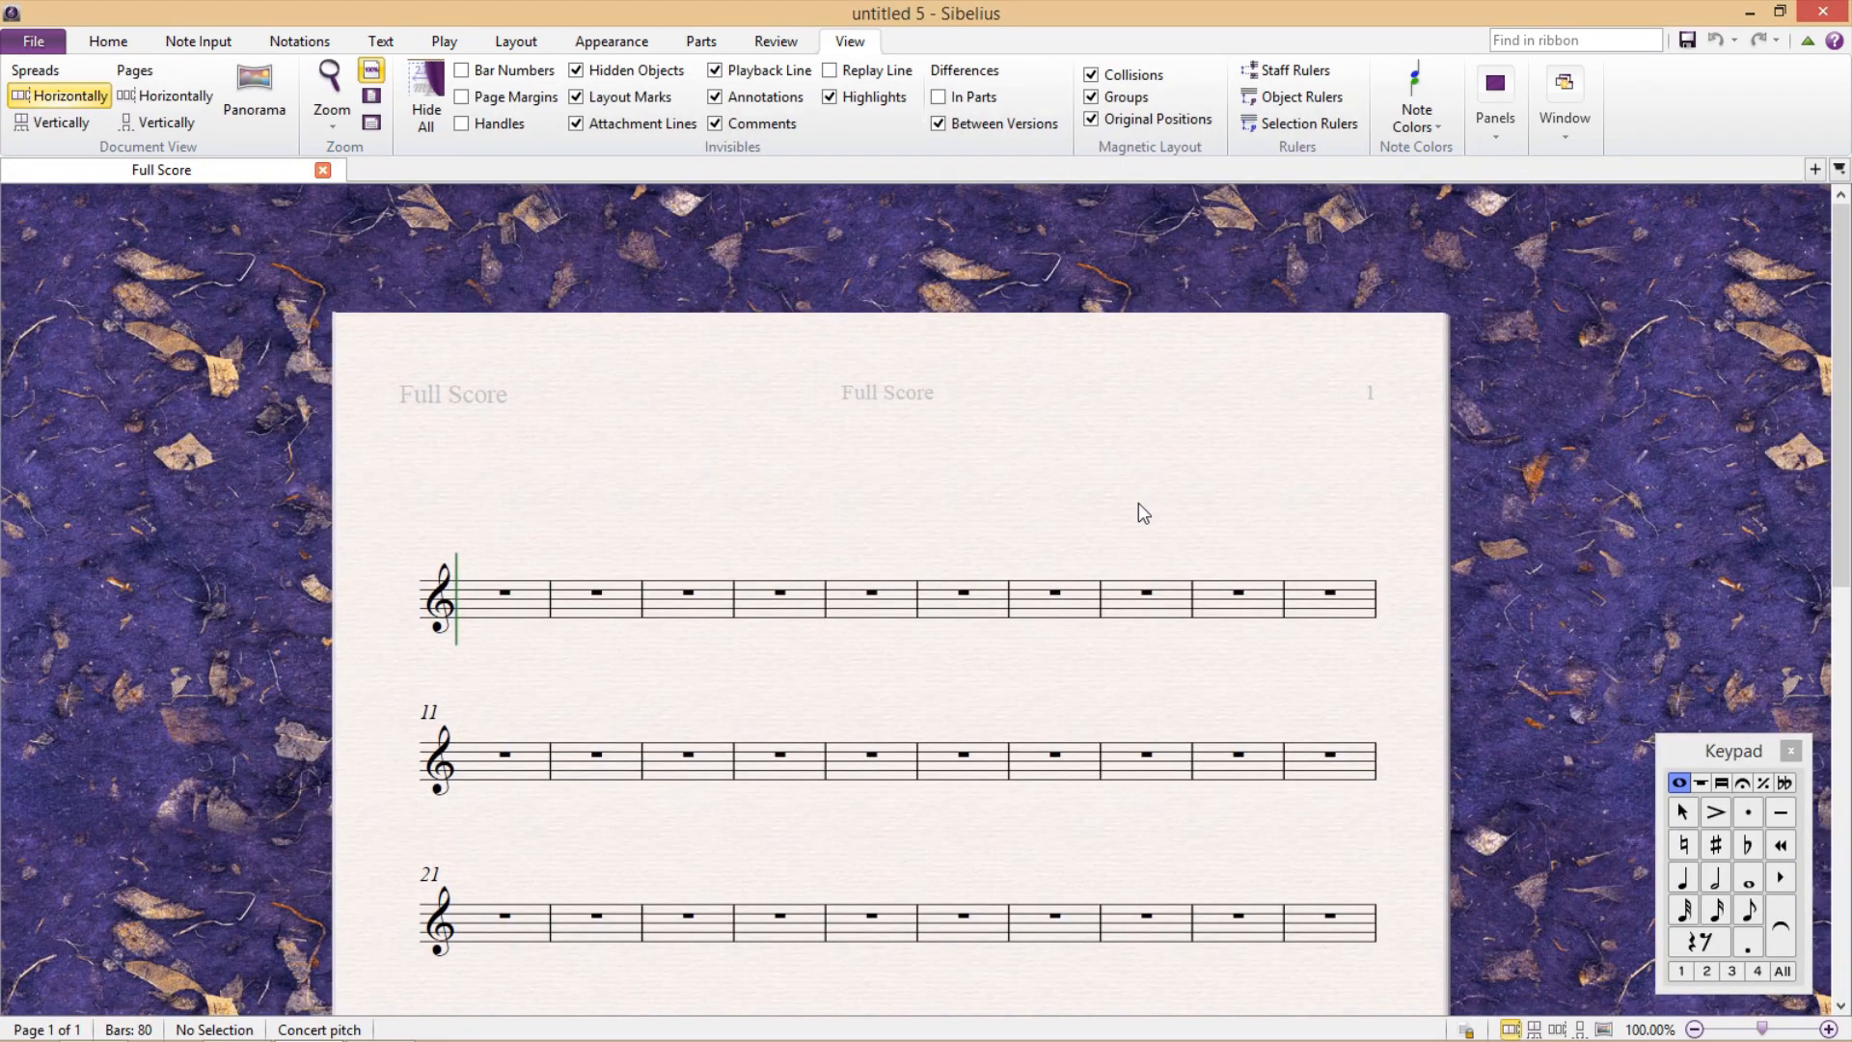
mouse_move(1058, 410)
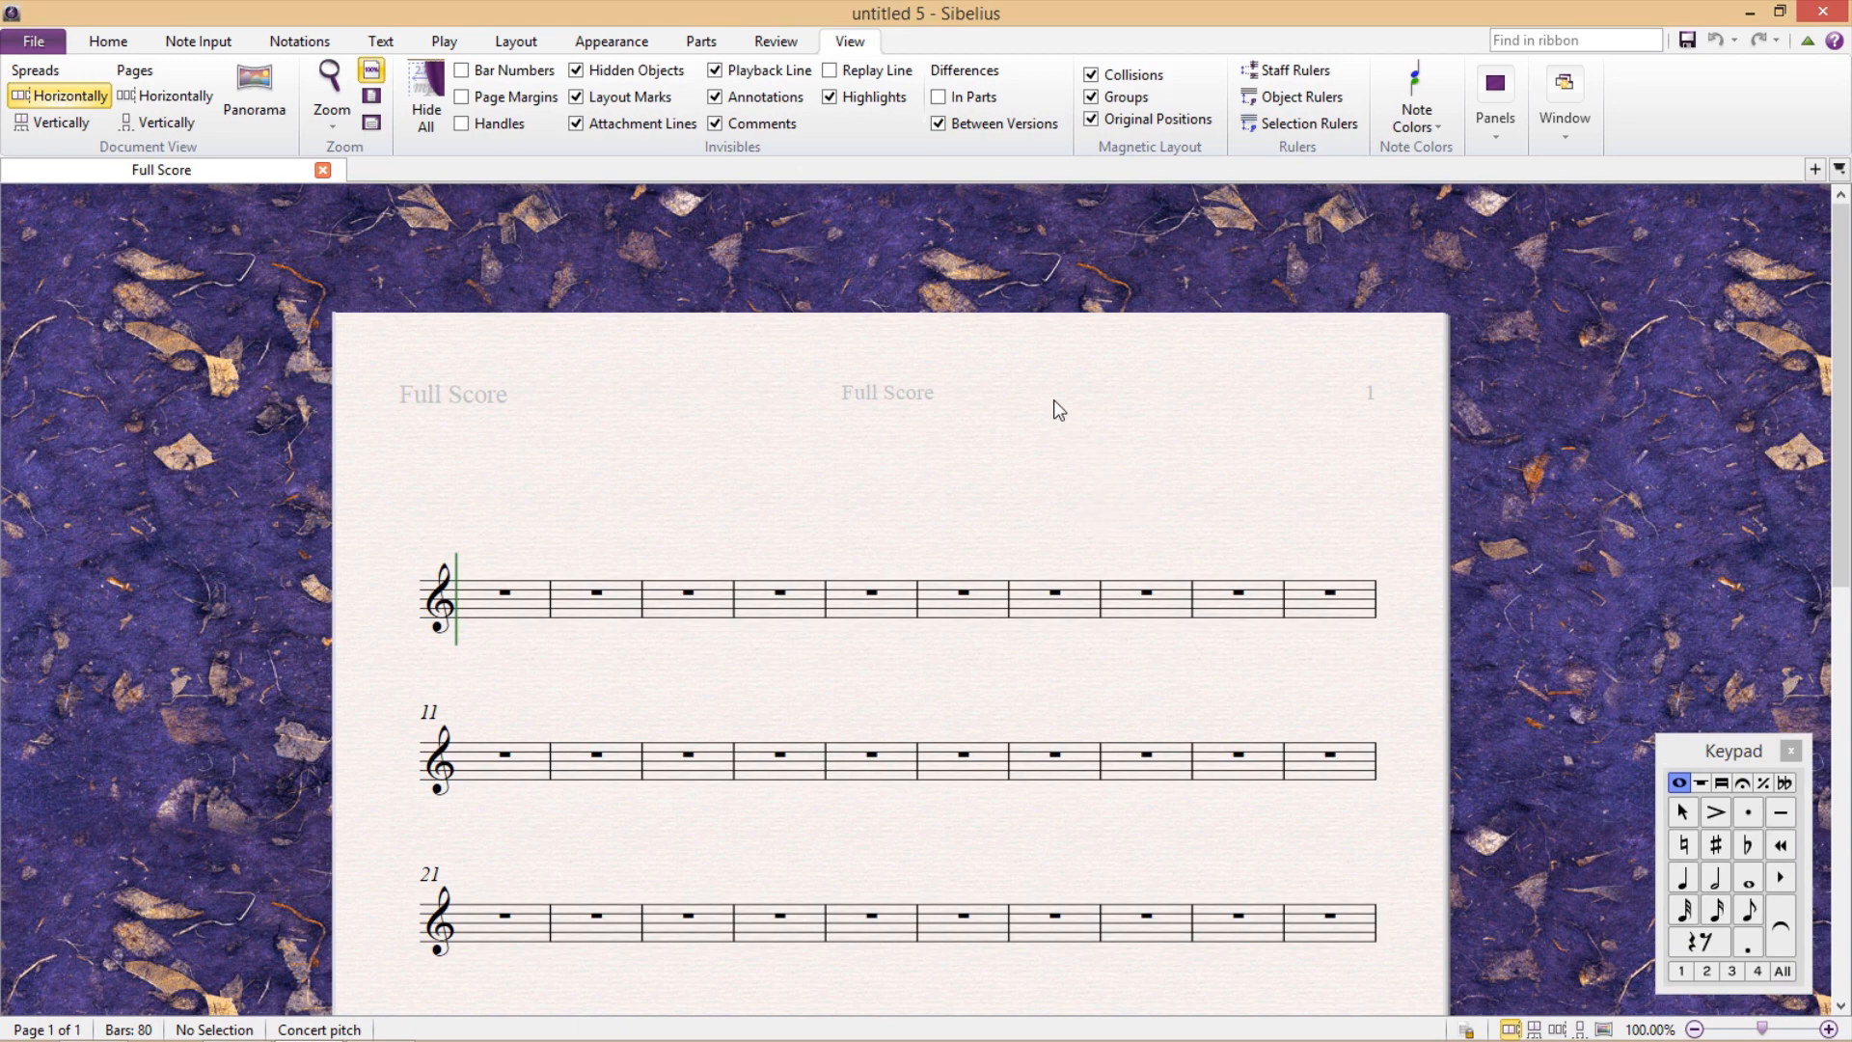
mouse_move(1020, 412)
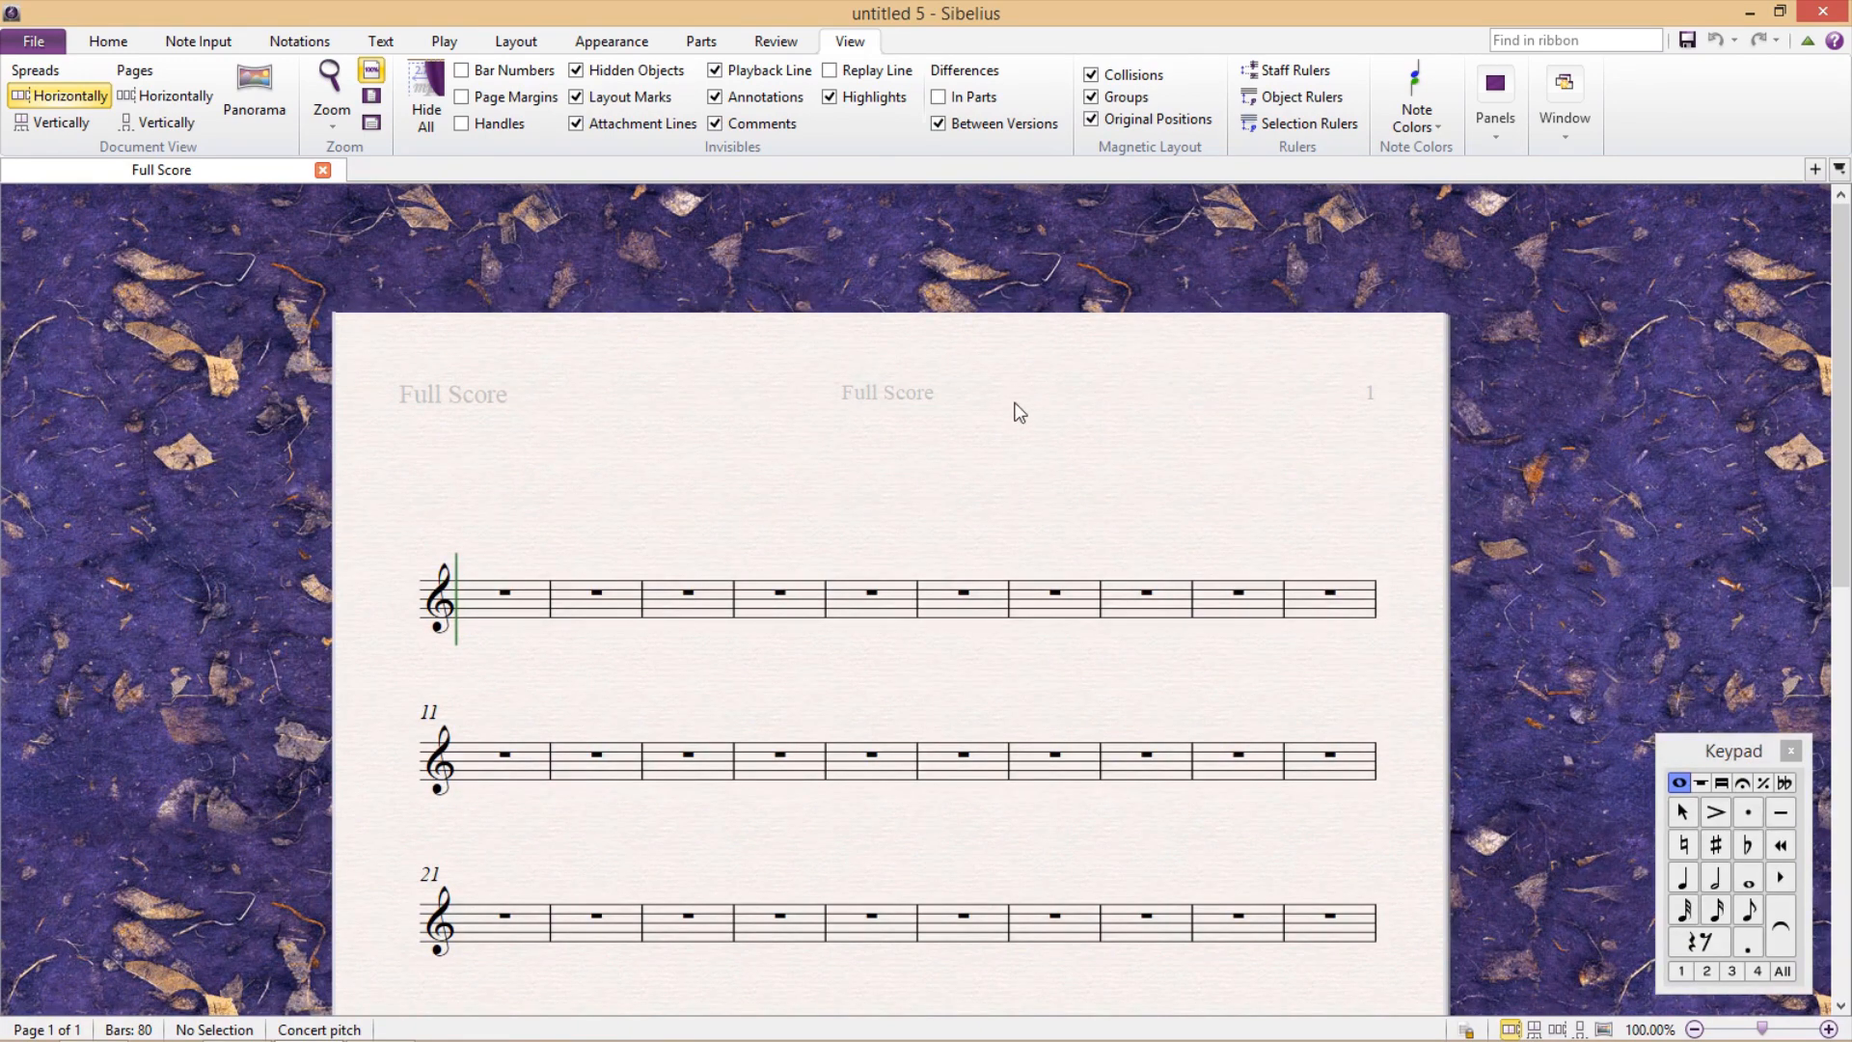
mouse_move(498, 461)
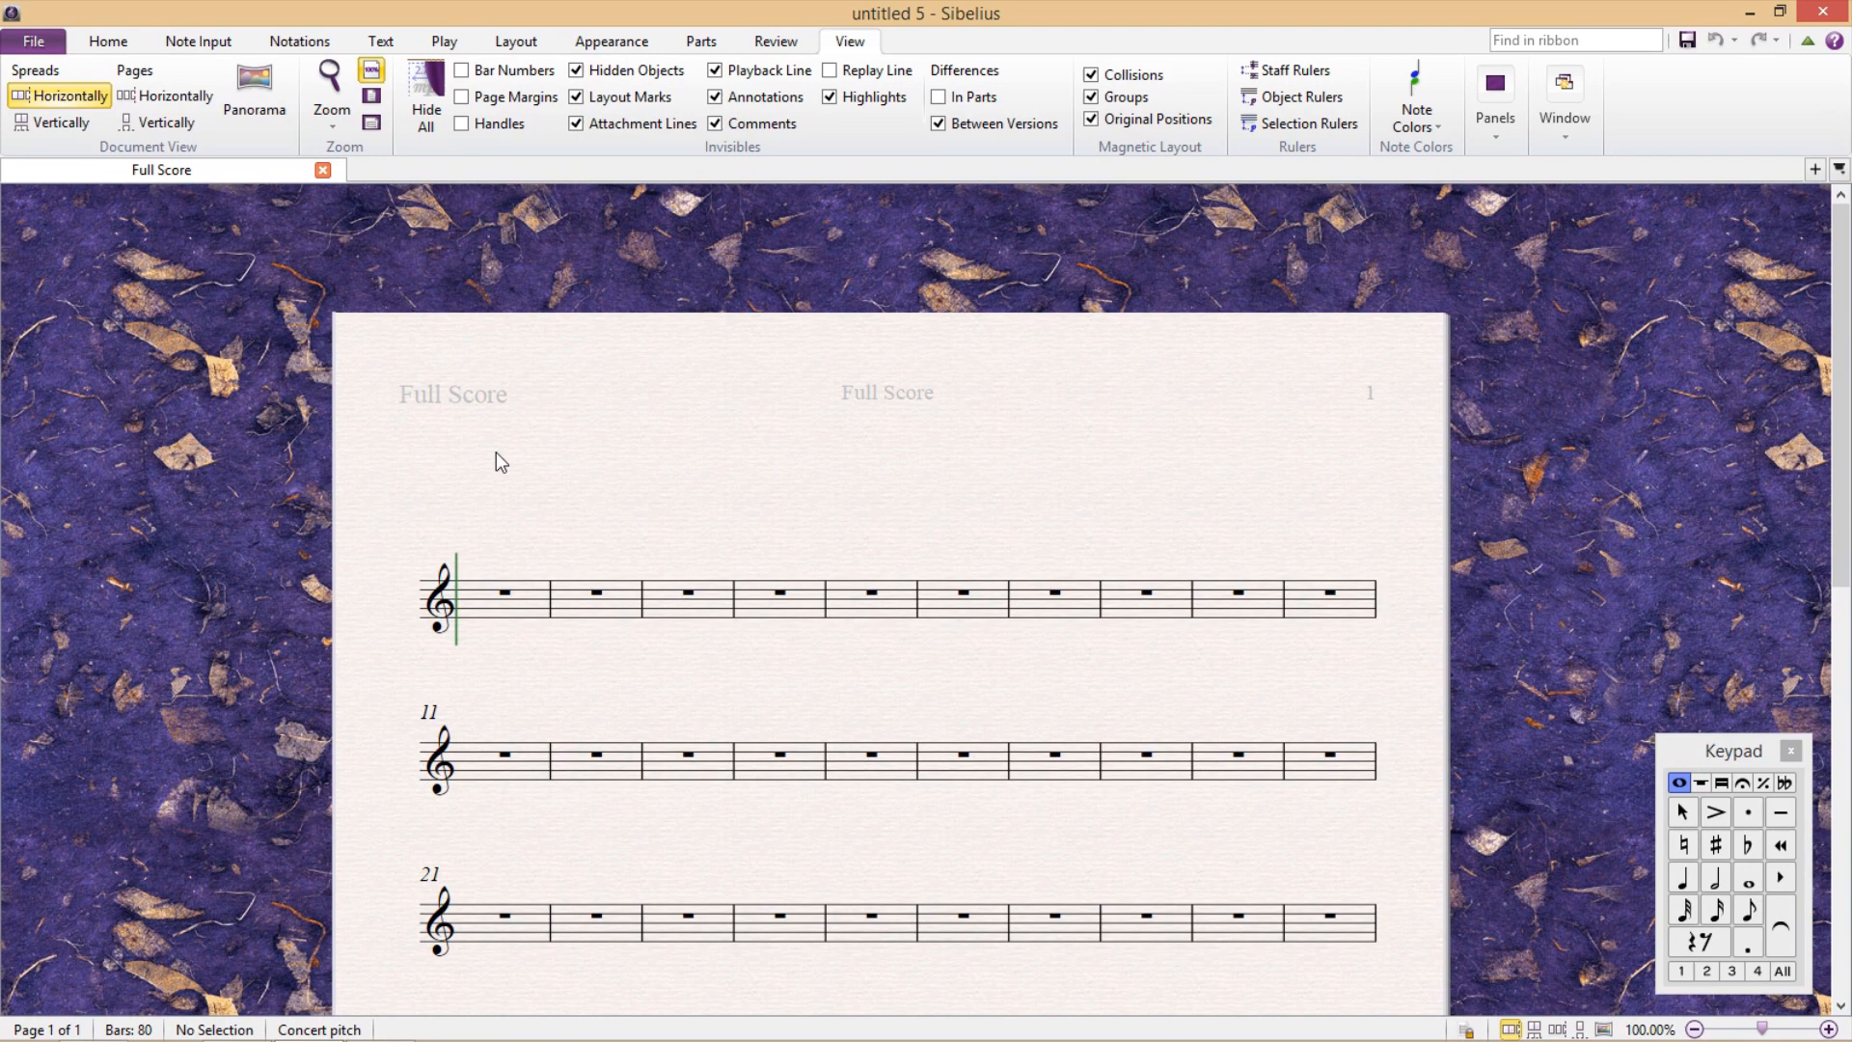
mouse_move(505, 646)
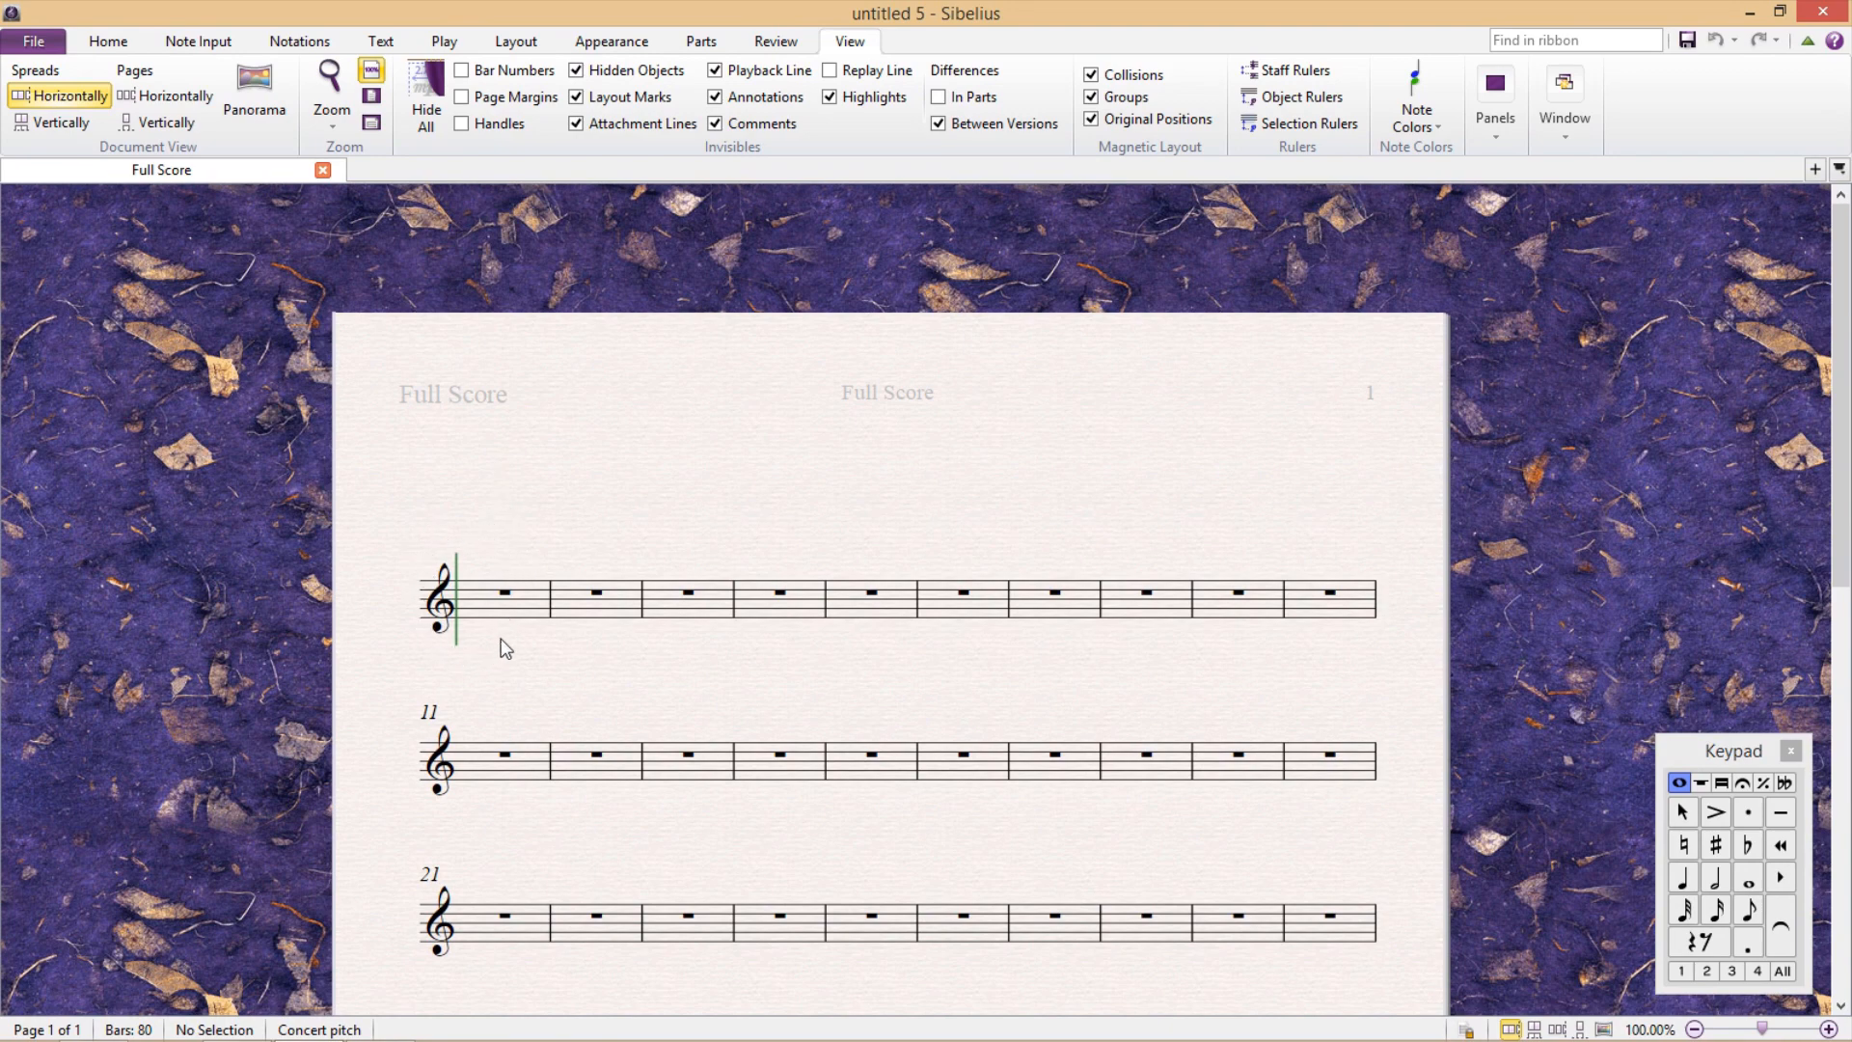
mouse_move(587, 516)
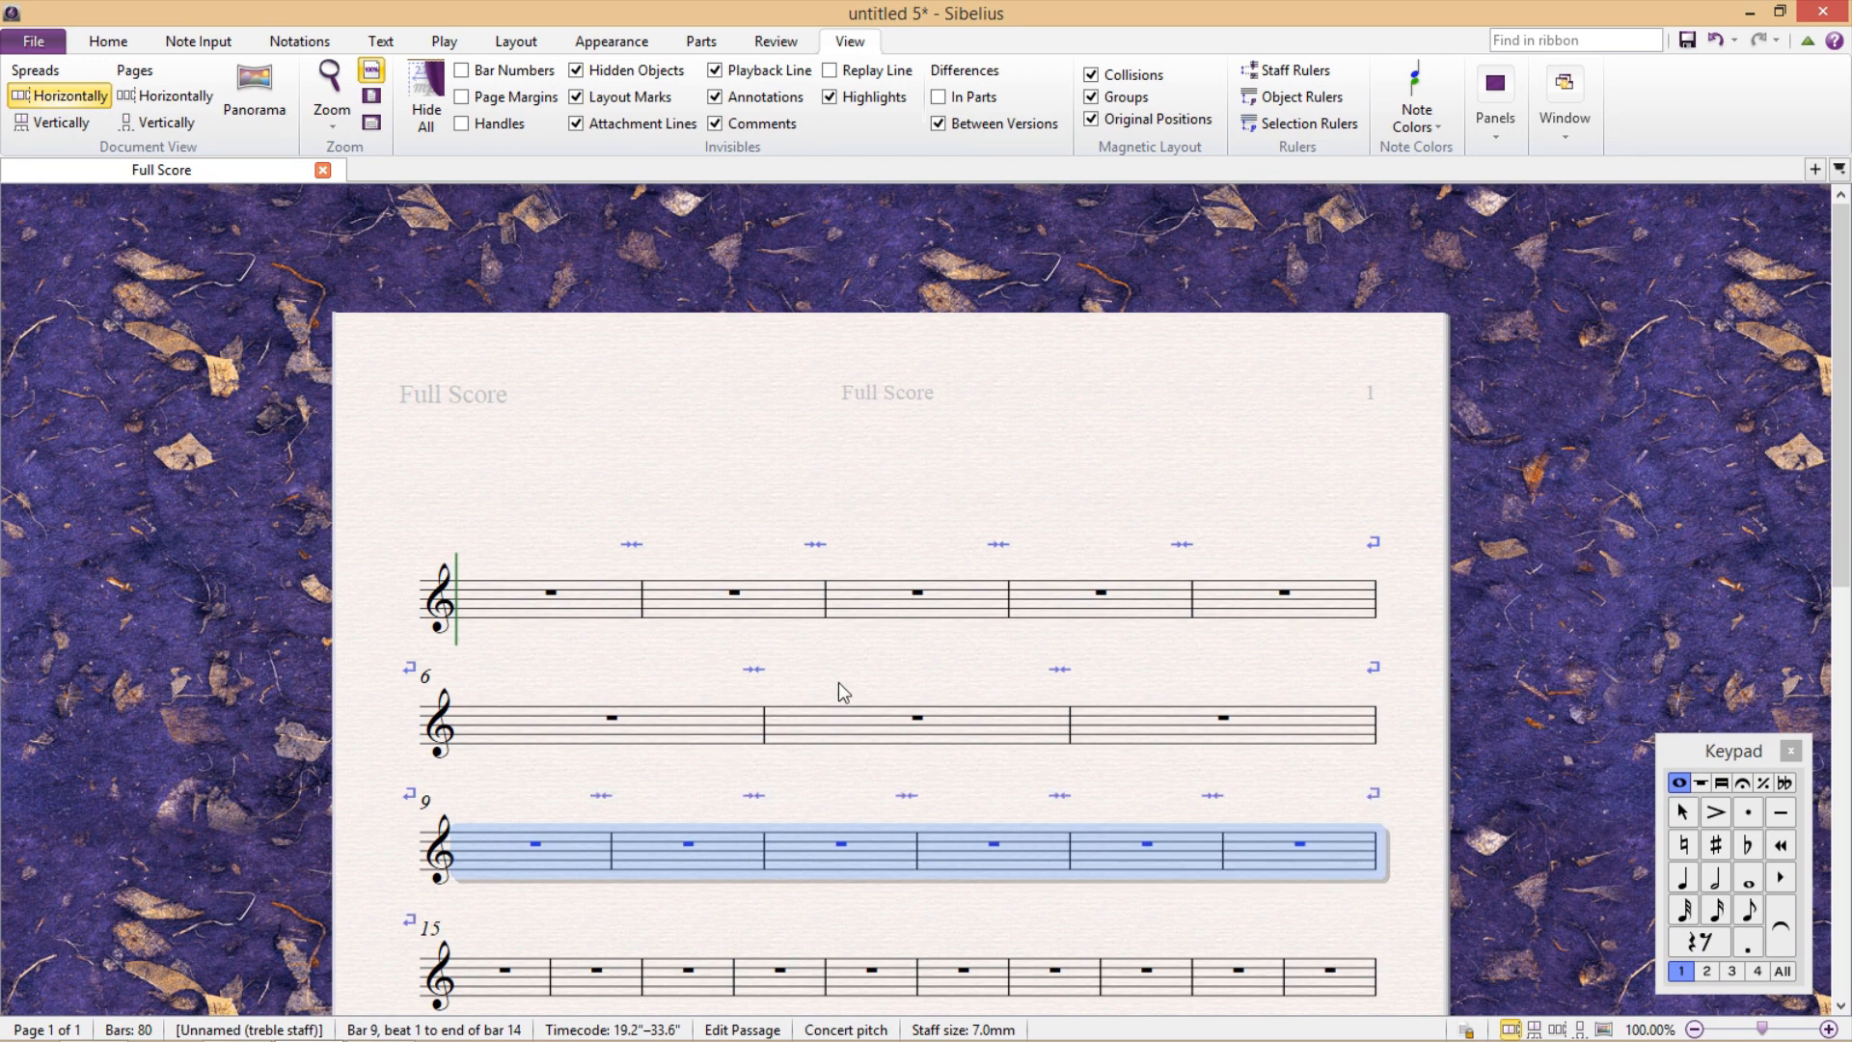
Step: Deselect bars 9 to 14 by clicking empty space on the page
click(777, 821)
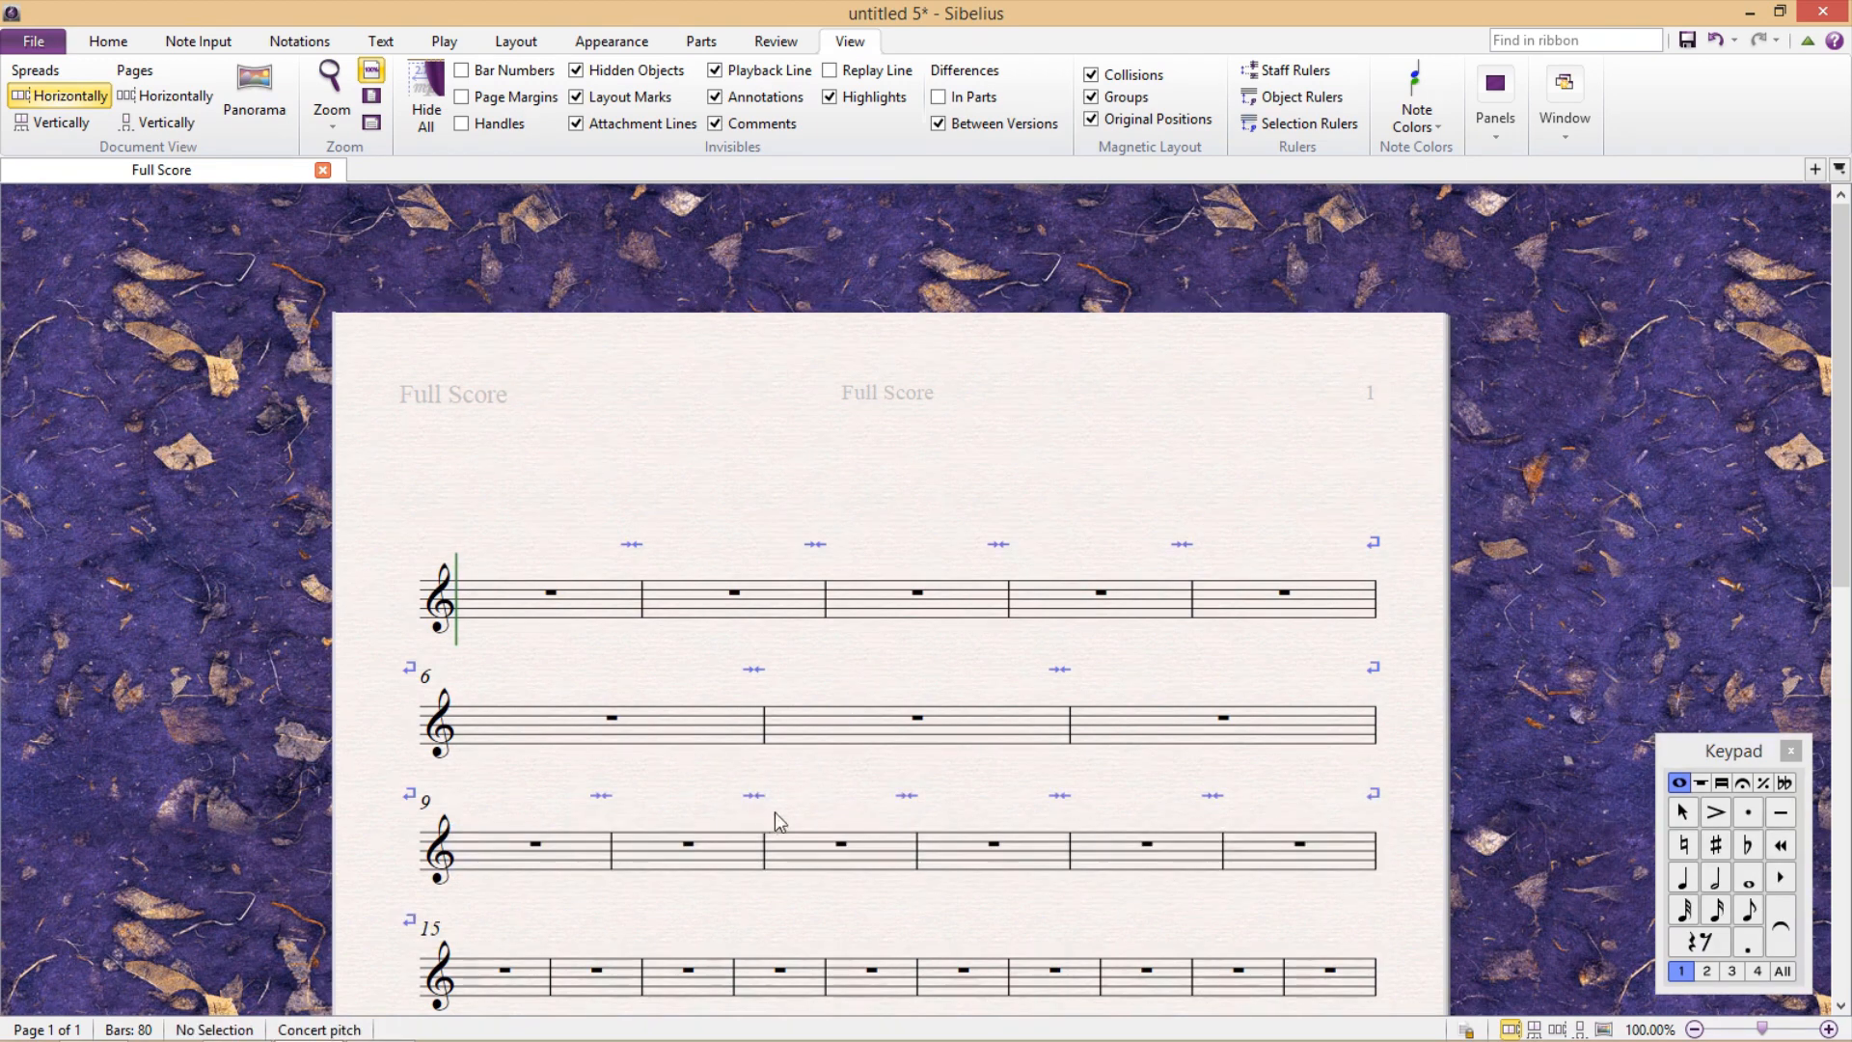
mouse_move(804, 577)
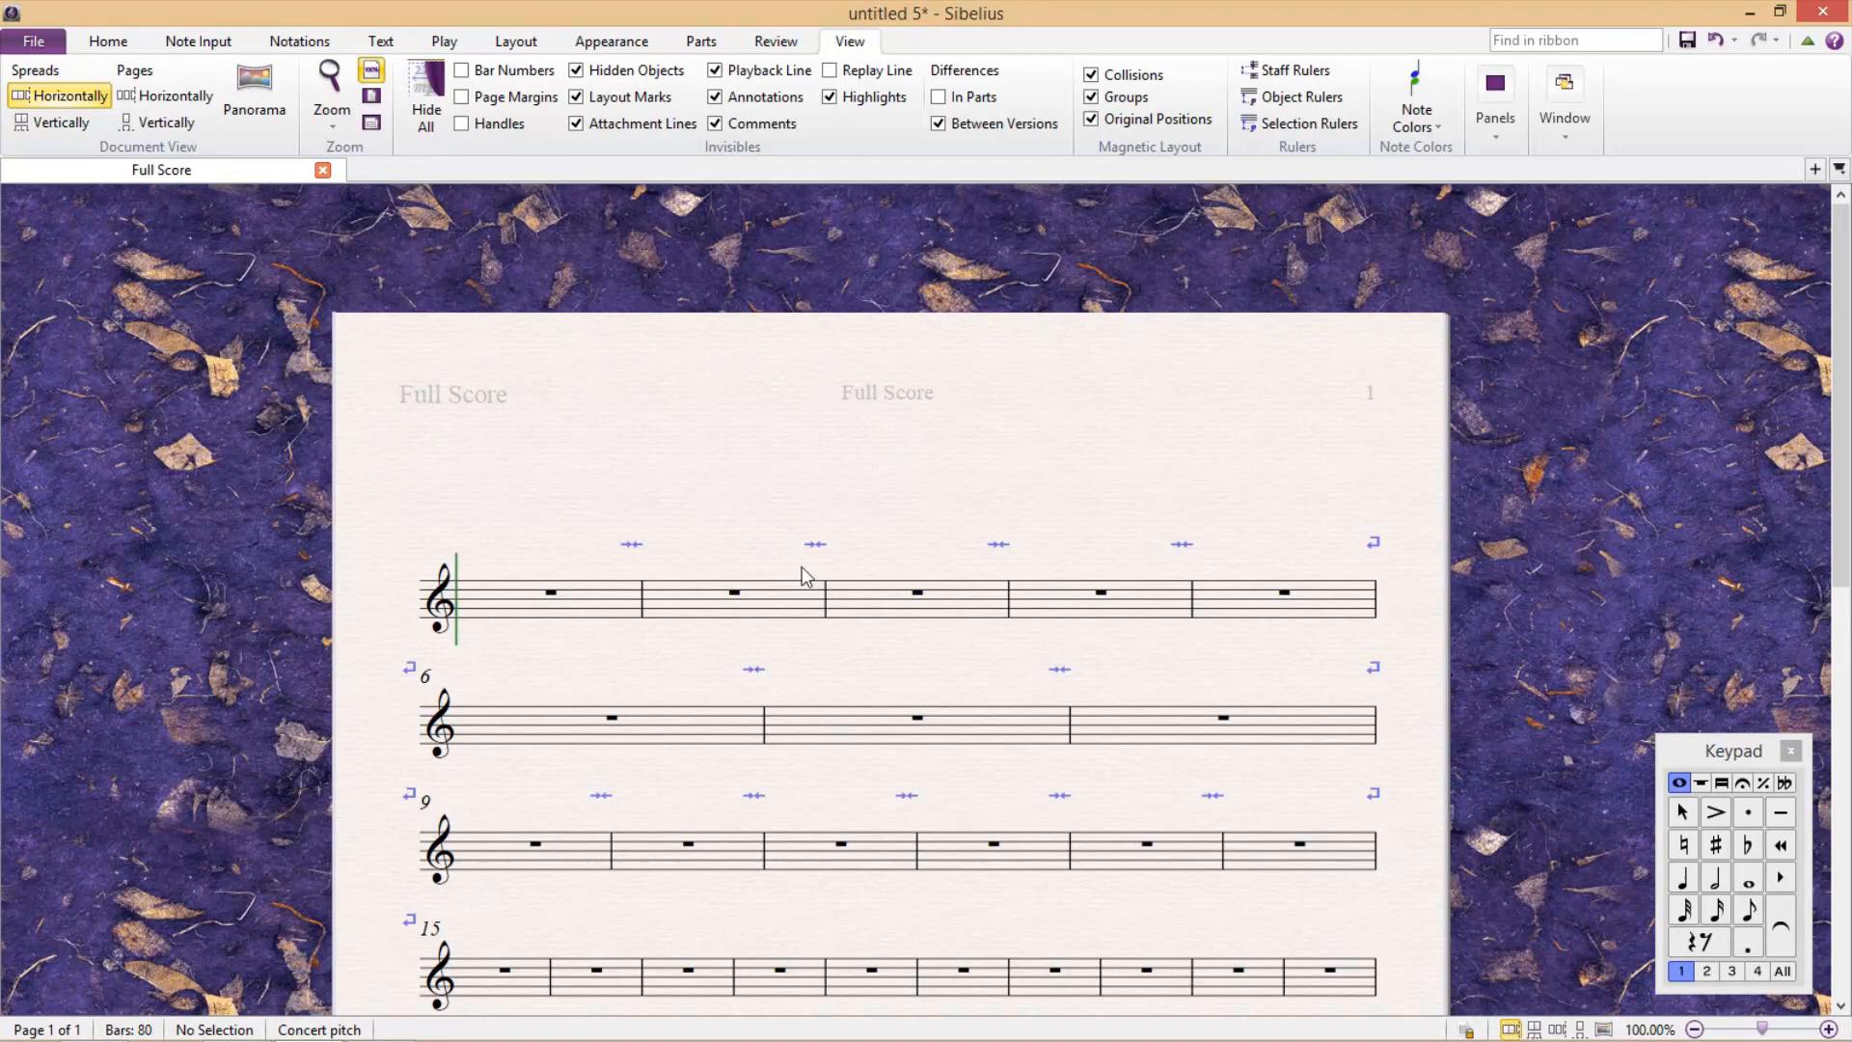
mouse_move(889, 517)
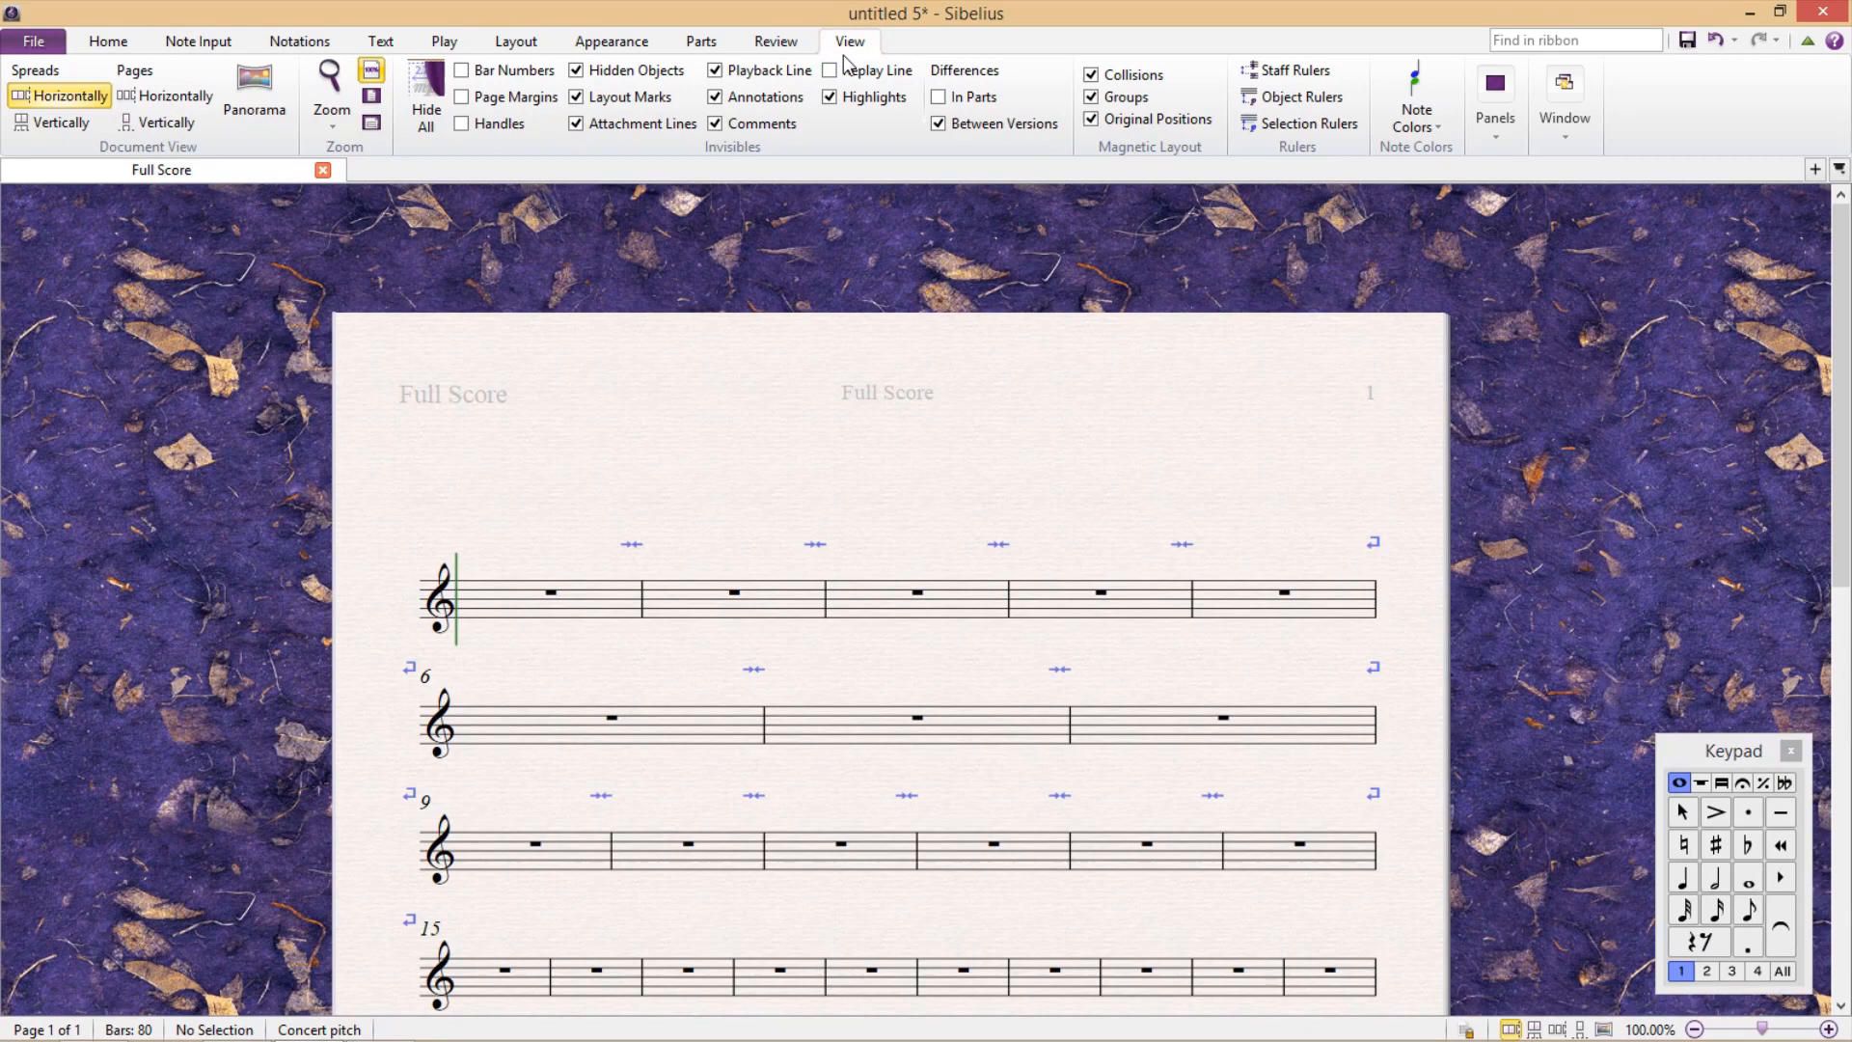
click(577, 96)
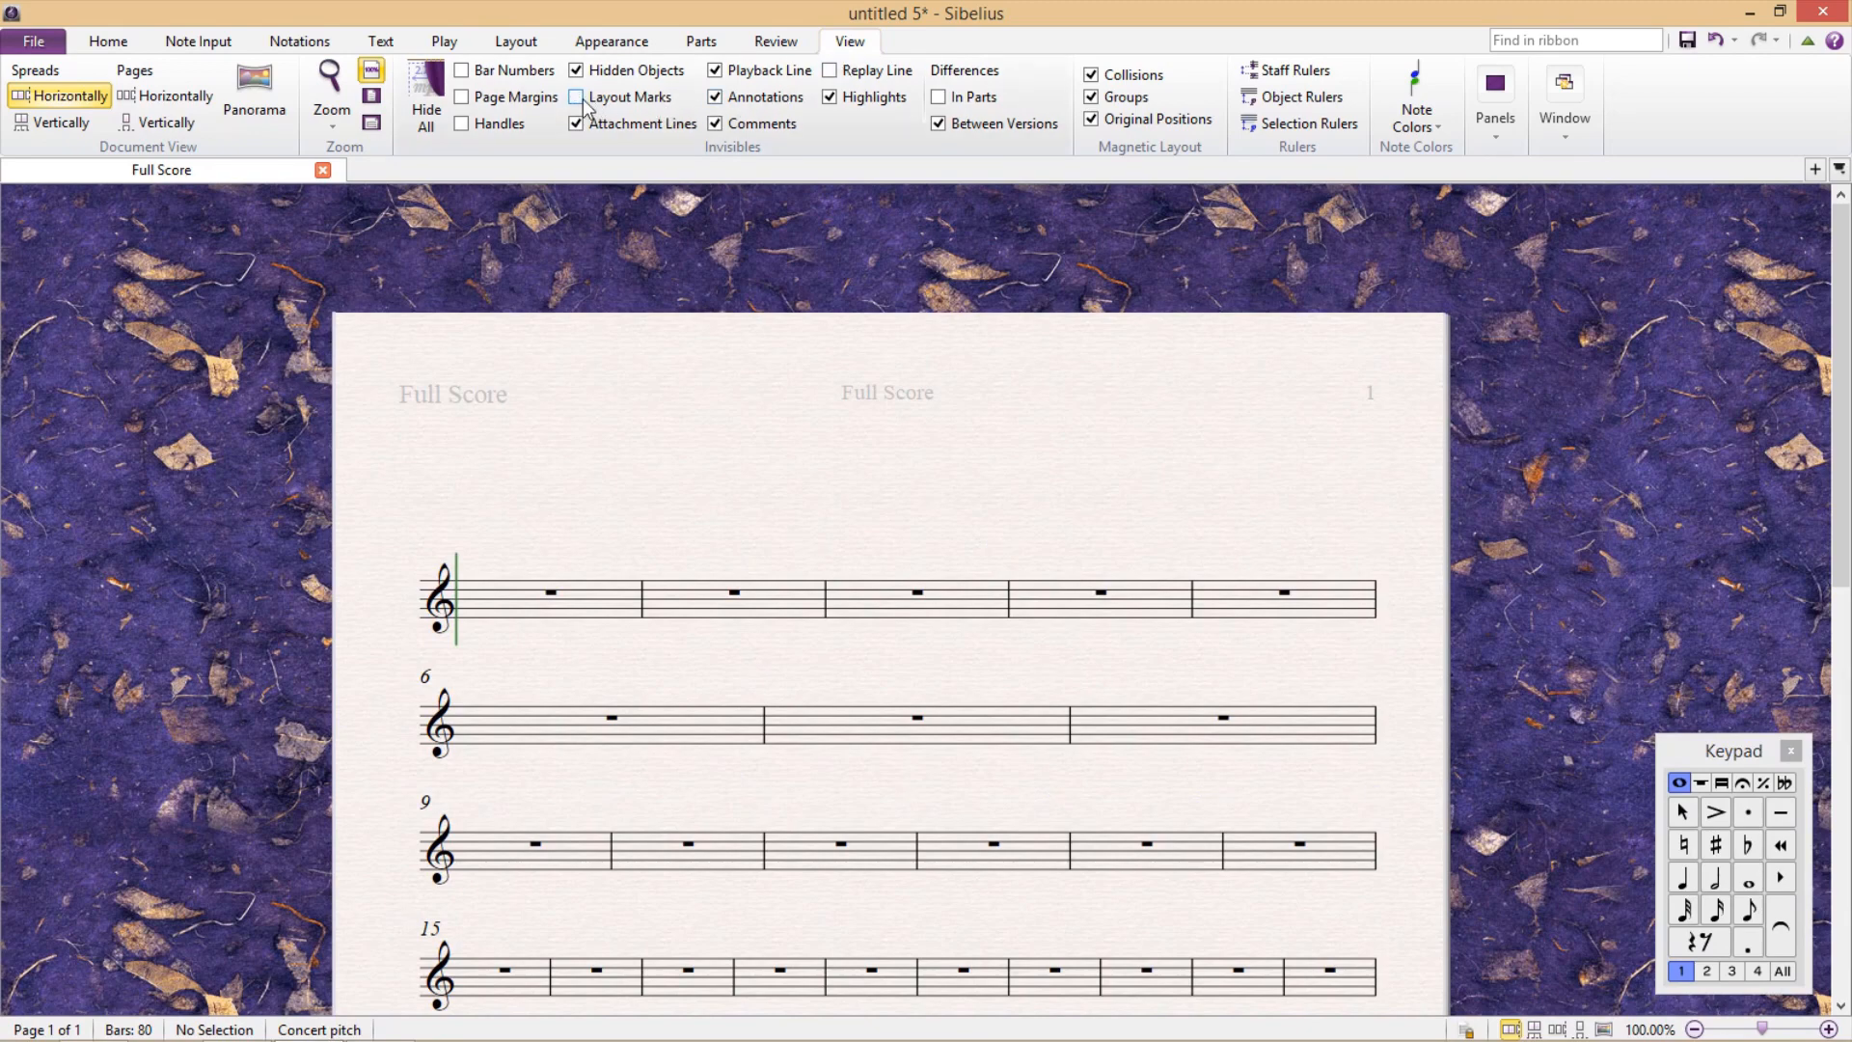
click(577, 96)
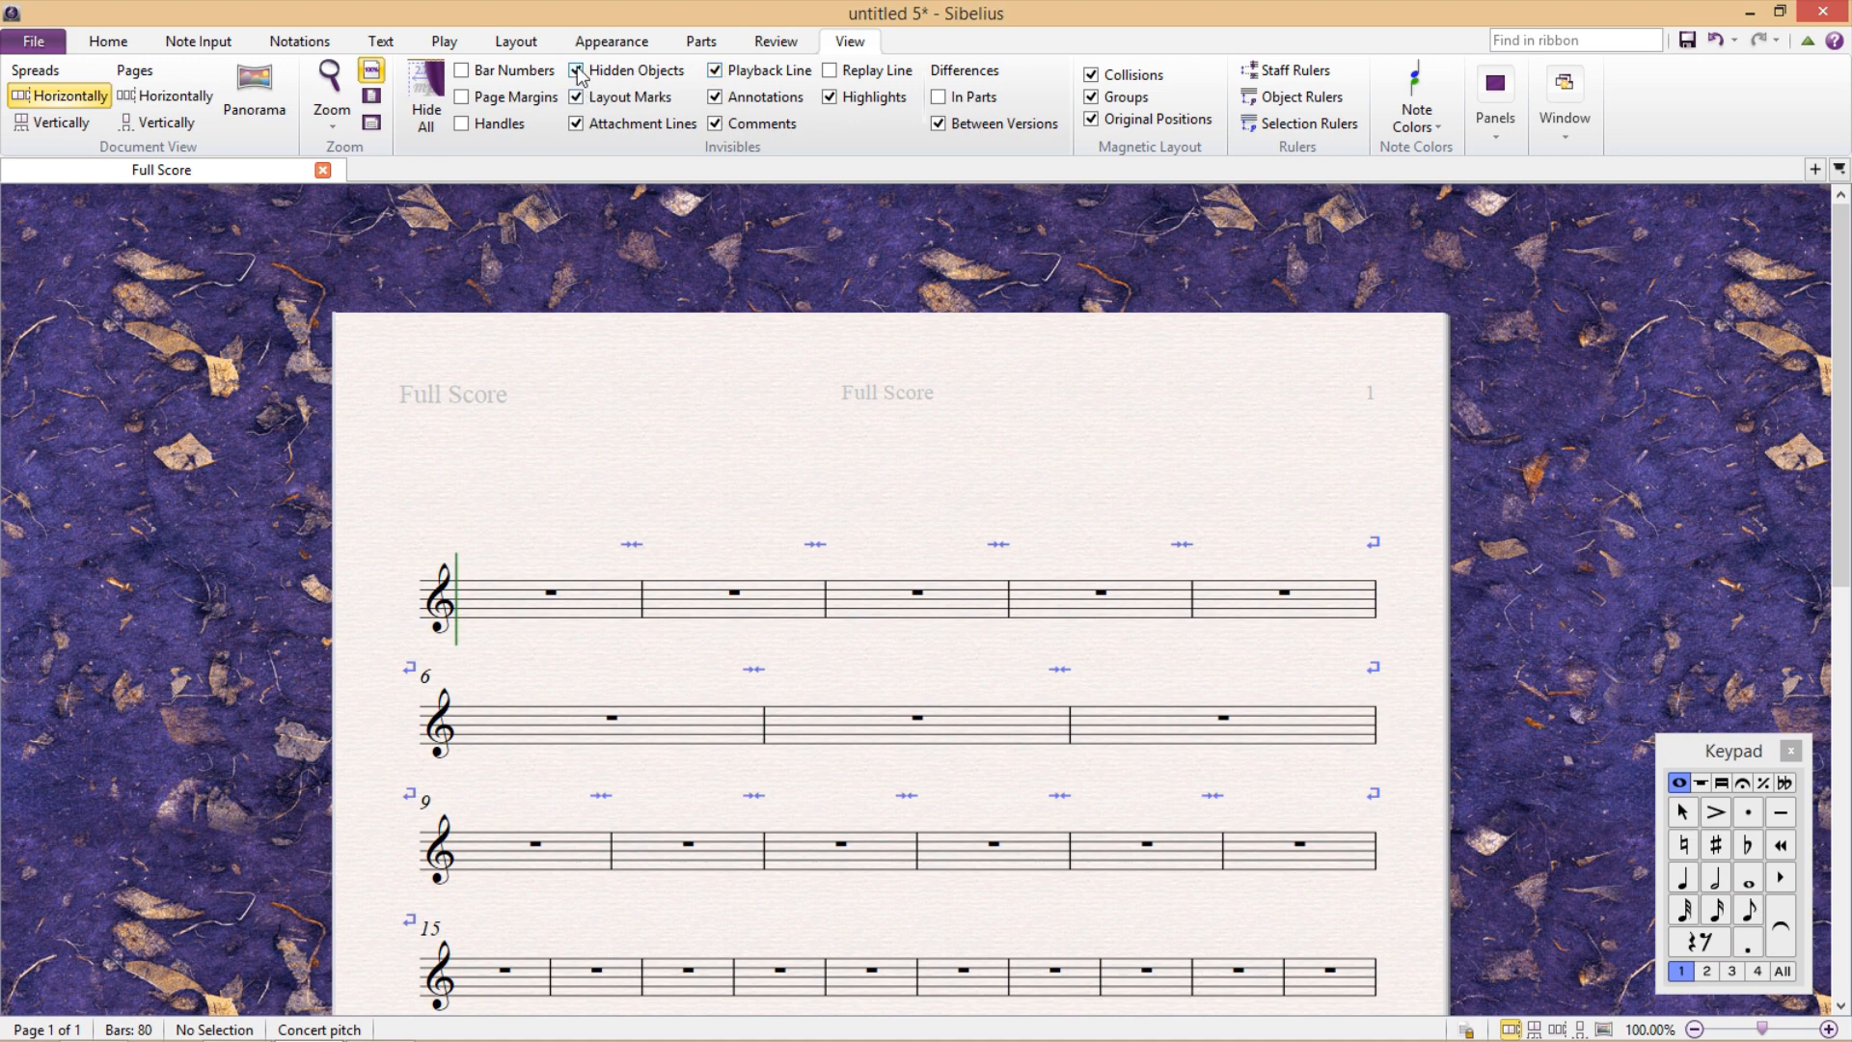
click(578, 70)
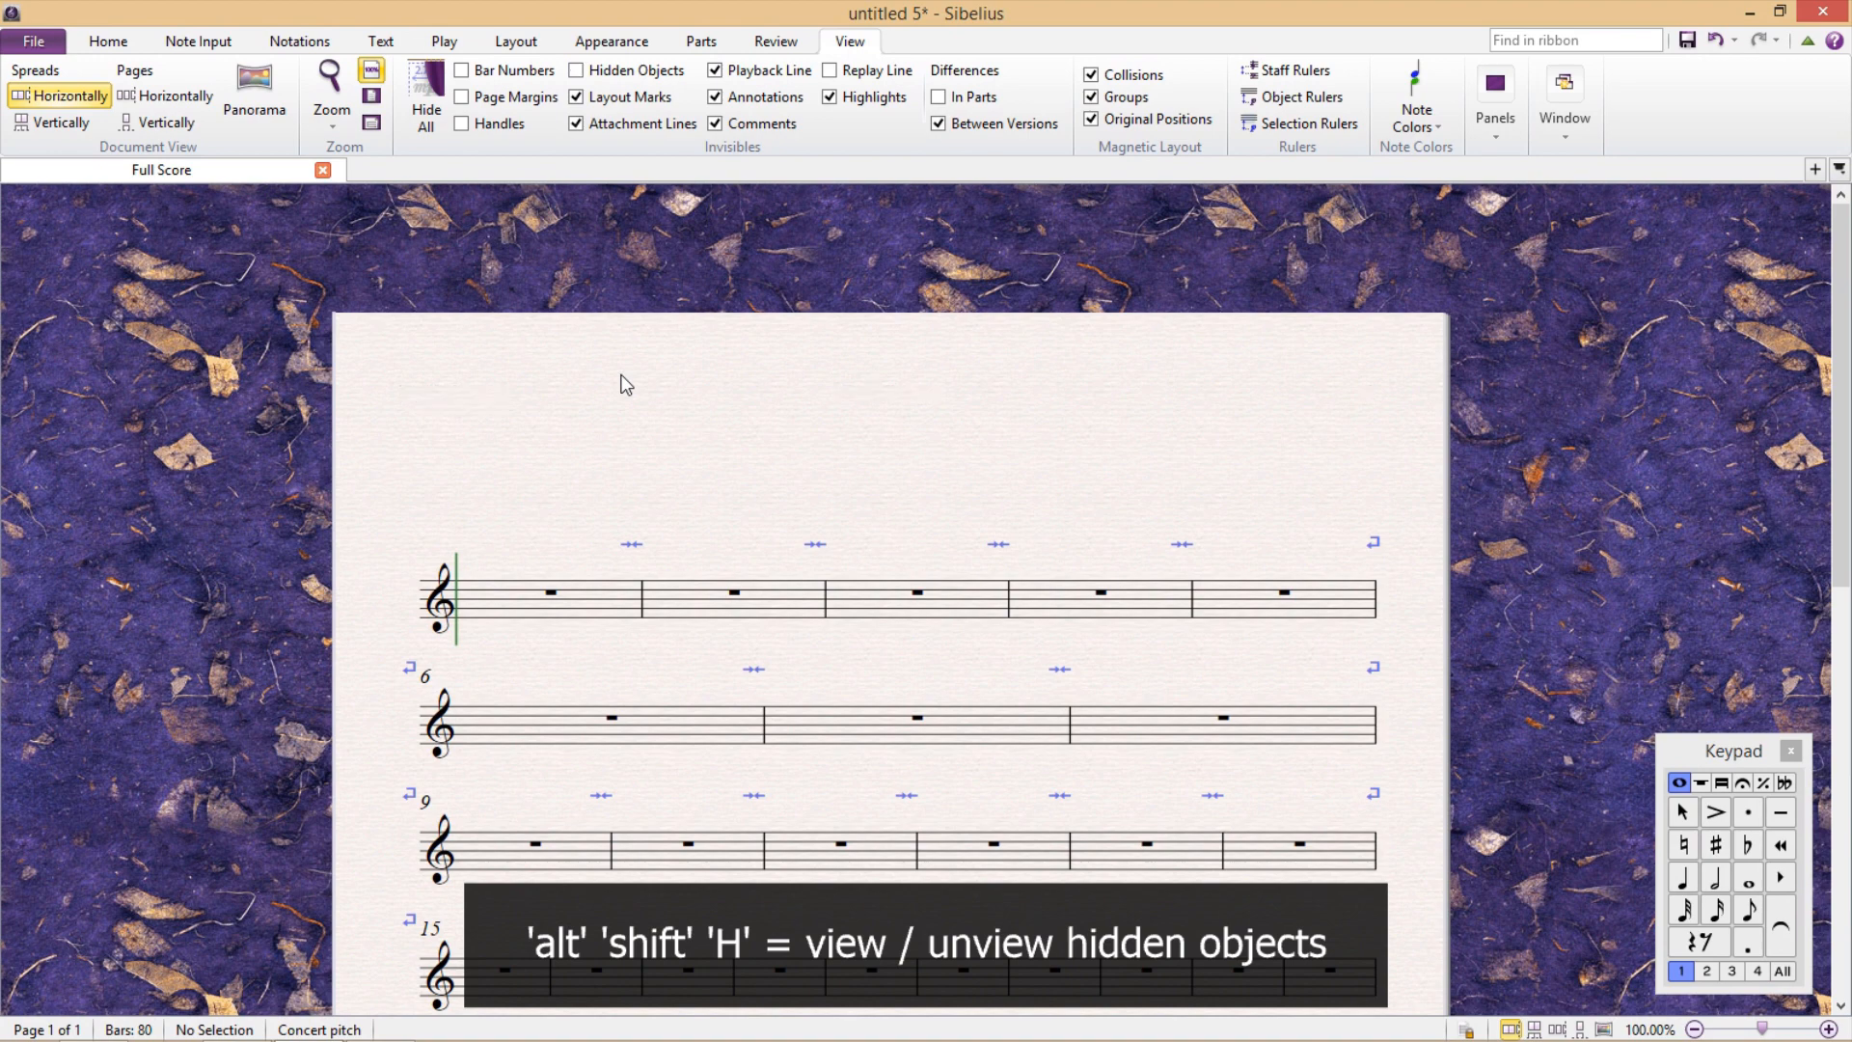
click(577, 70)
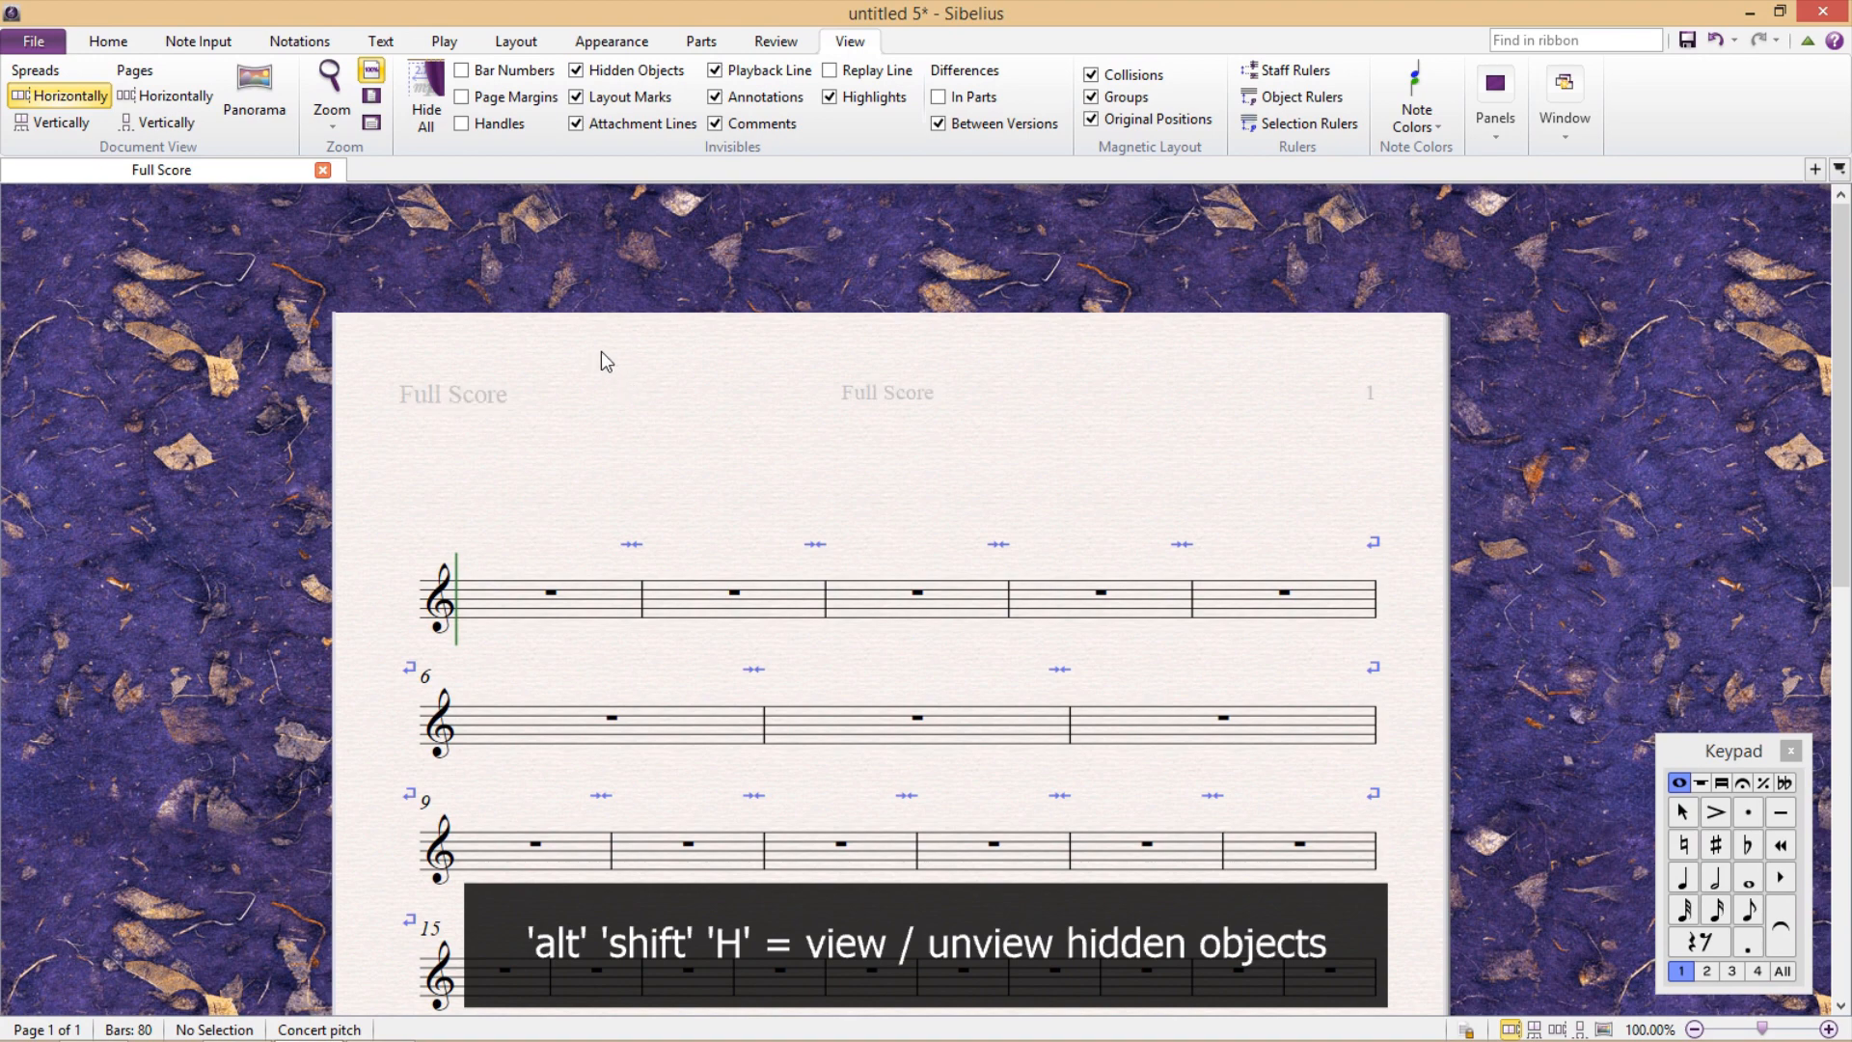
click(424, 97)
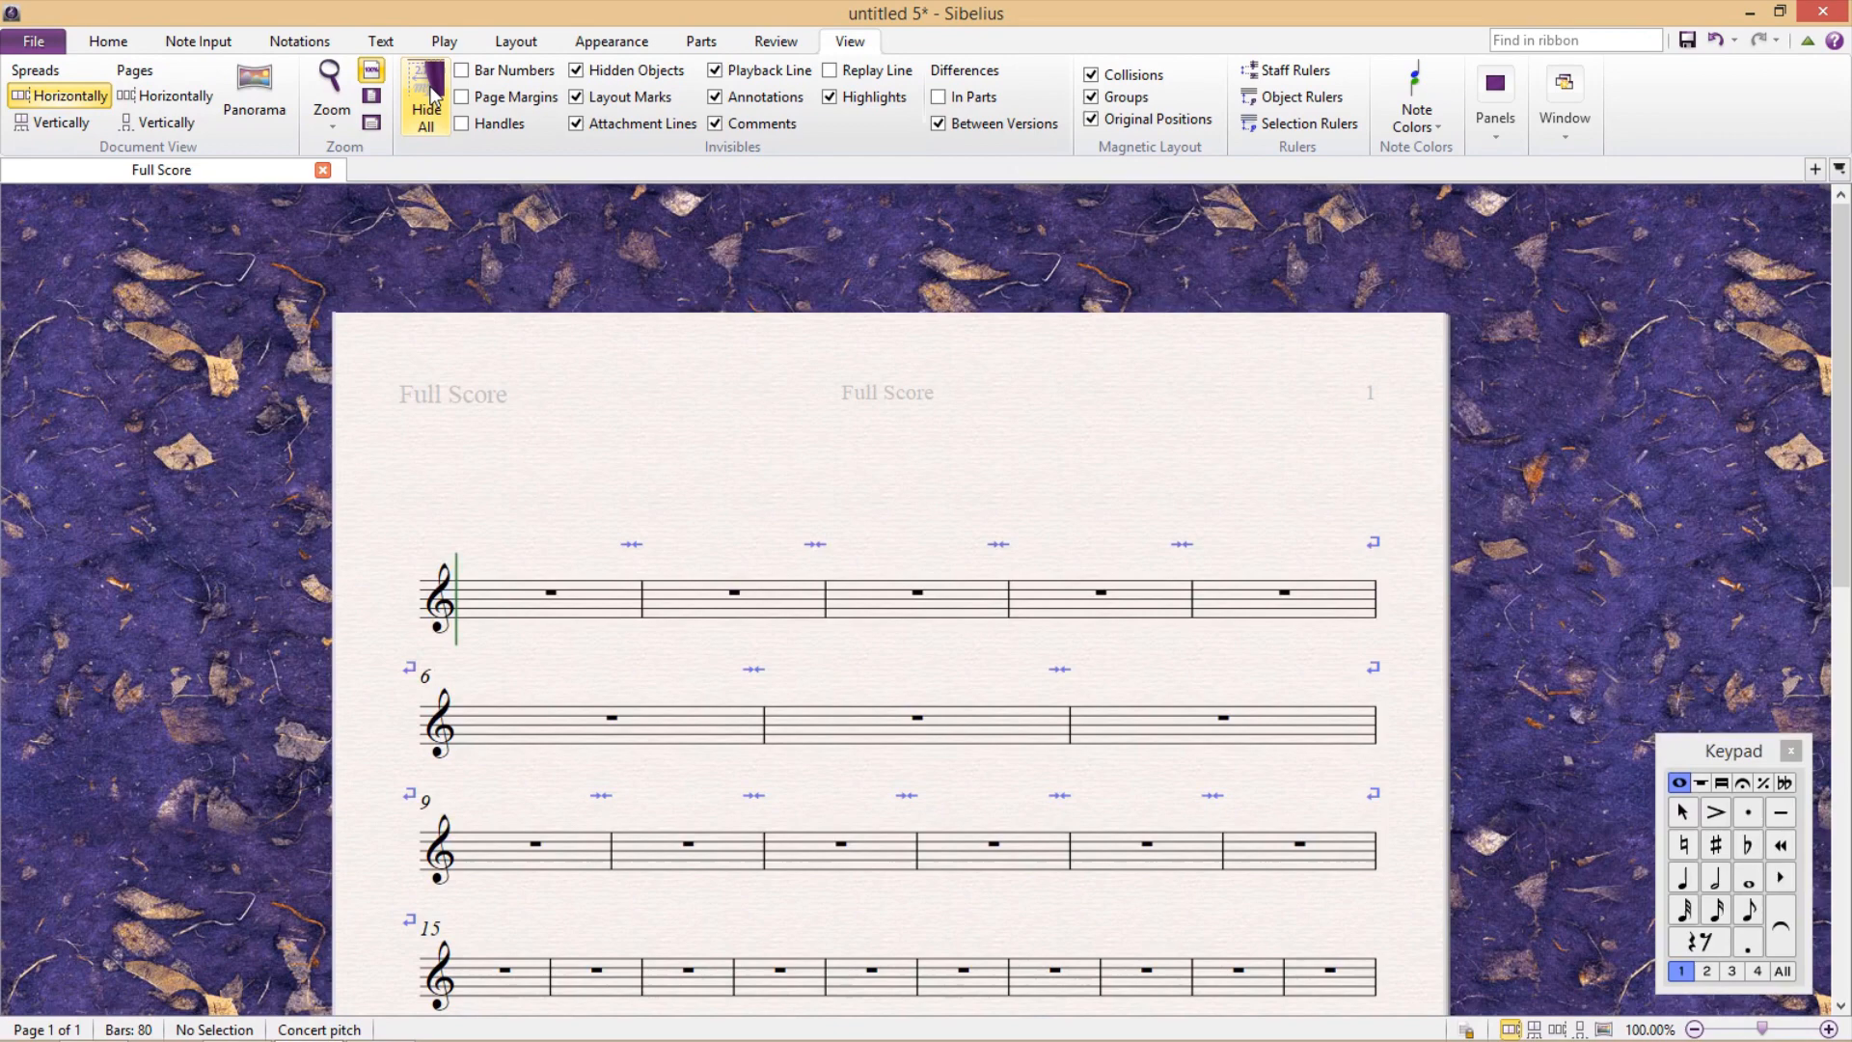
mouse_move(424, 98)
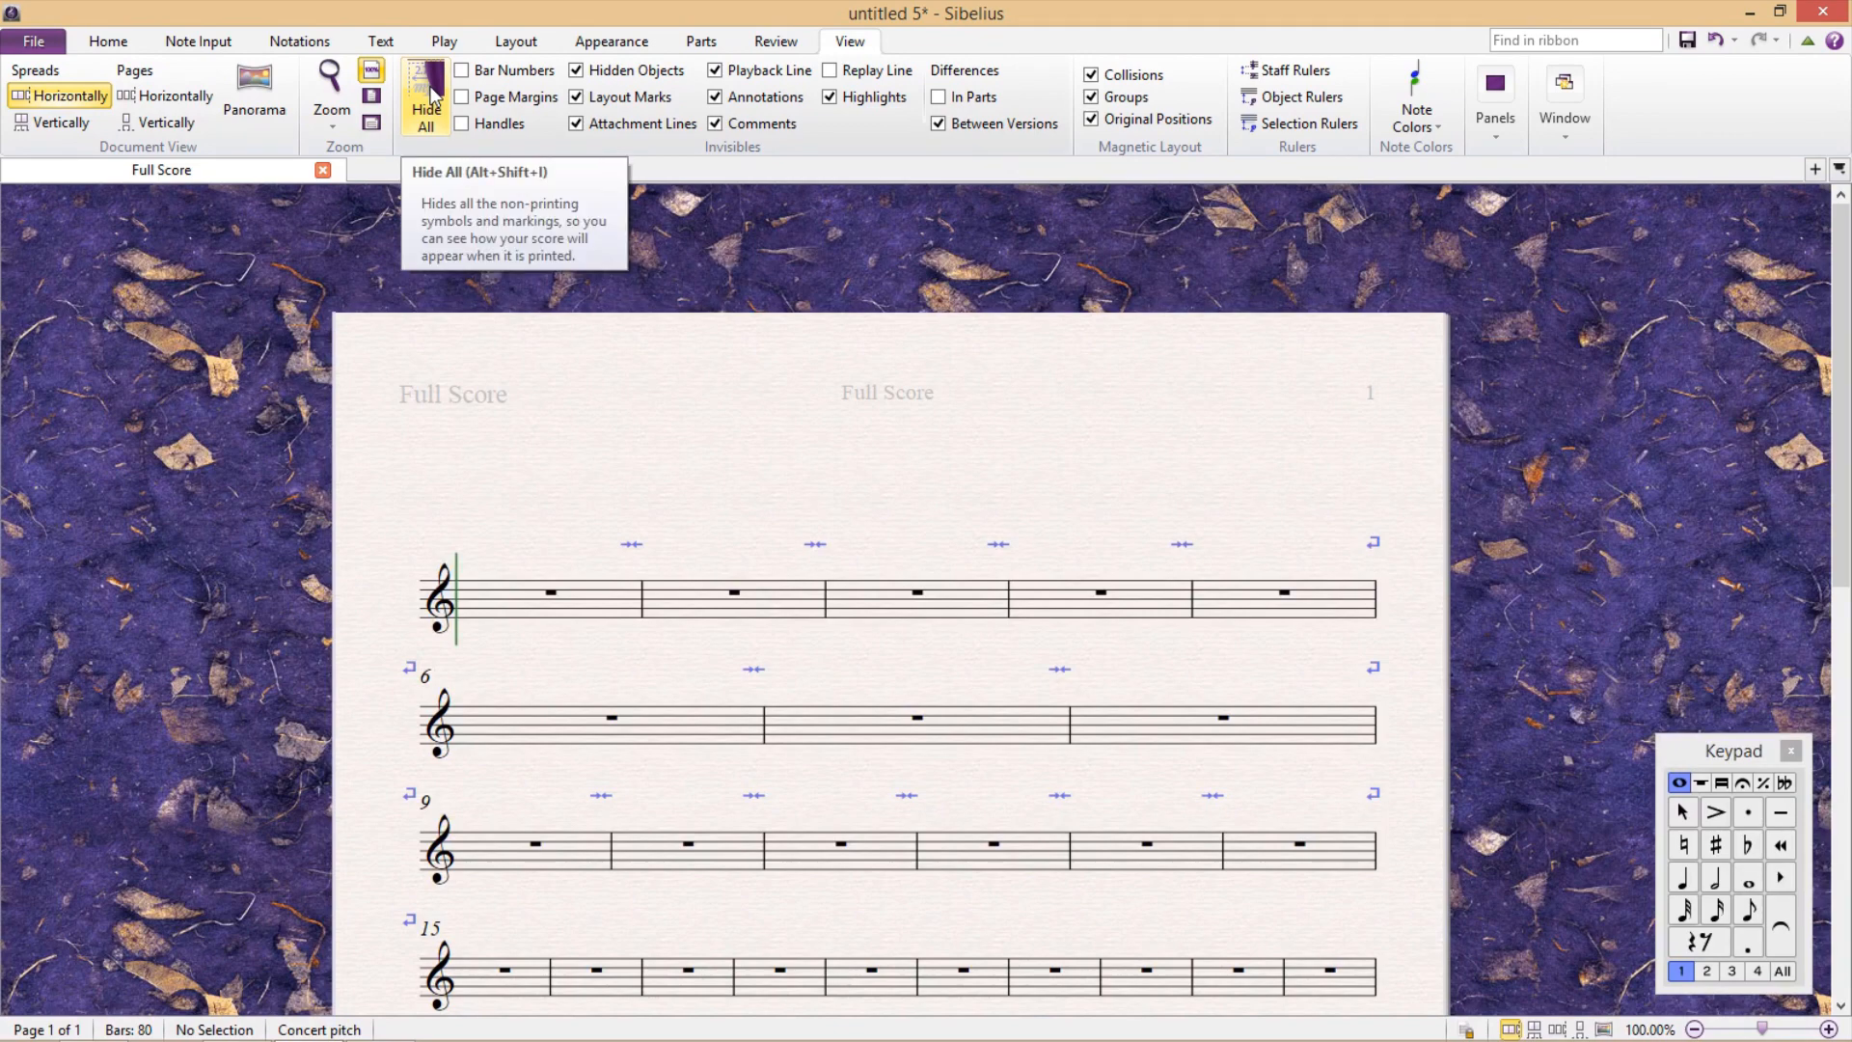
Step: Hide all invisibles from the View tab's Invisibles group
click(425, 97)
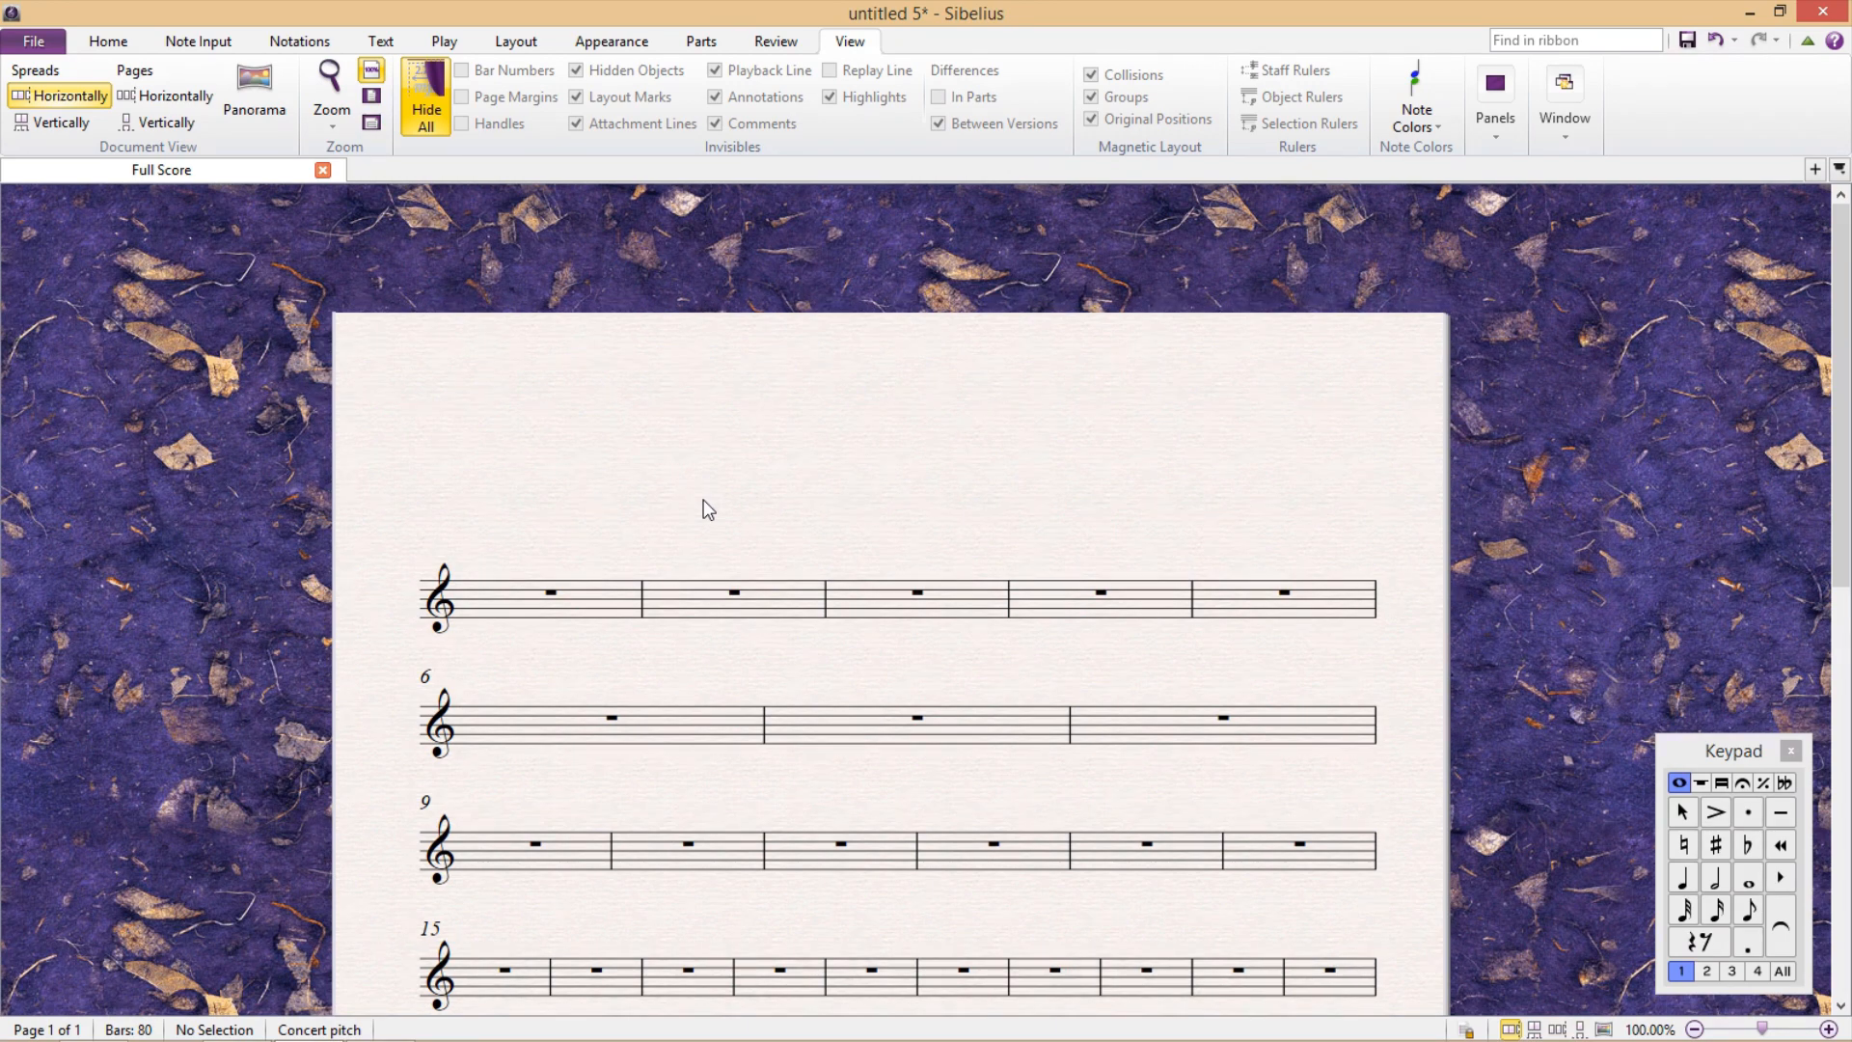
mouse_move(685, 506)
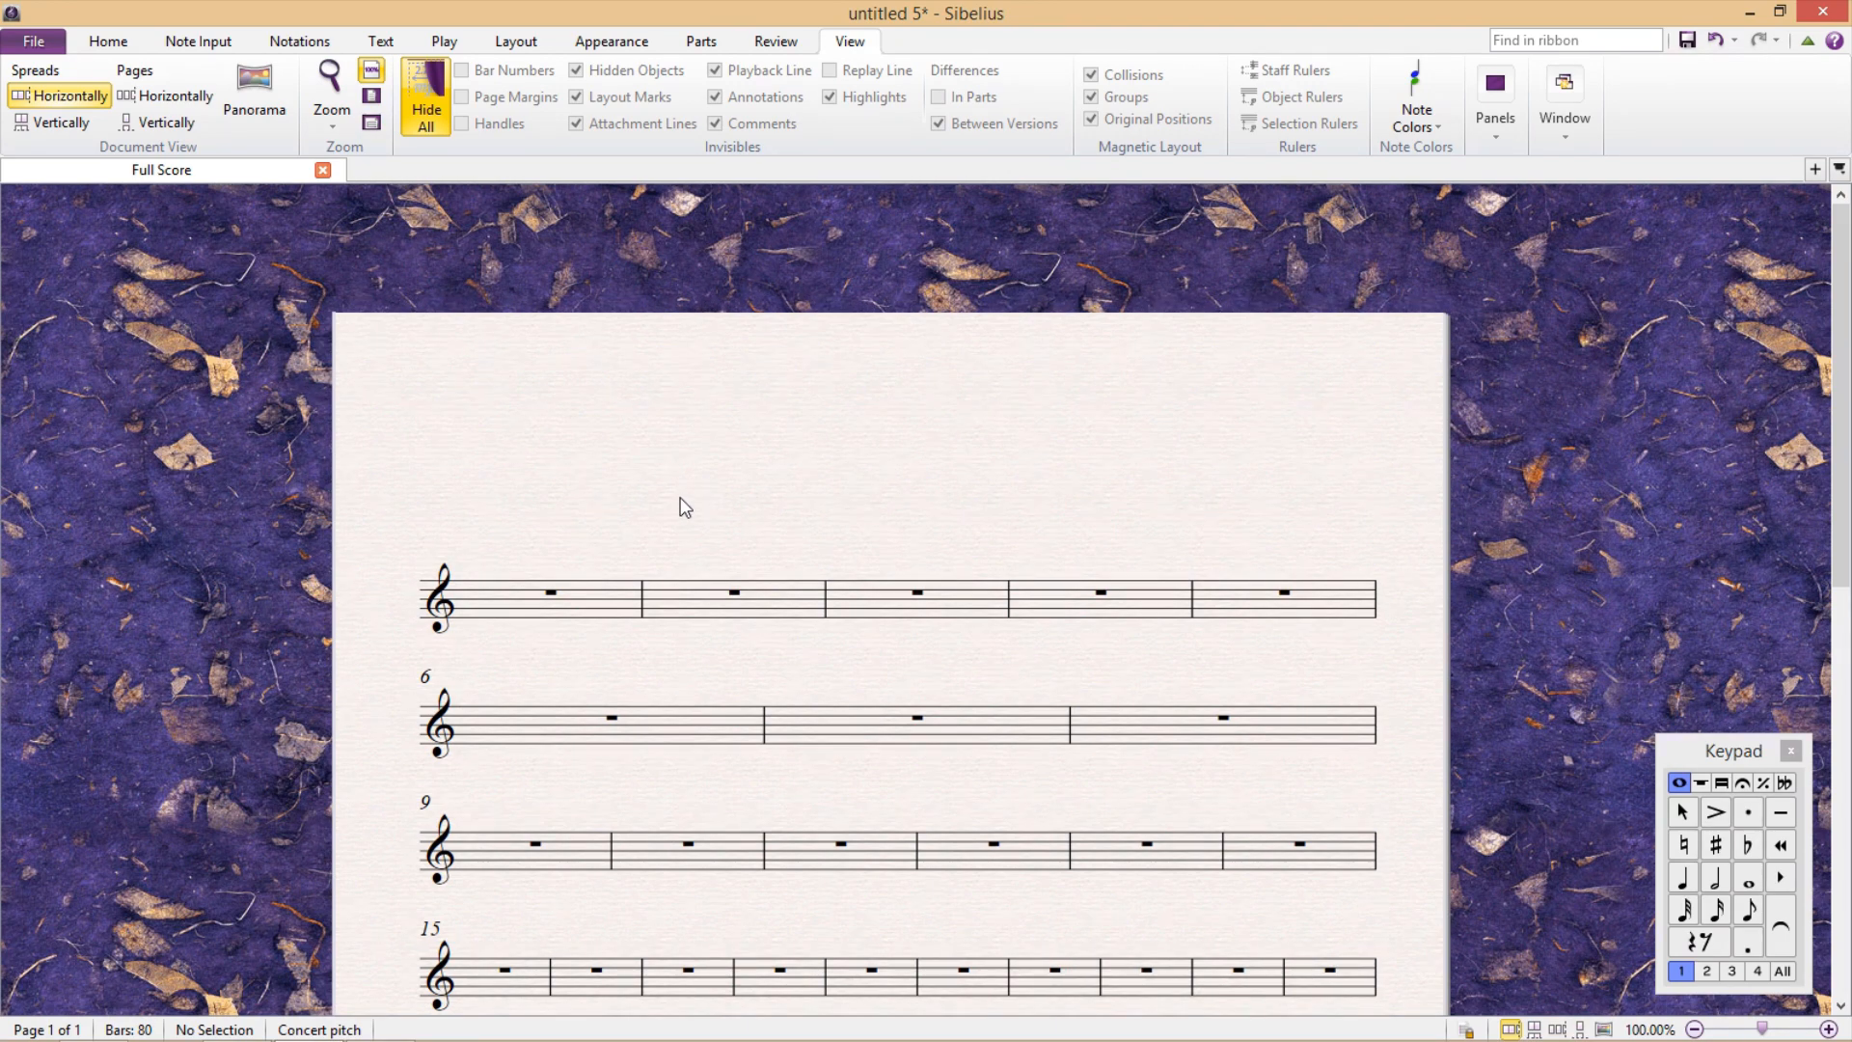
mouse_move(1120, 517)
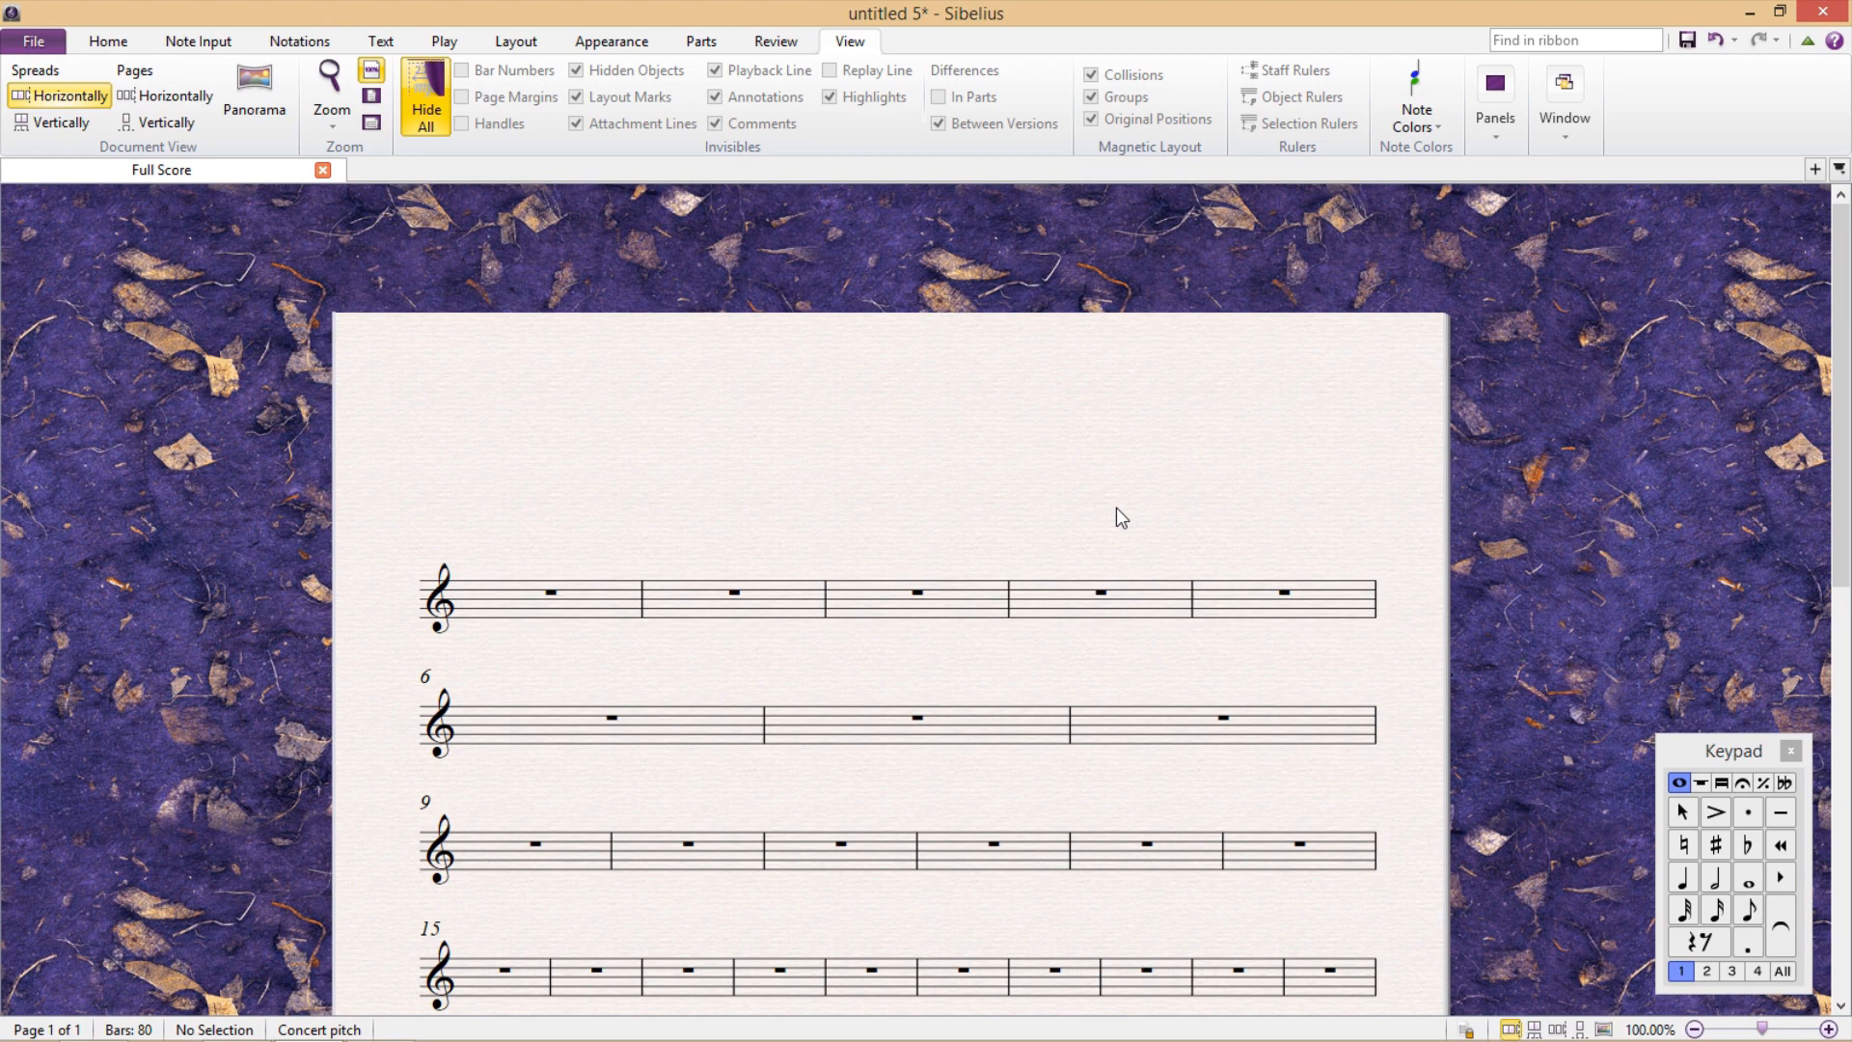
mouse_move(1128, 520)
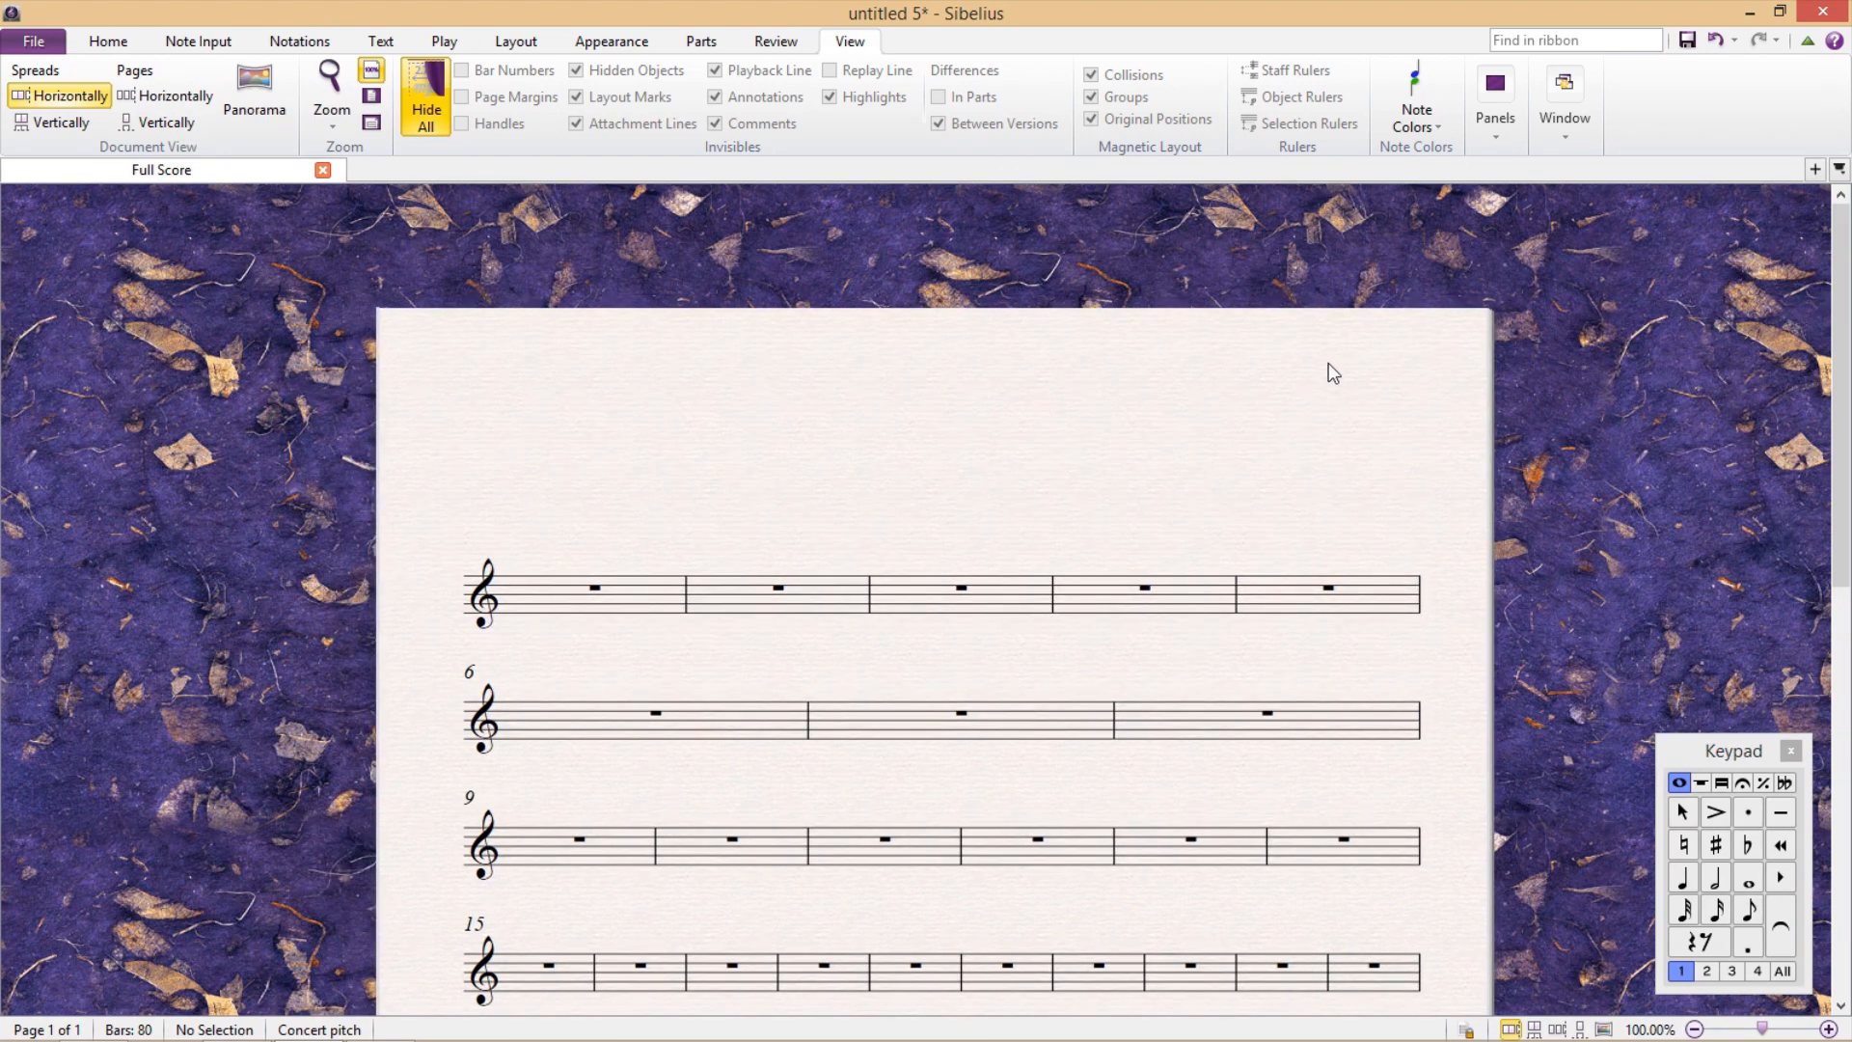
Step: Show the Transport and Mixer panels from the View > Panels list
click(1494, 100)
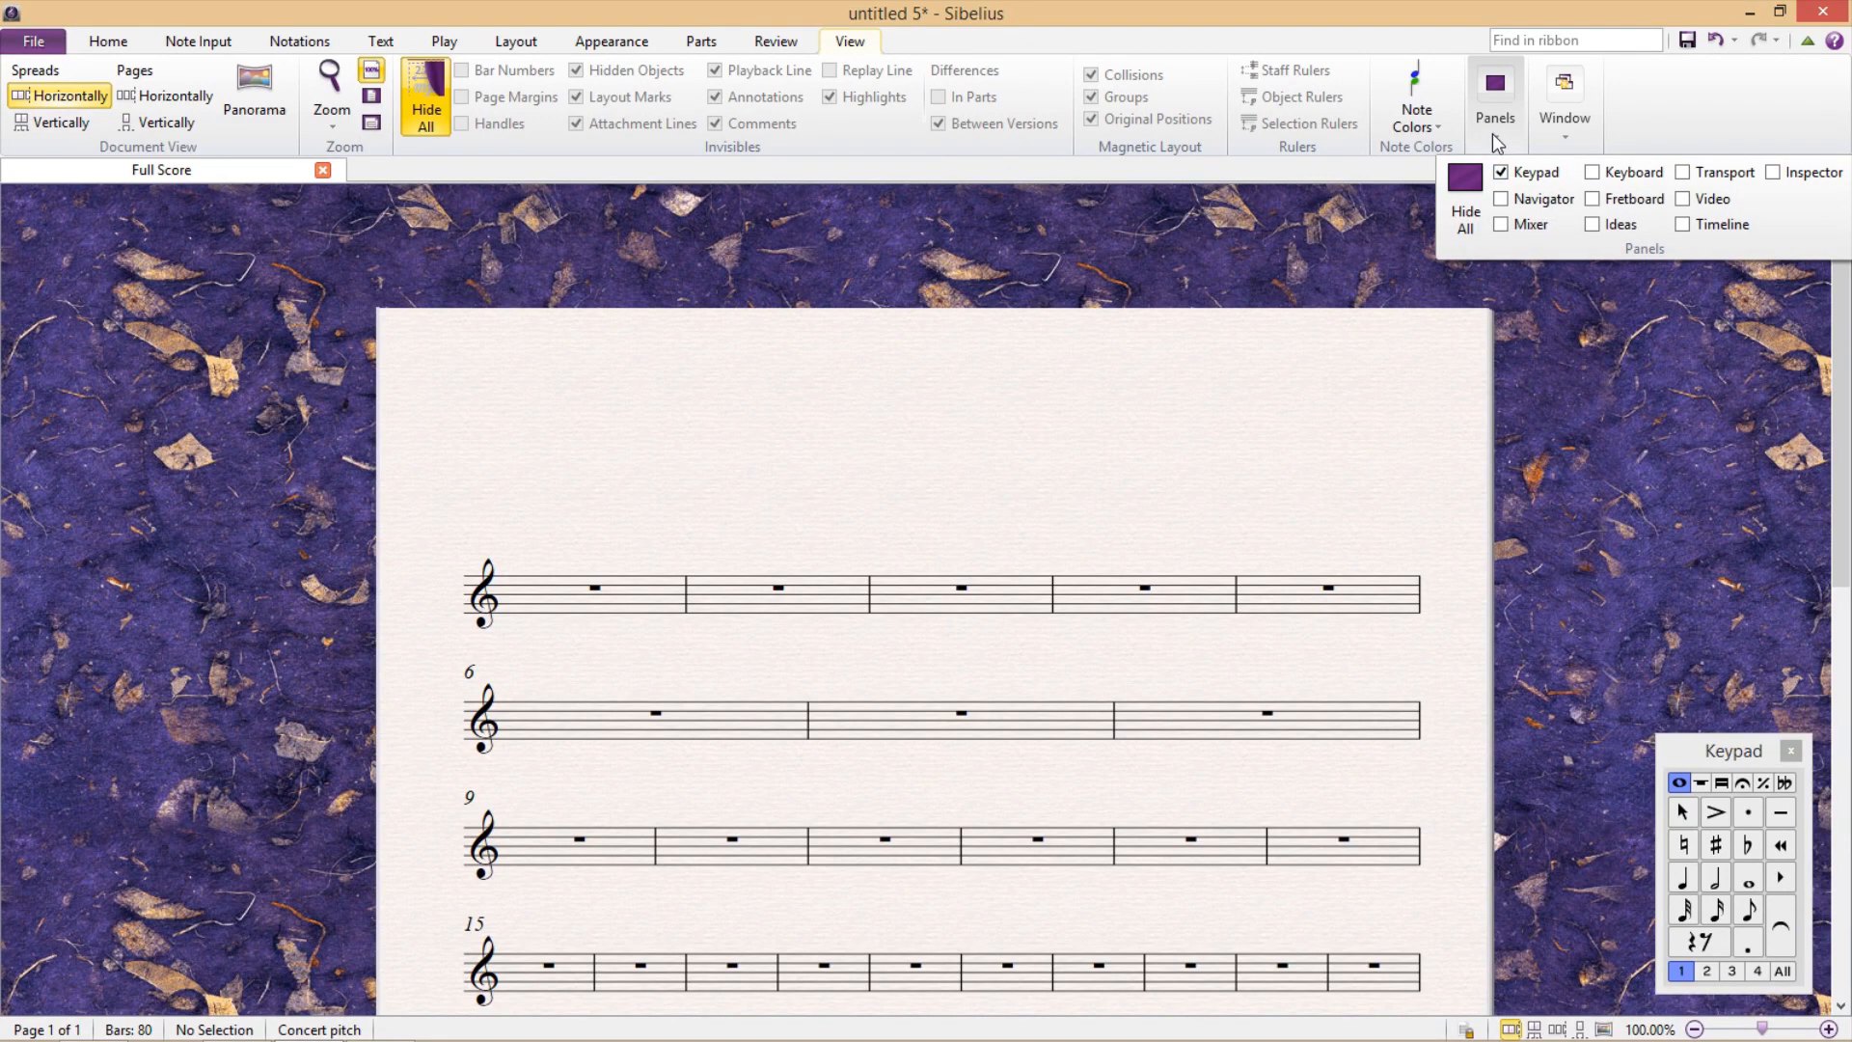
mouse_move(1540, 190)
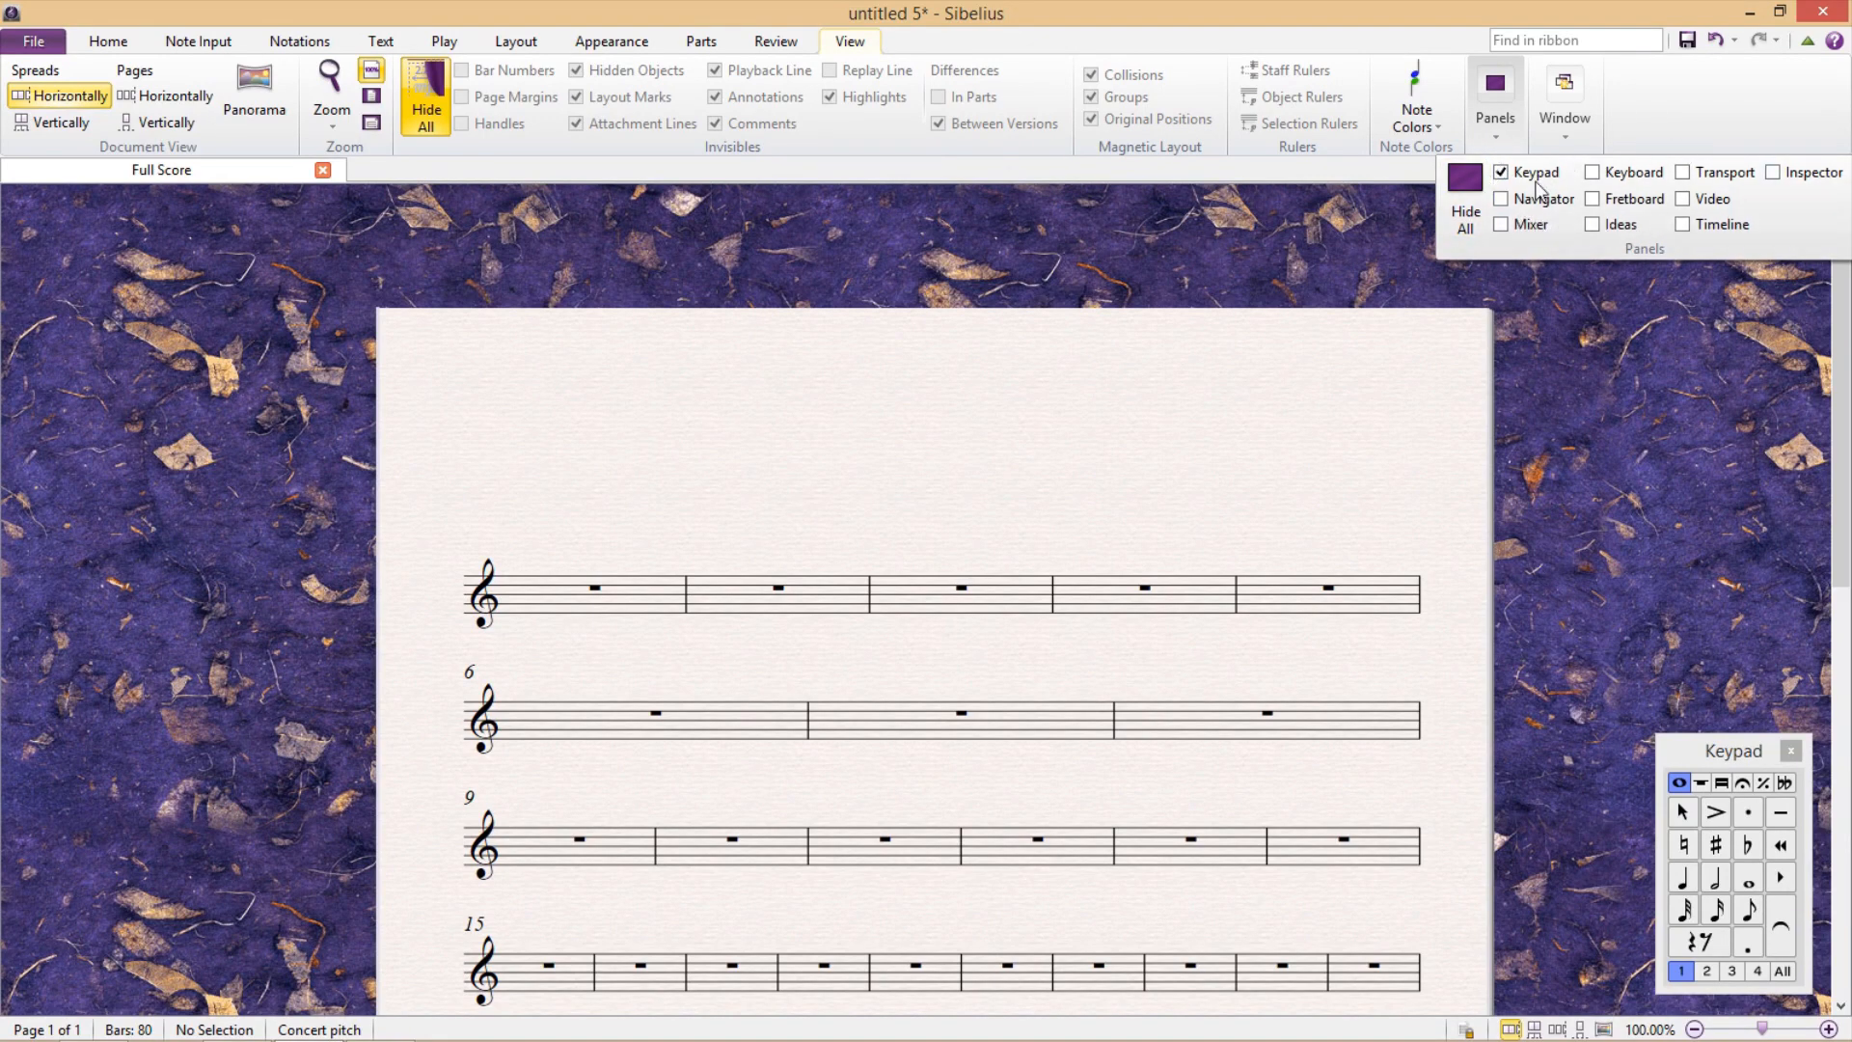
mouse_move(1768, 200)
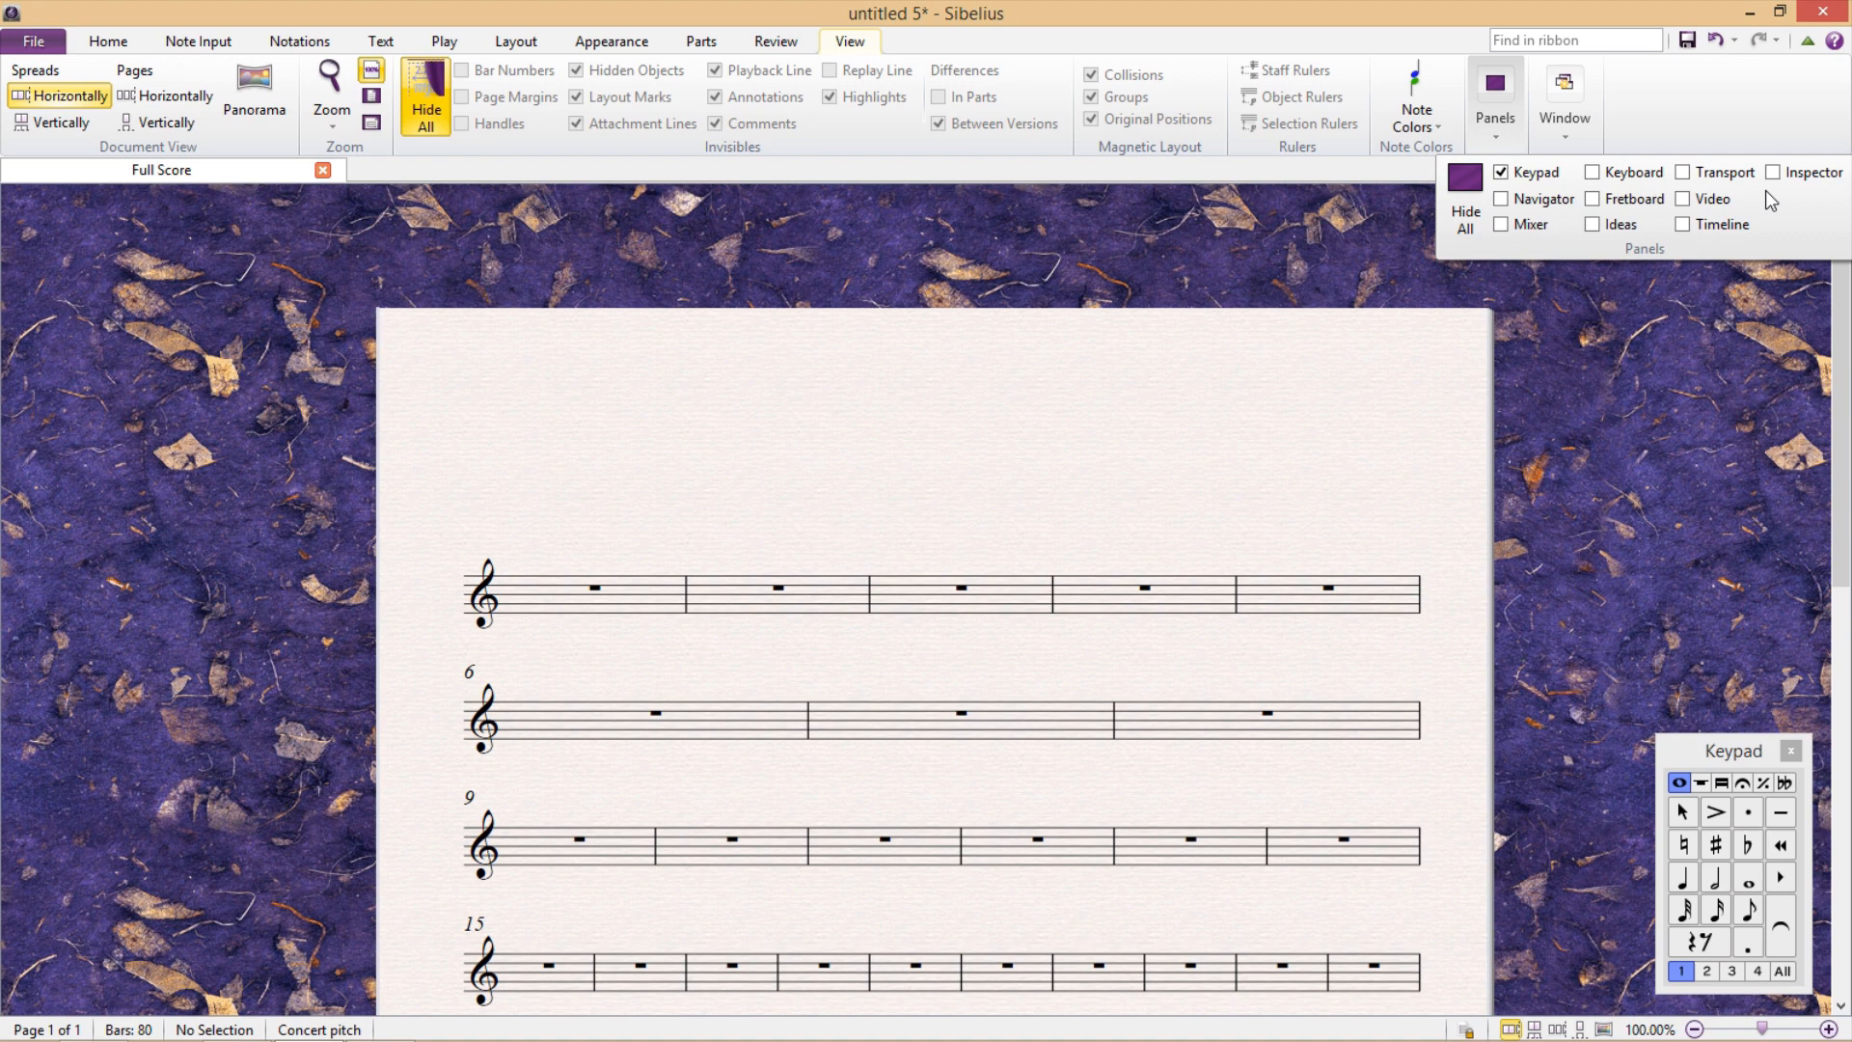
mouse_move(1778, 226)
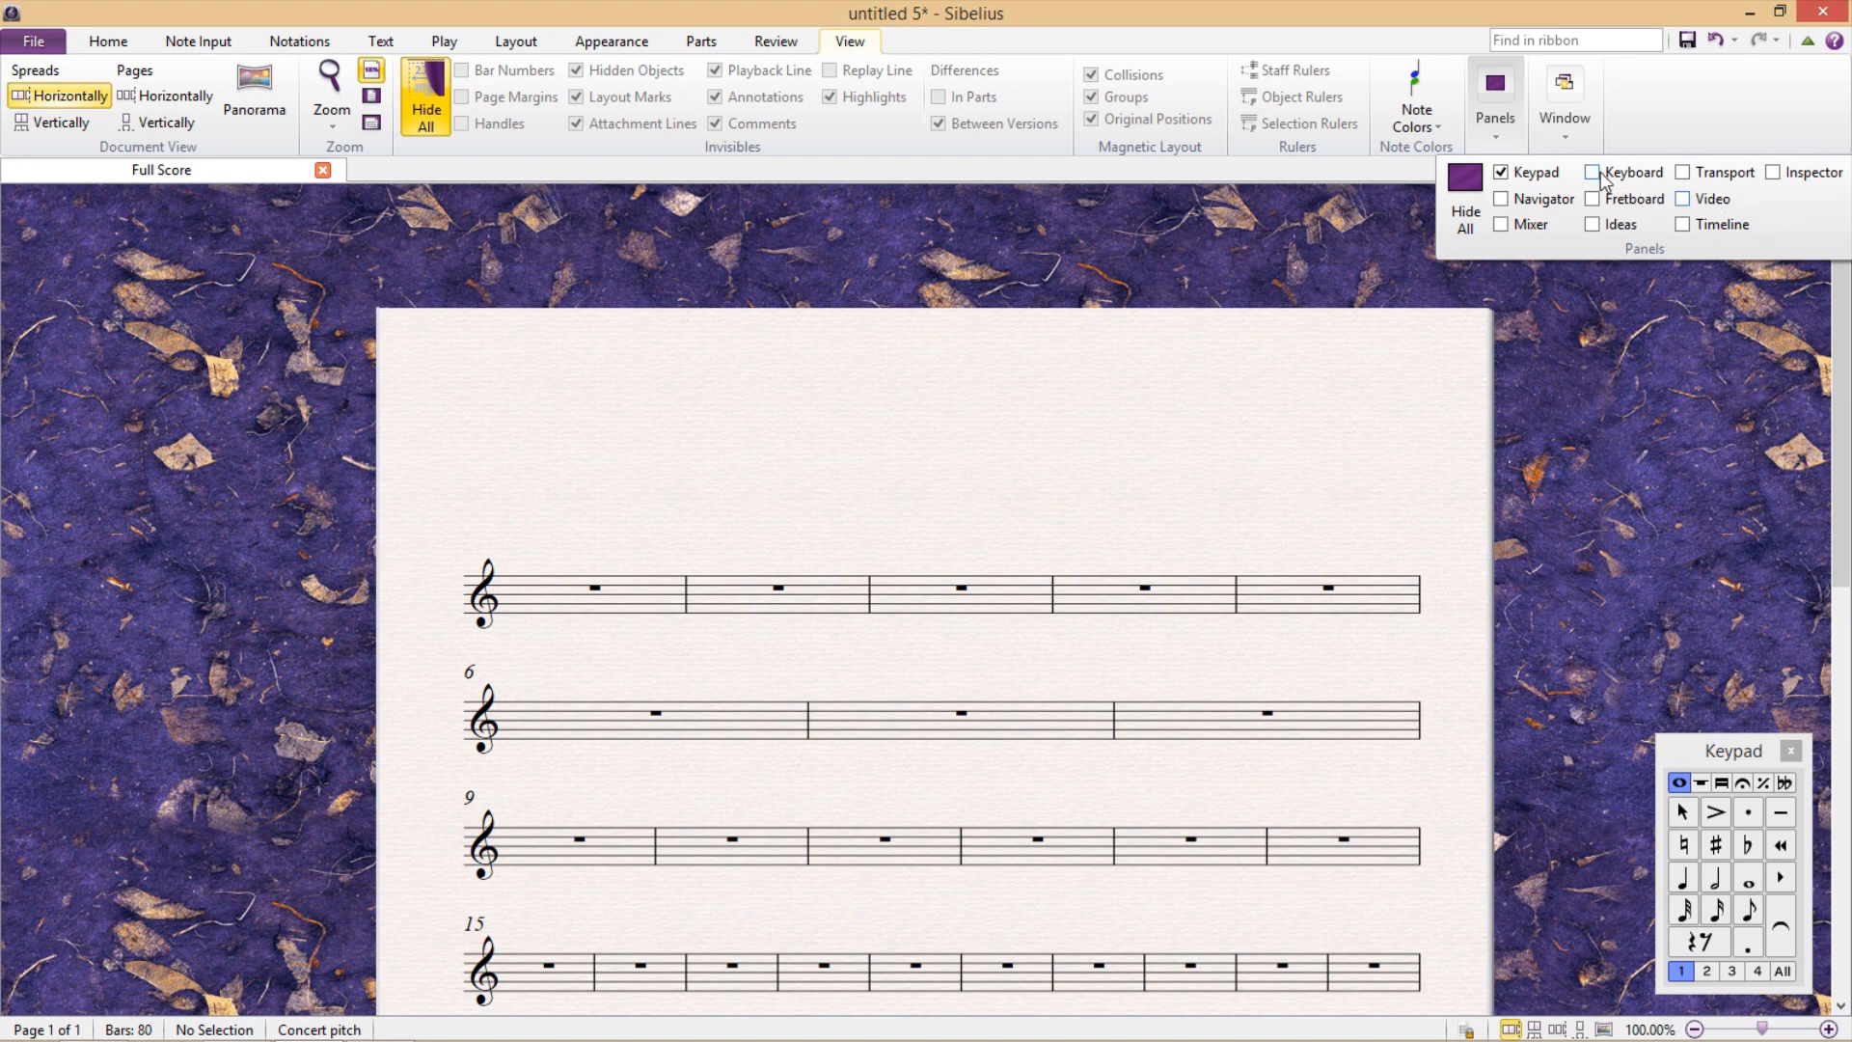
click(1683, 171)
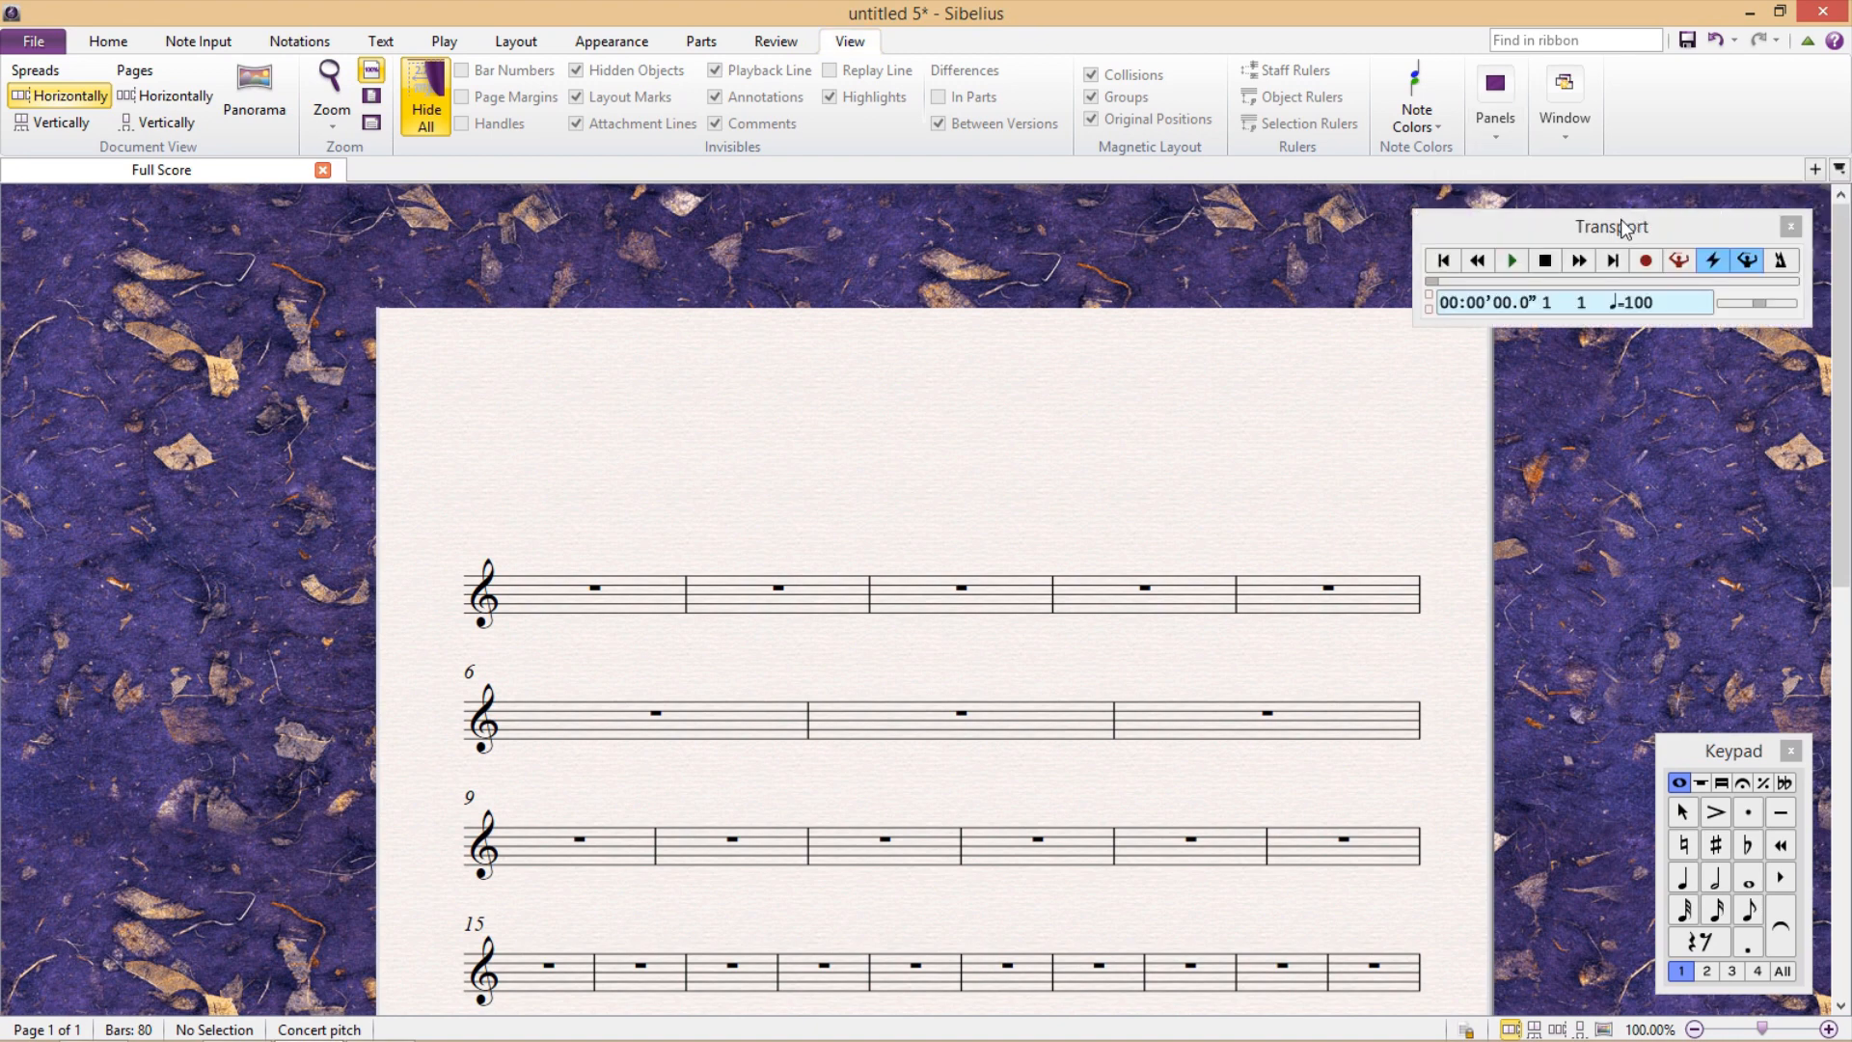
click(1493, 99)
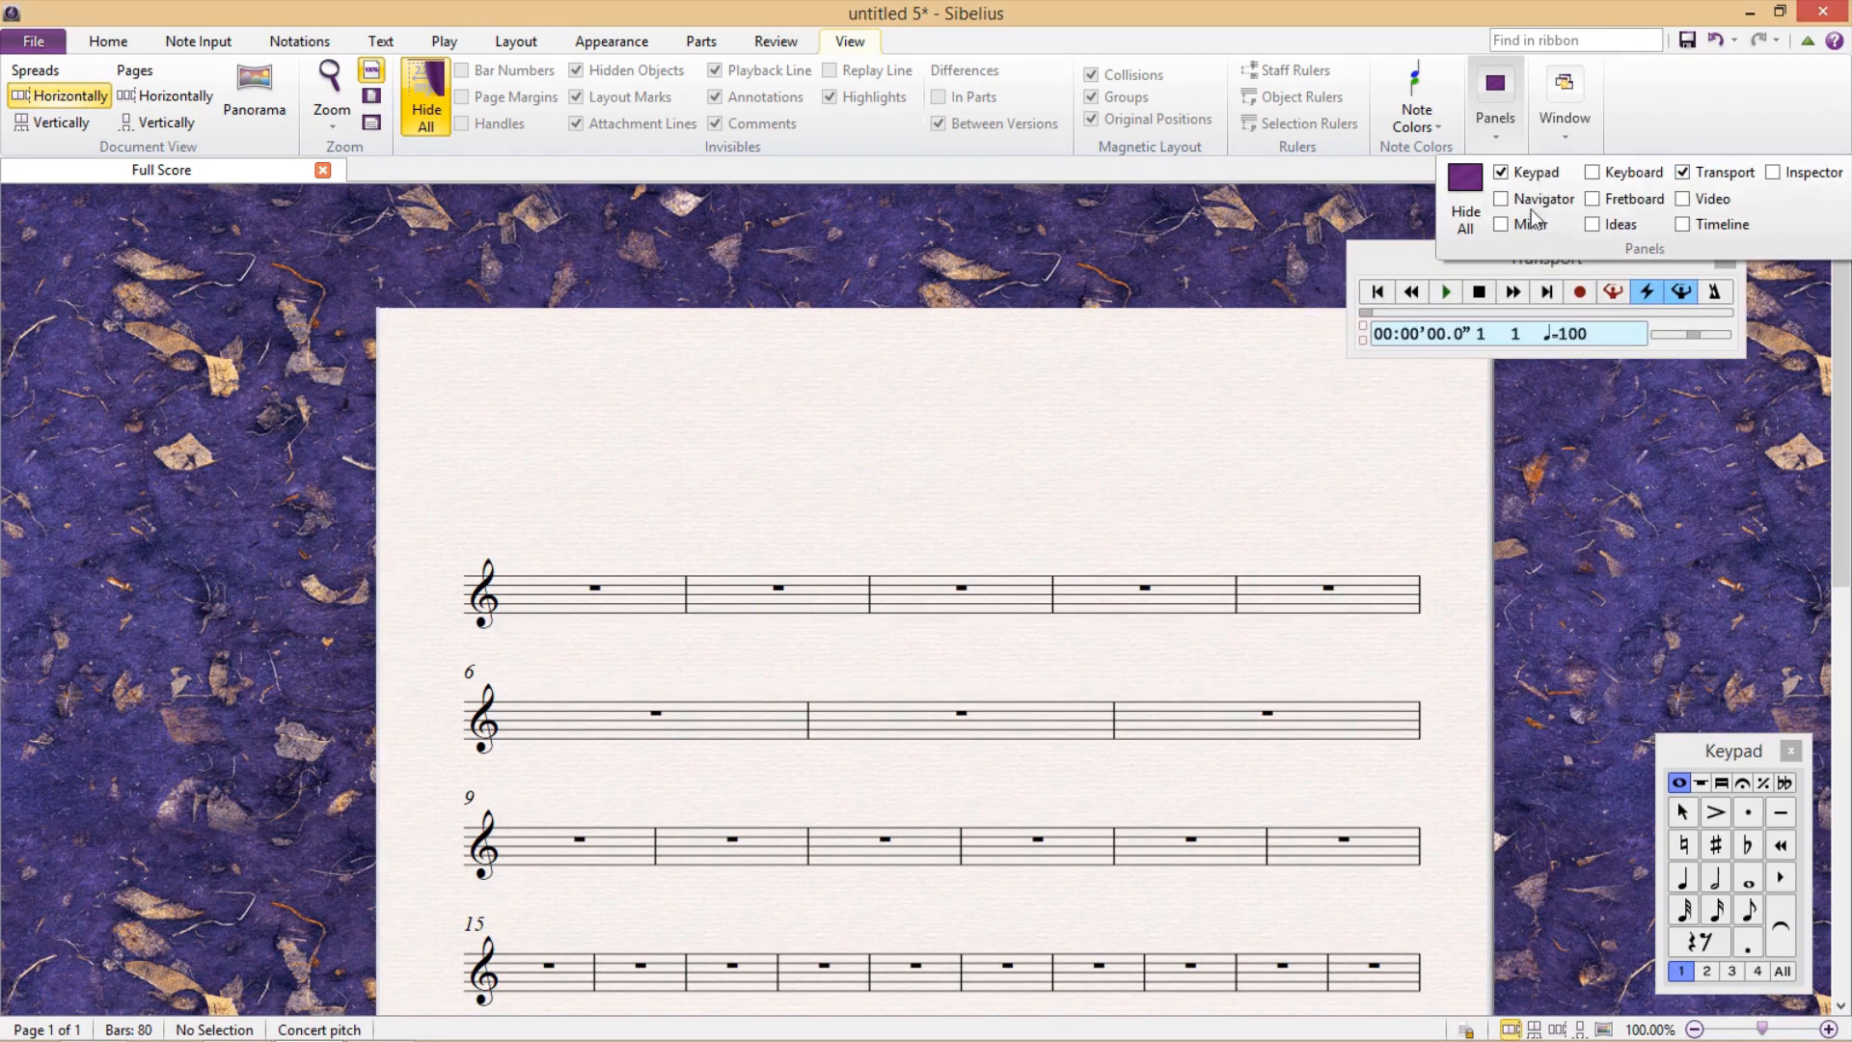
click(1528, 223)
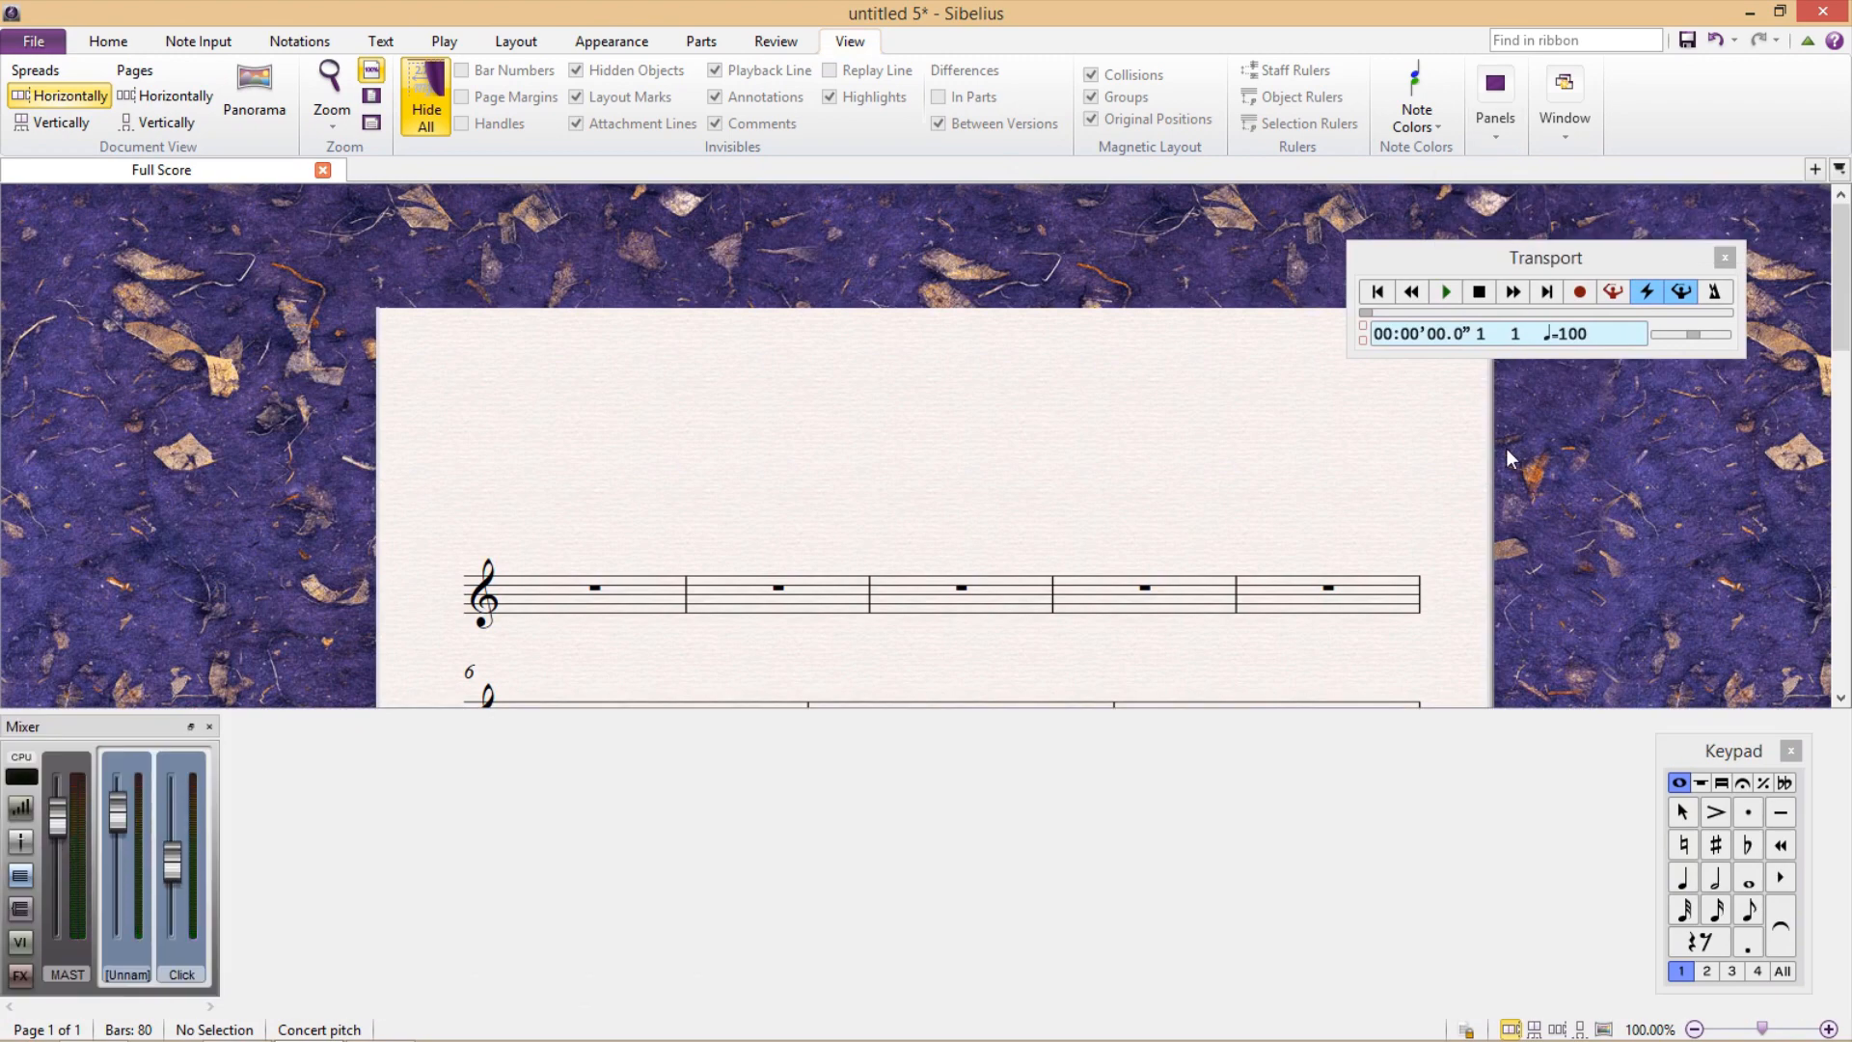
mouse_move(1383, 465)
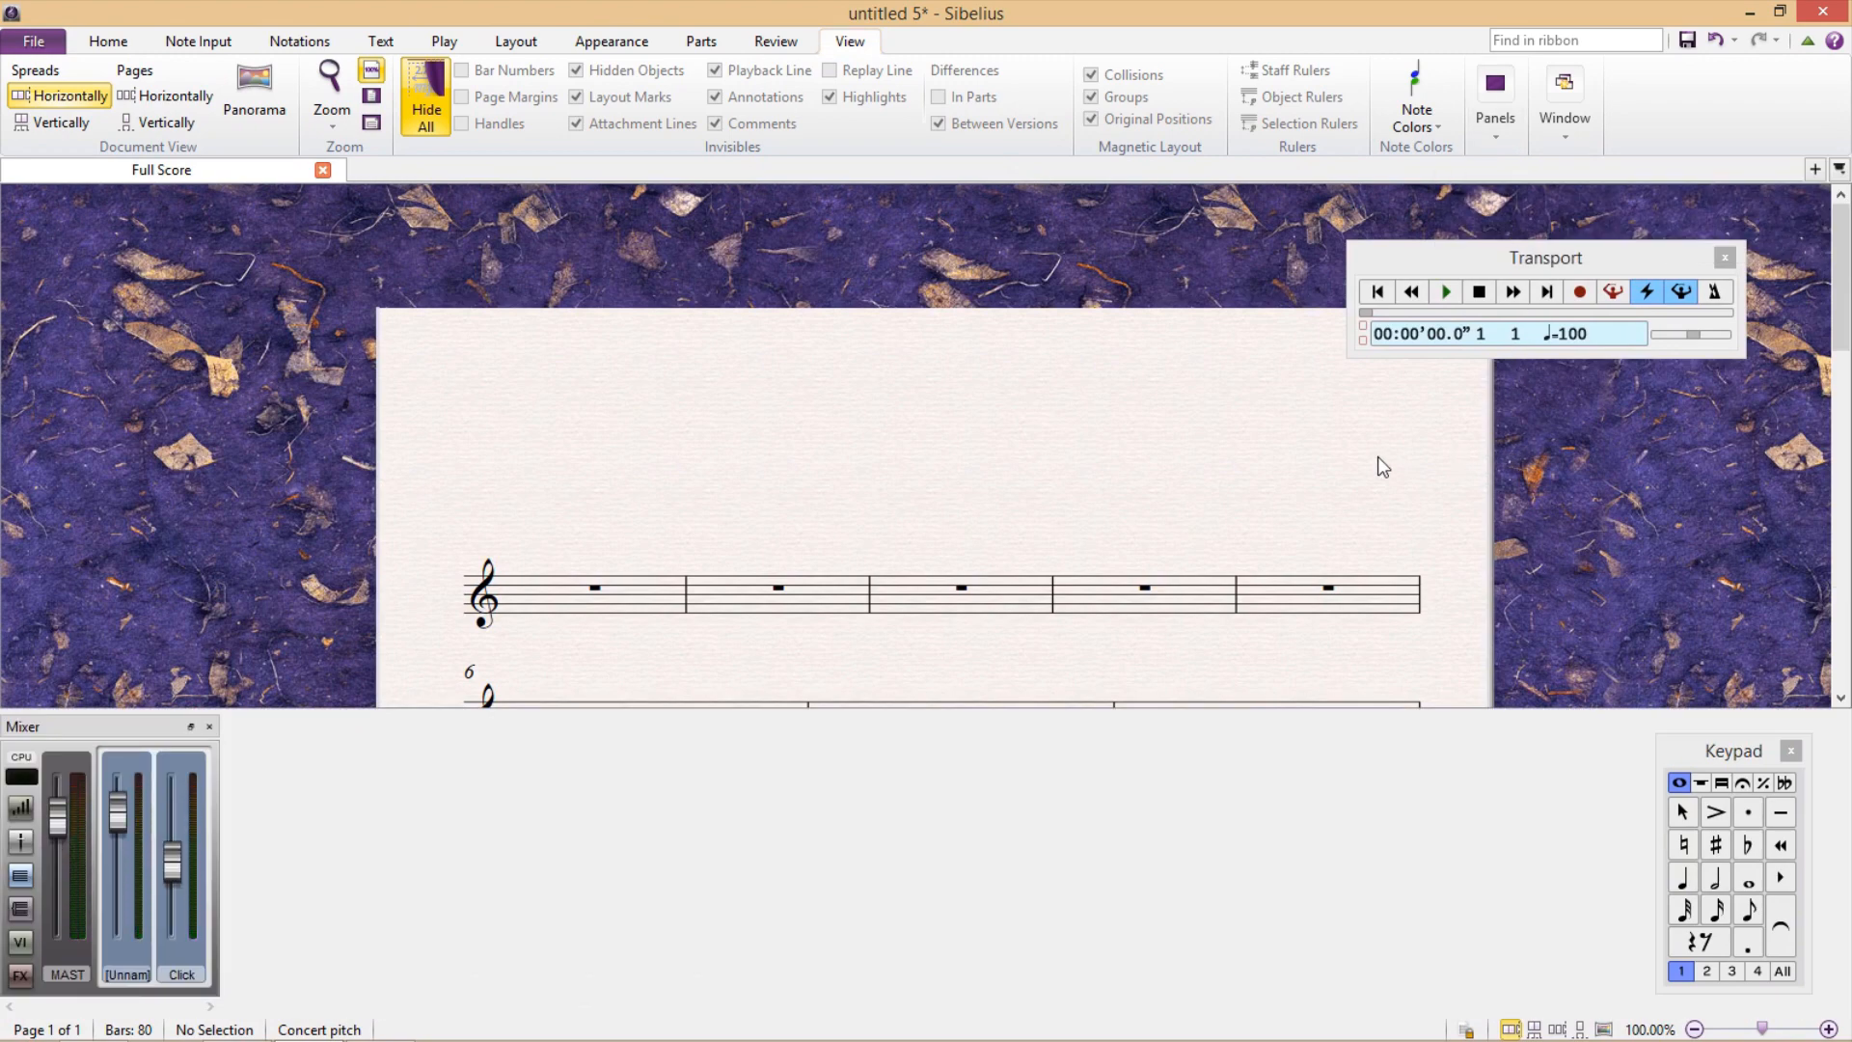
mouse_move(1370, 463)
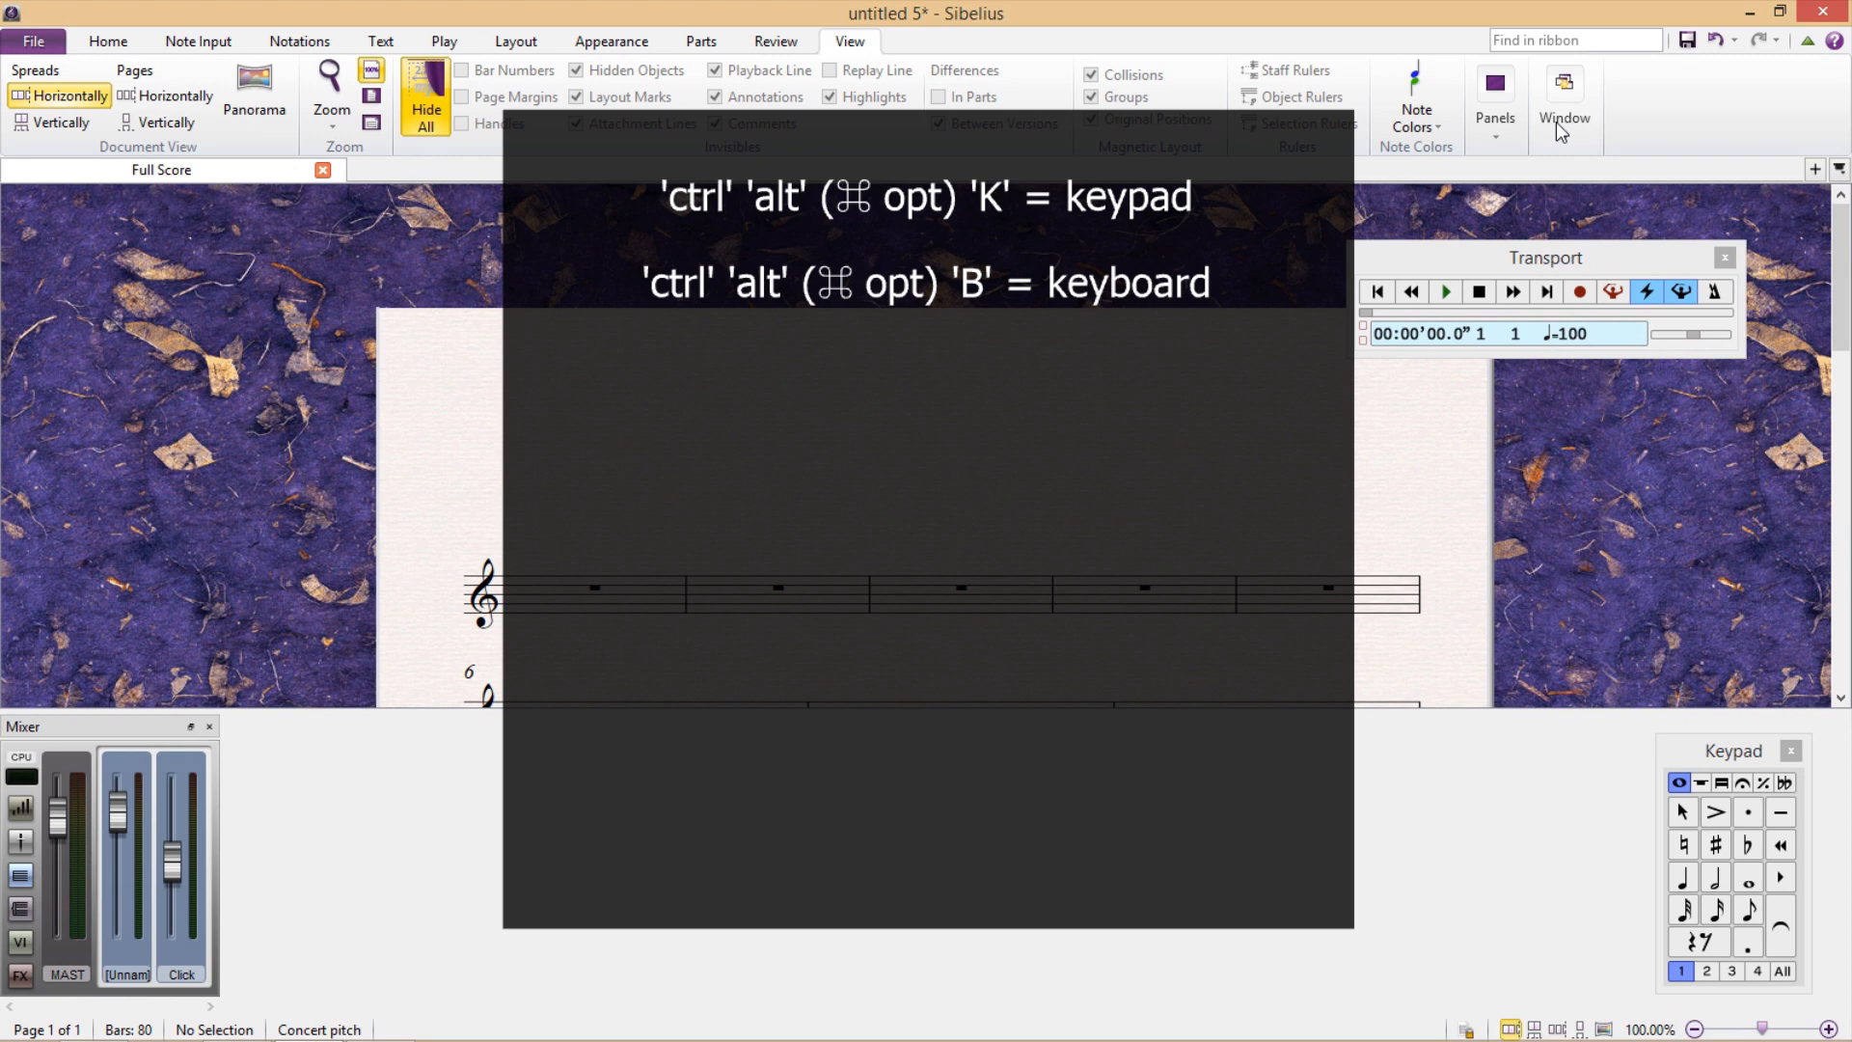
Step: Show the on-screen Keyboard panel from the View > Panels list
click(1562, 101)
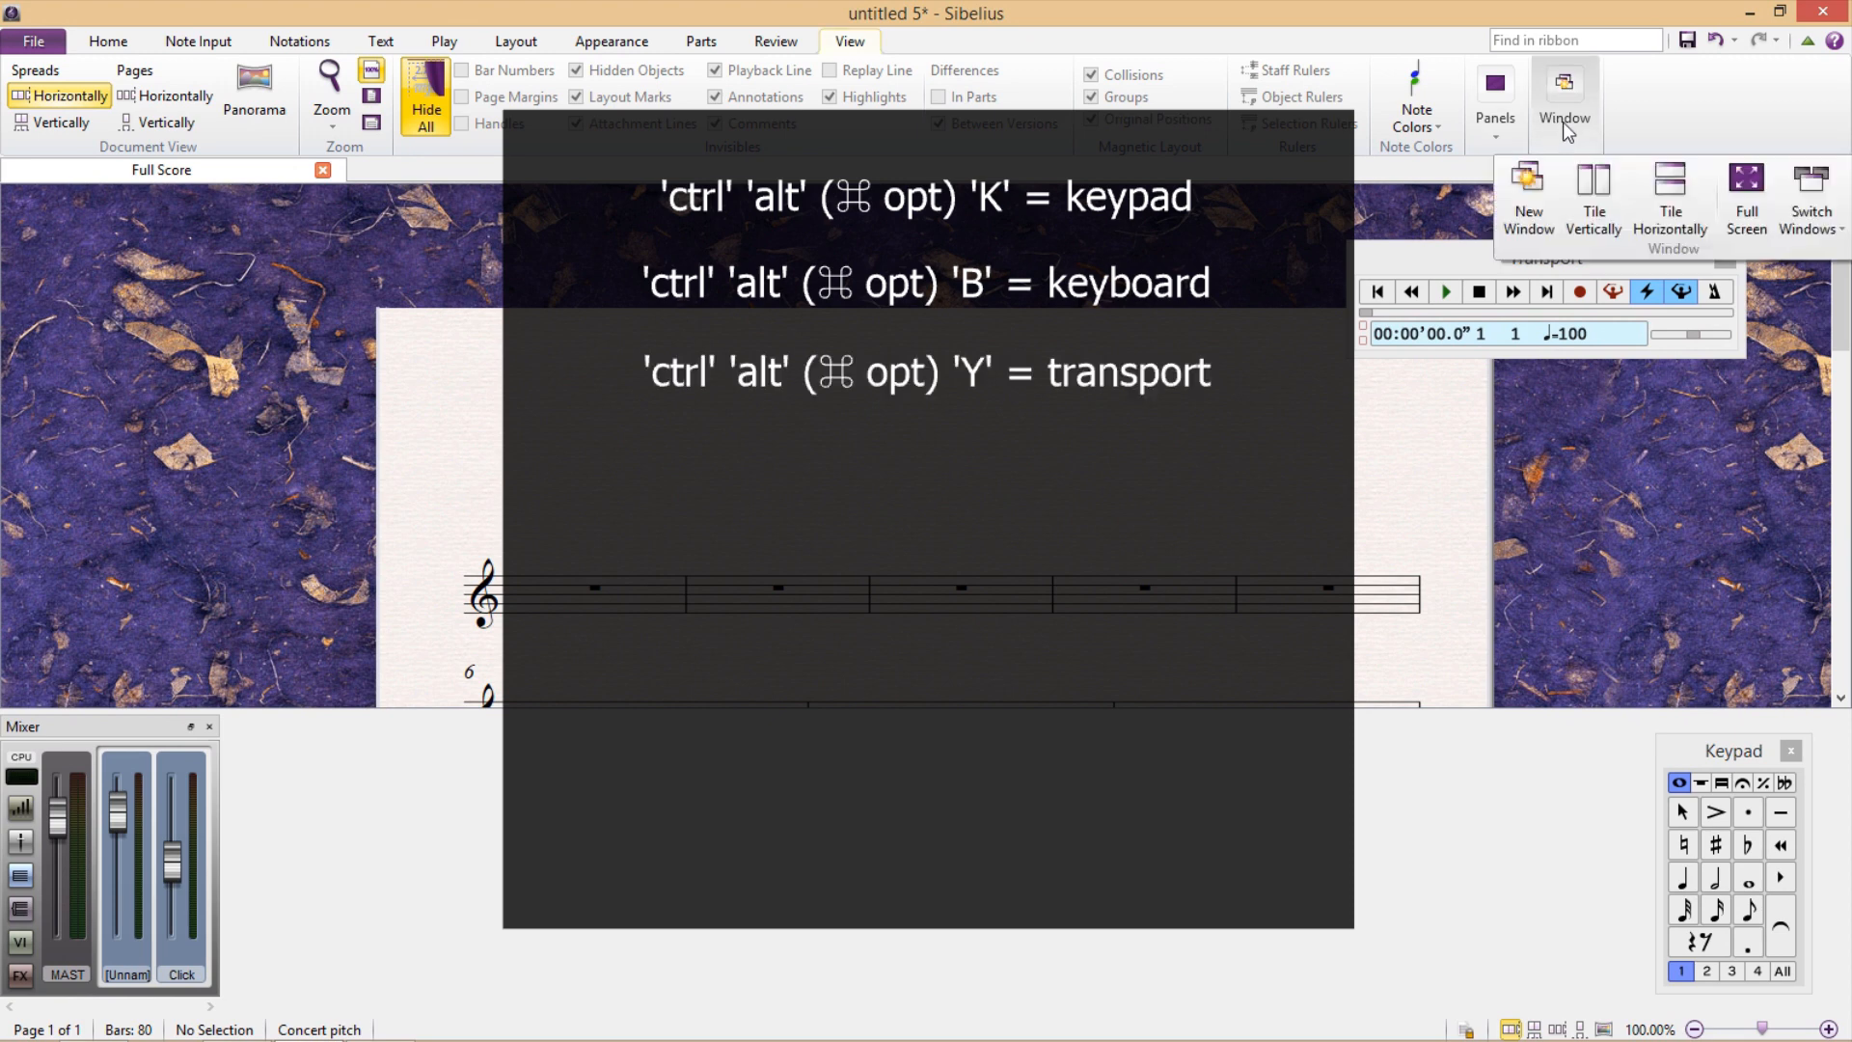
click(1495, 100)
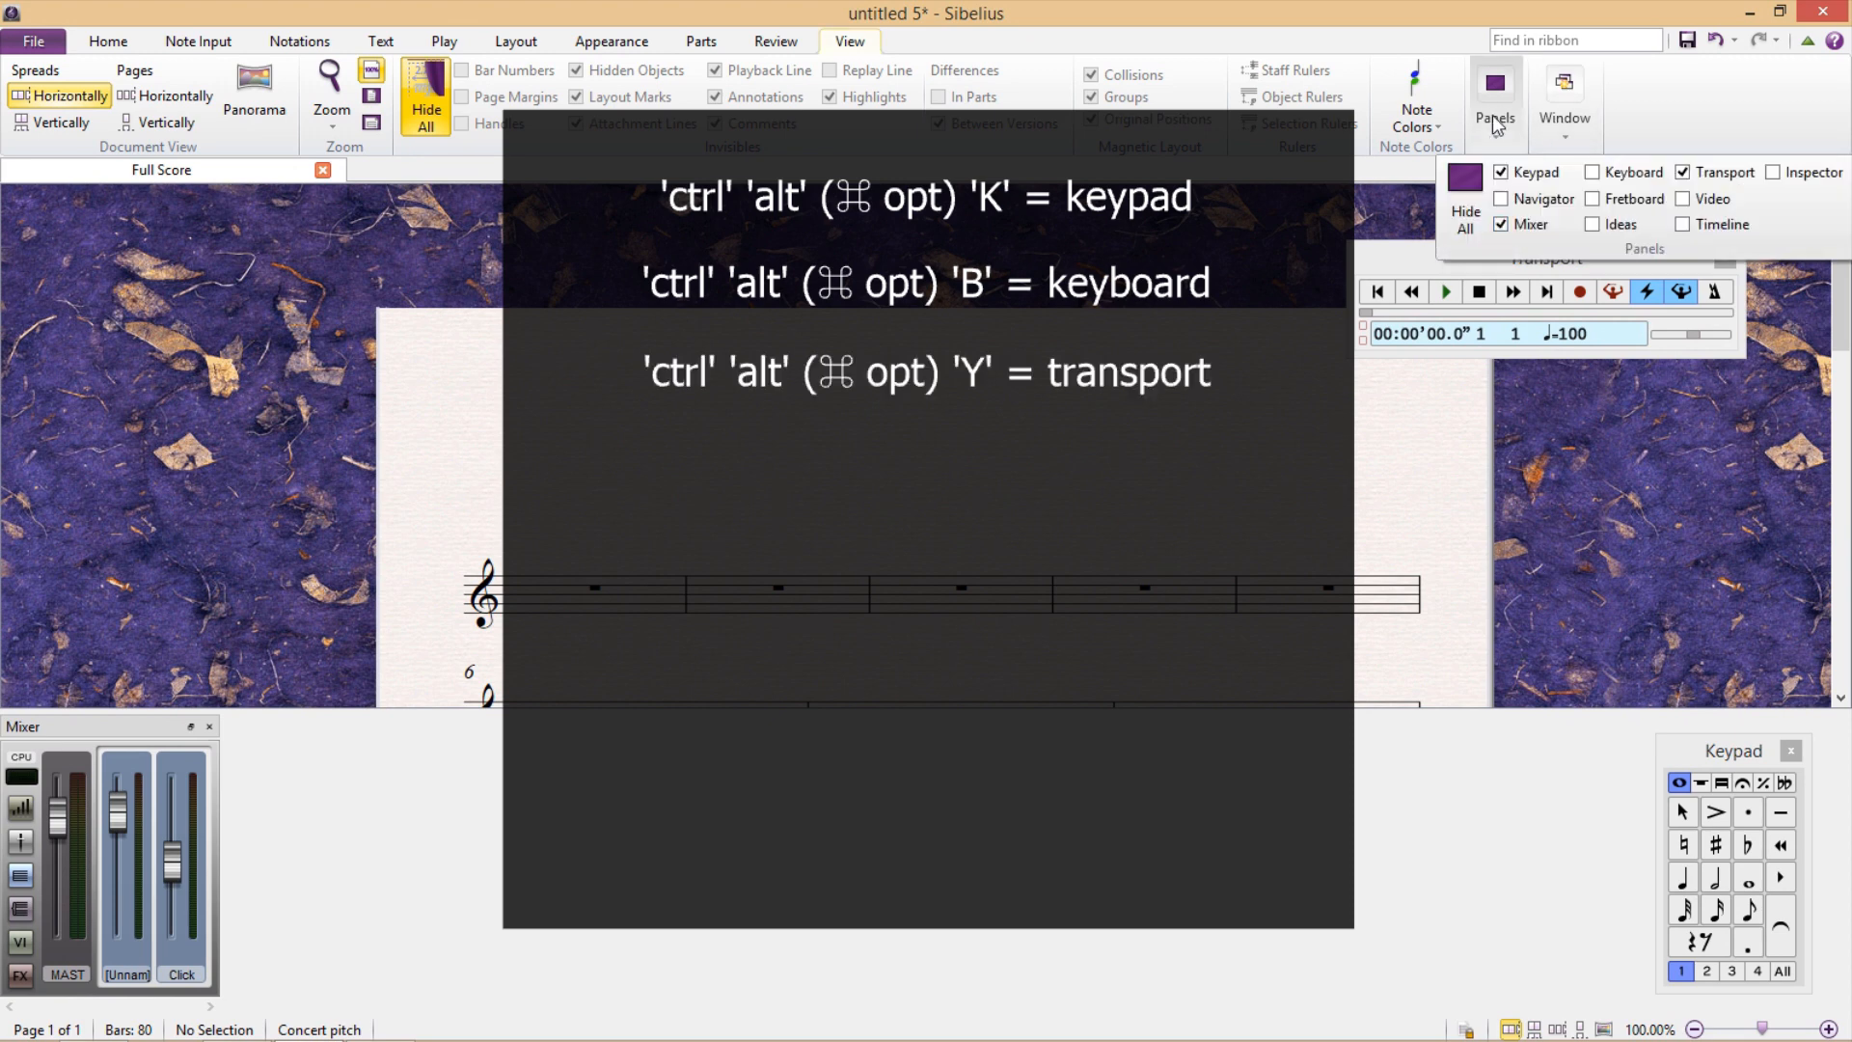
click(1593, 173)
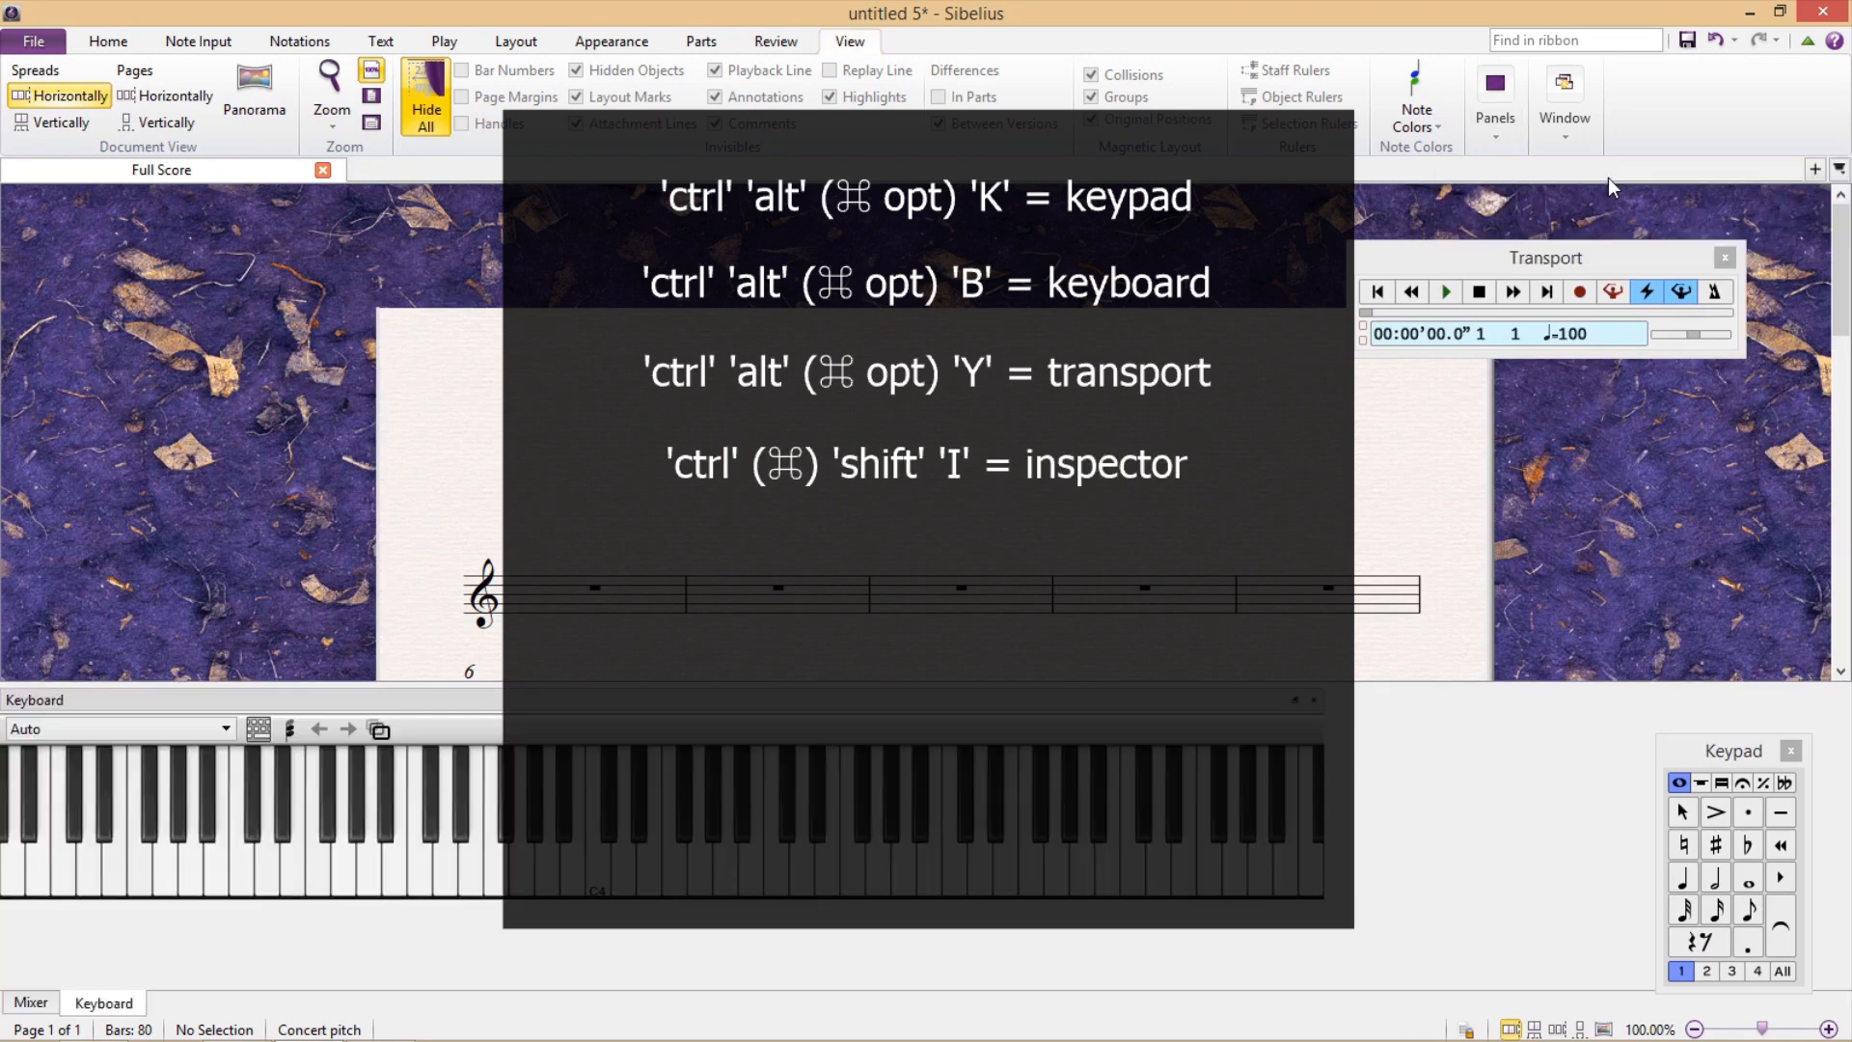
mouse_move(1436, 498)
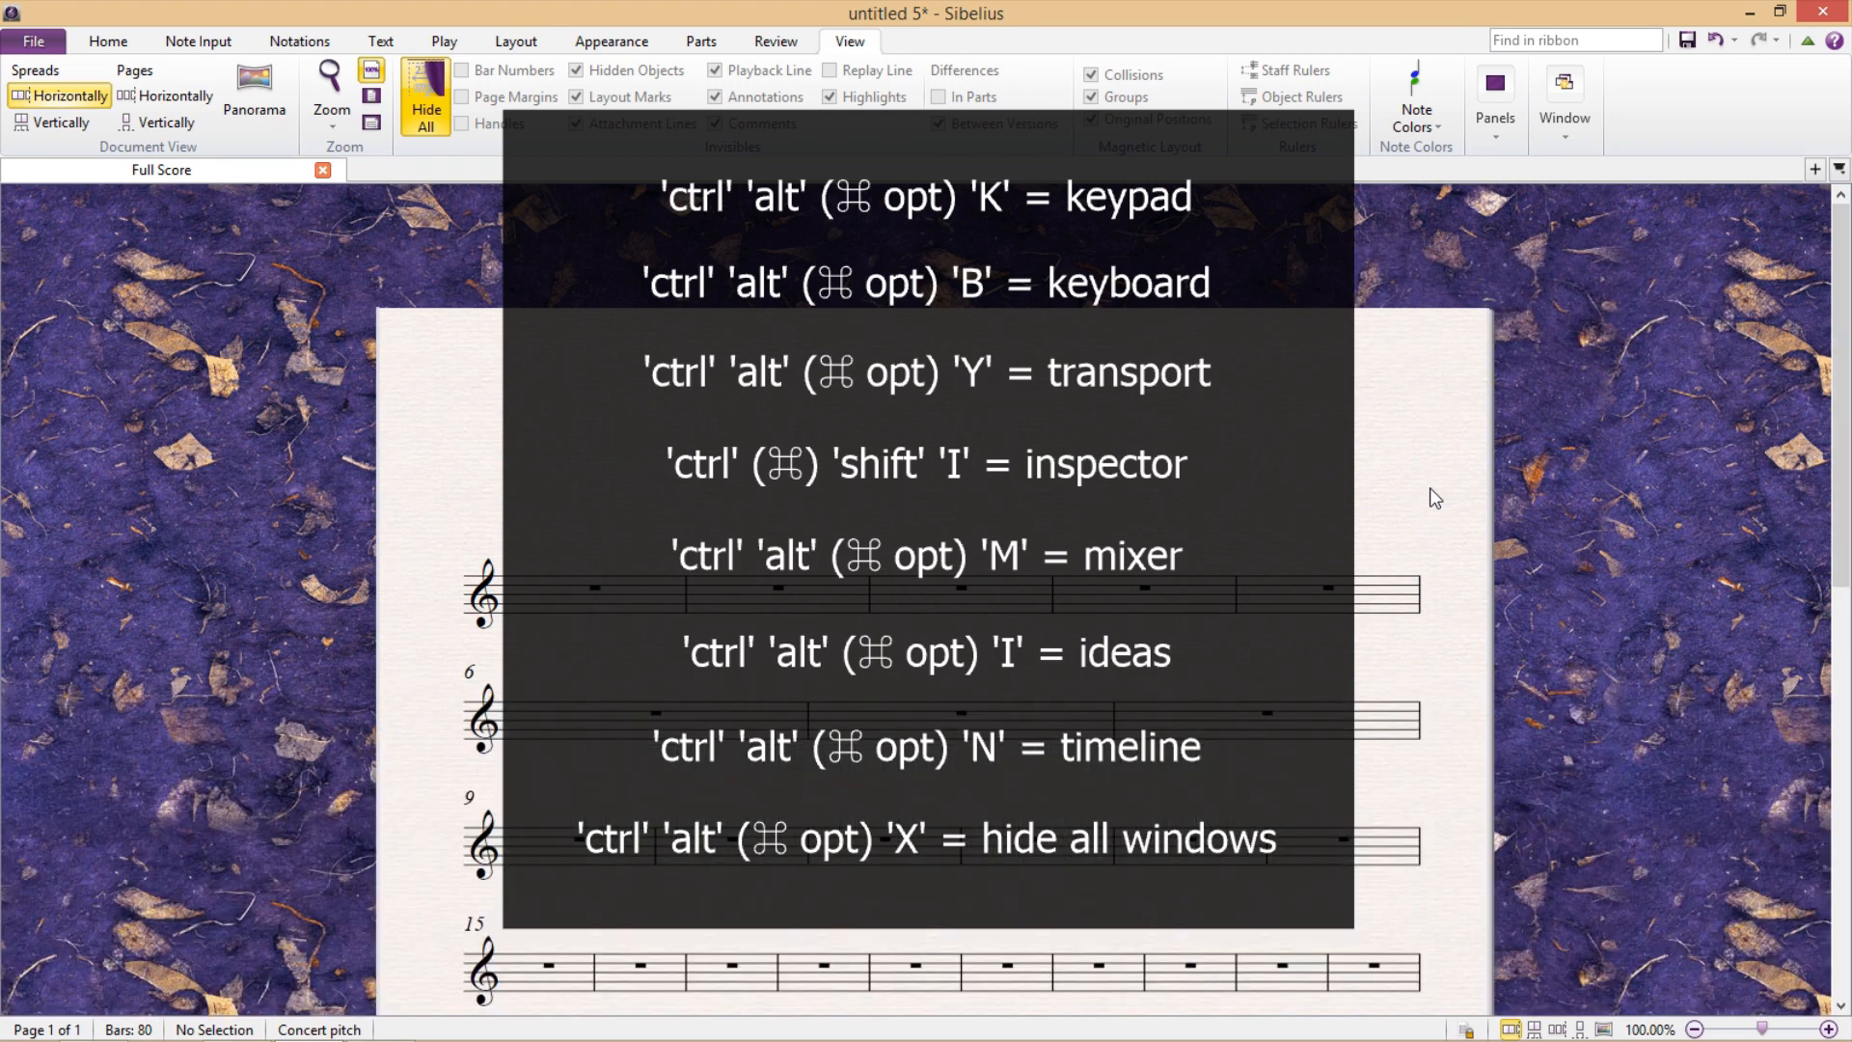
mouse_move(1423, 418)
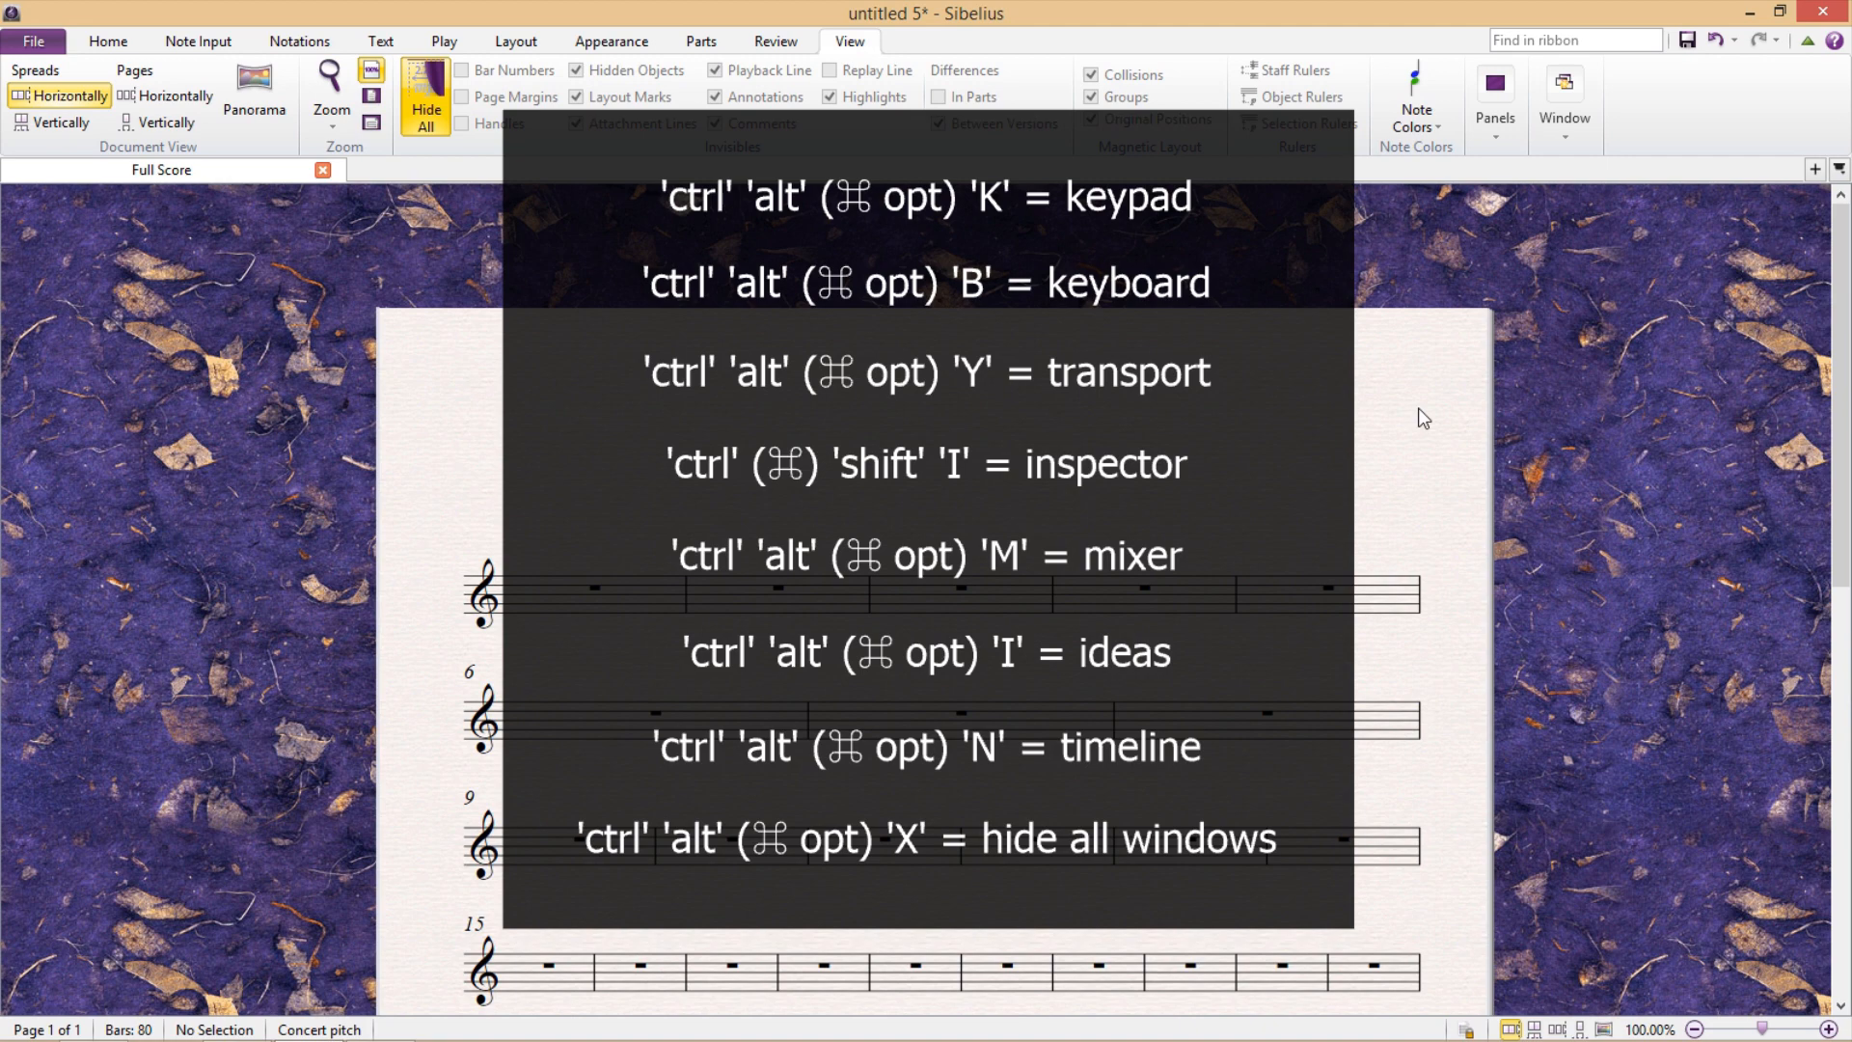
mouse_move(1357, 420)
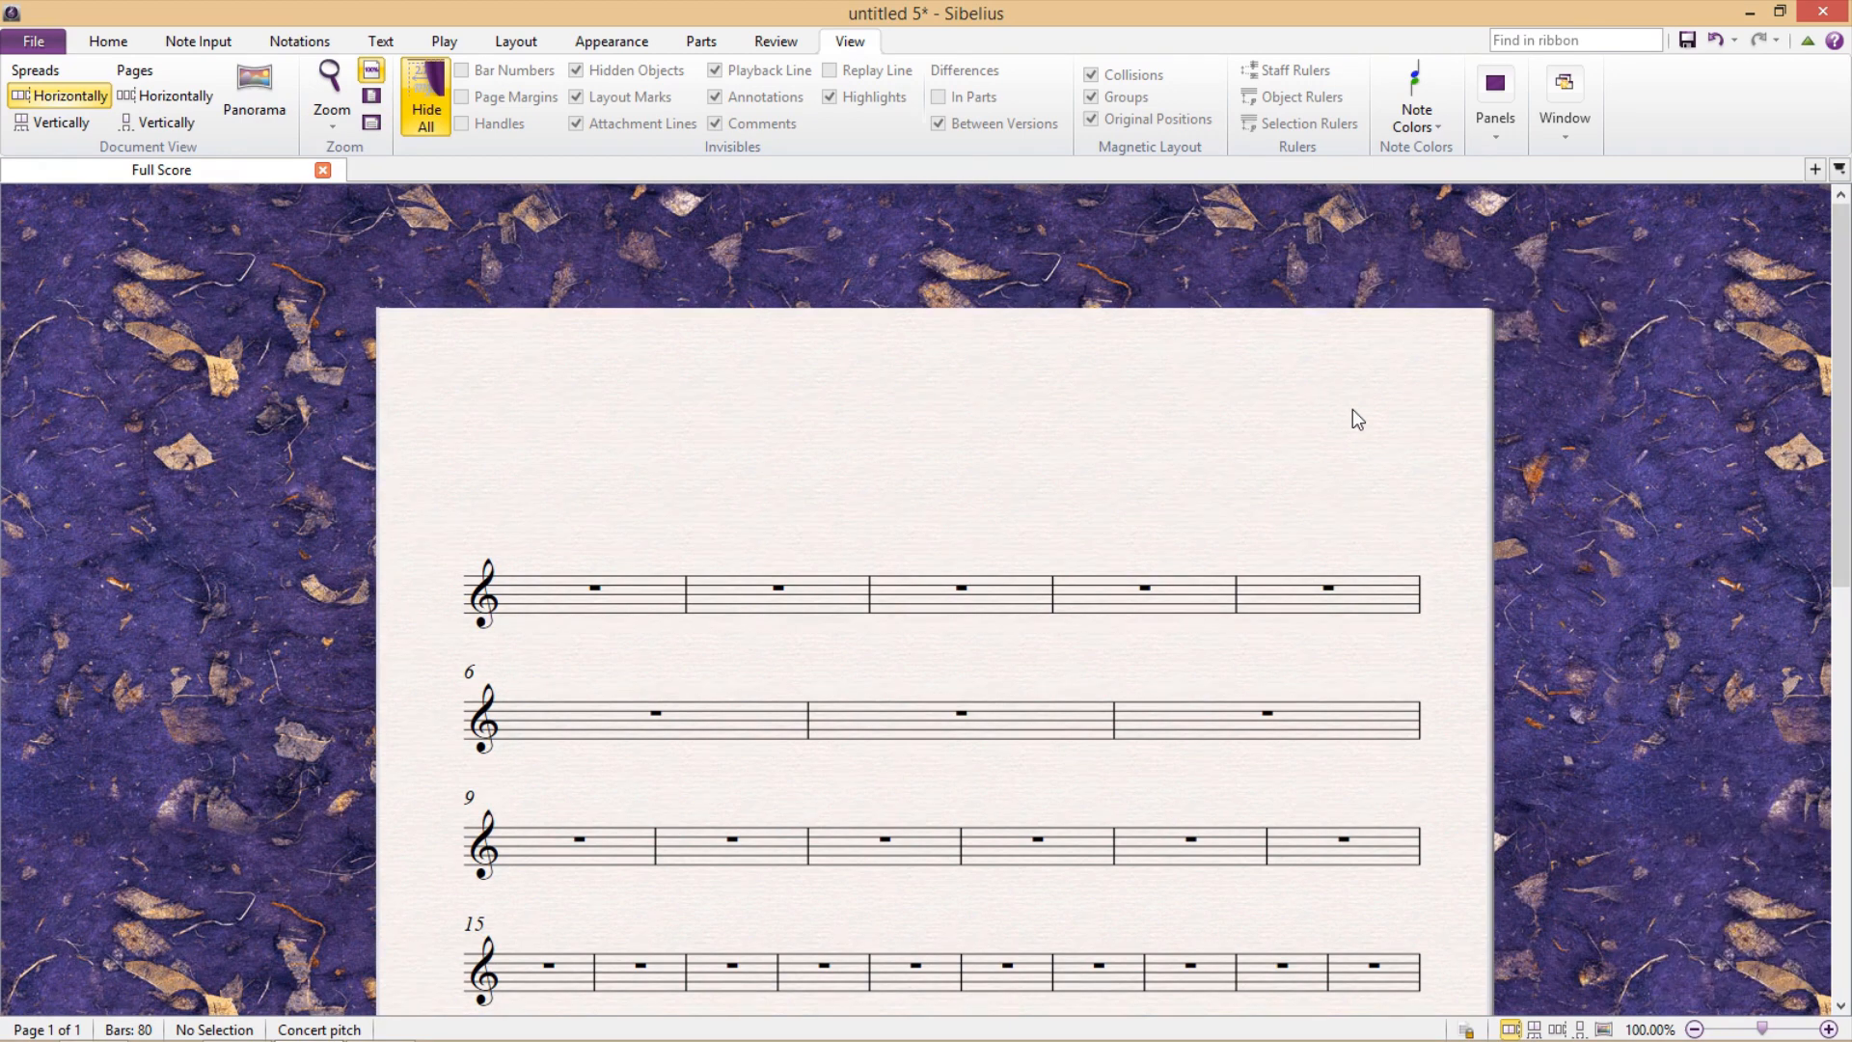
mouse_move(1142, 542)
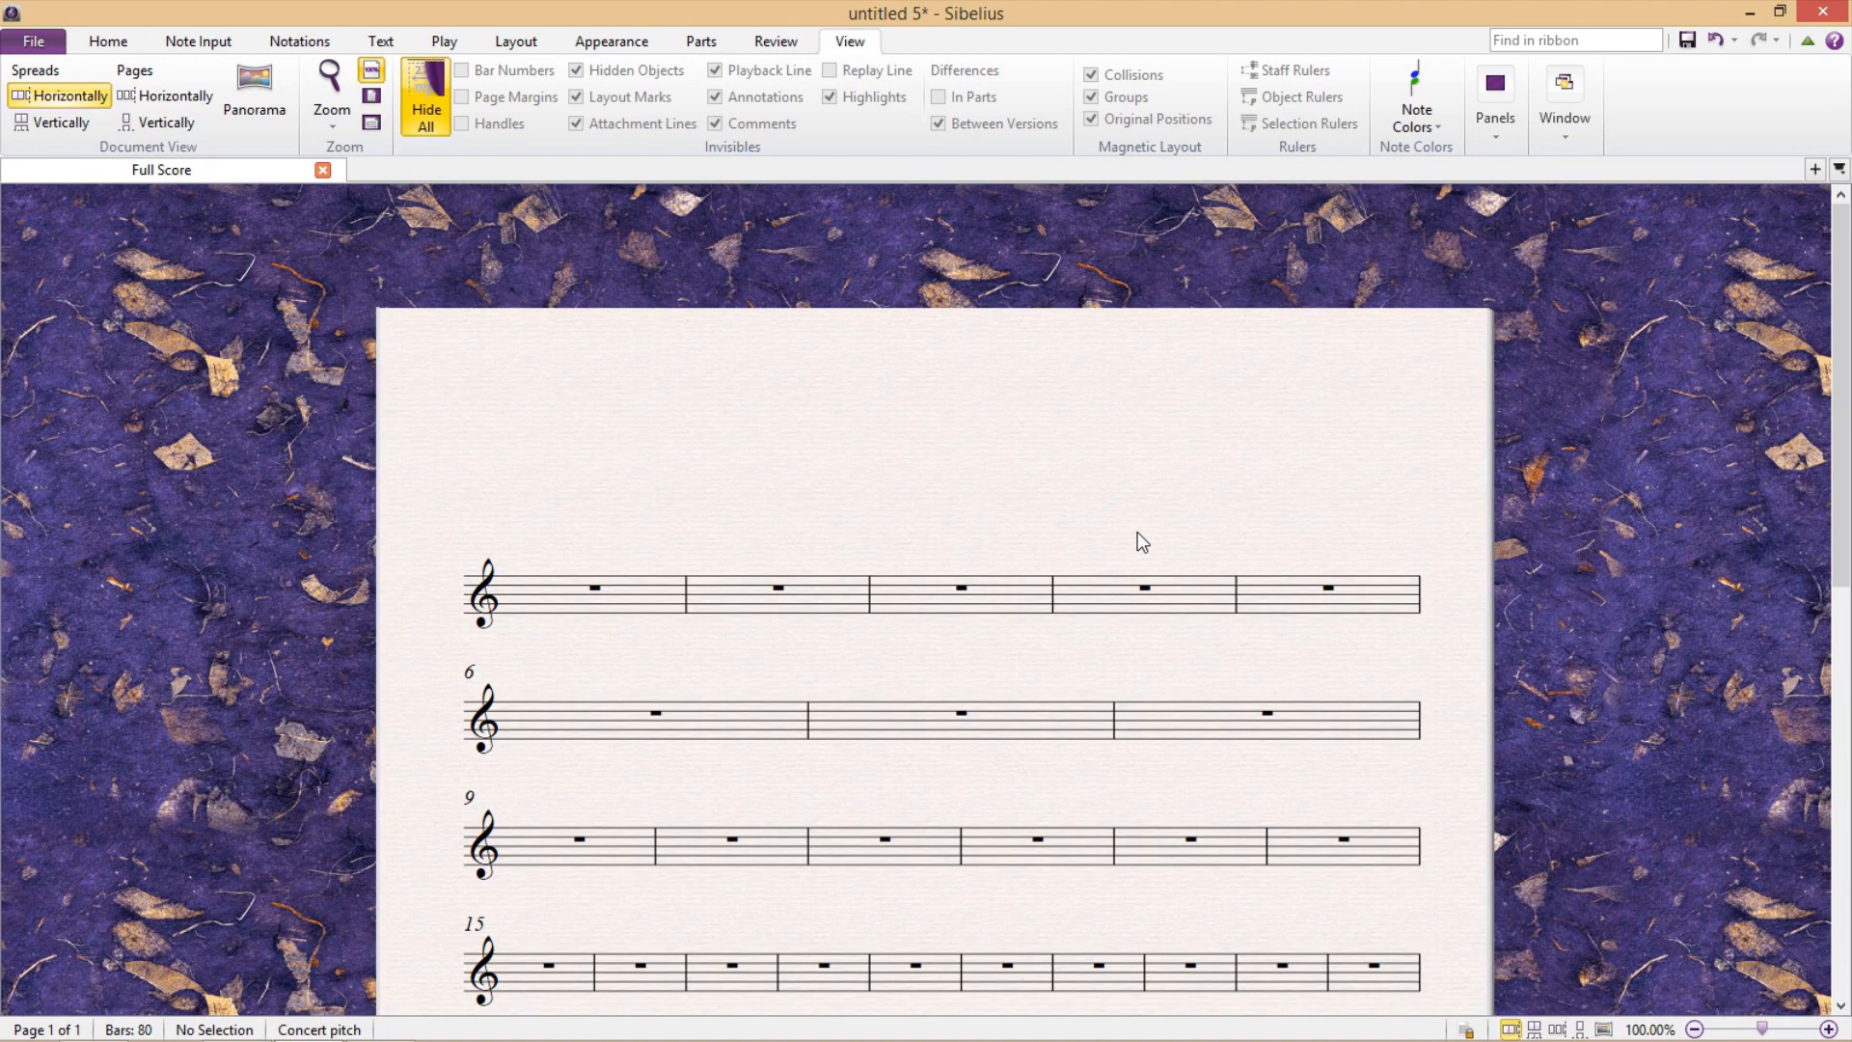
mouse_move(1168, 485)
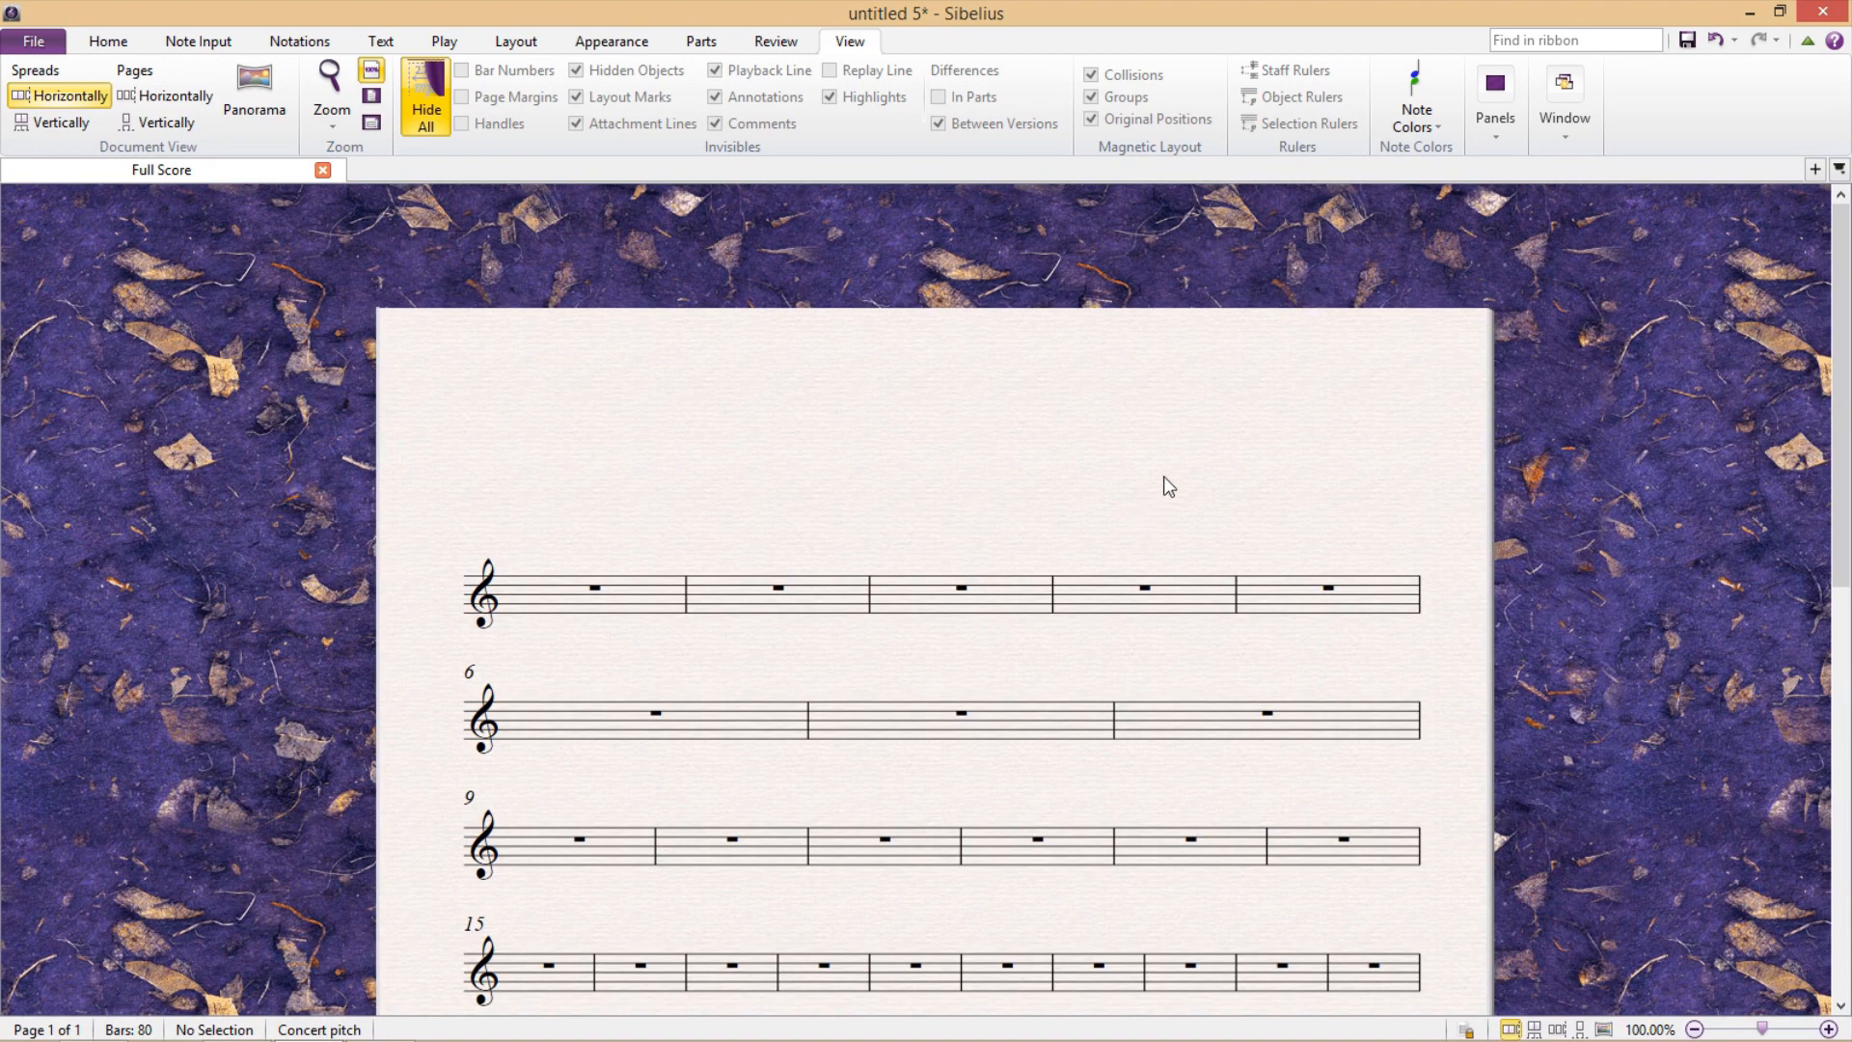
mouse_move(1691, 230)
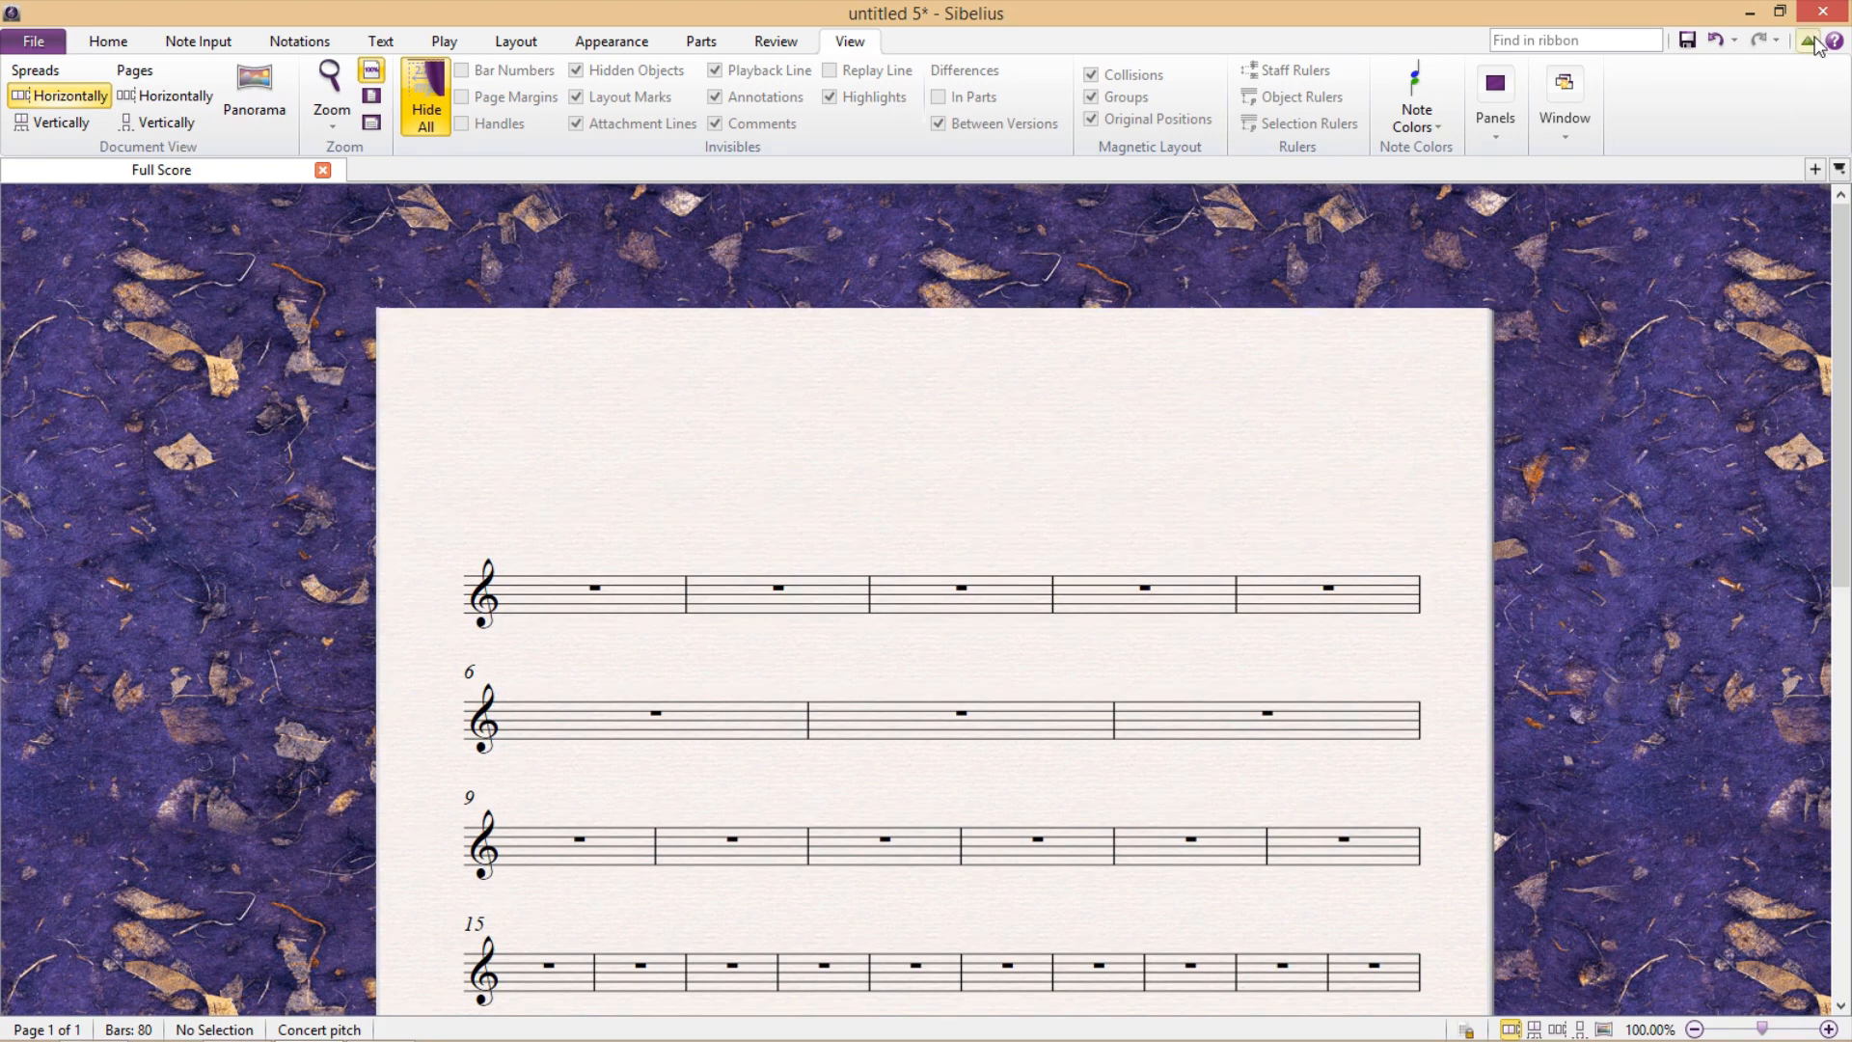
mouse_move(1819, 41)
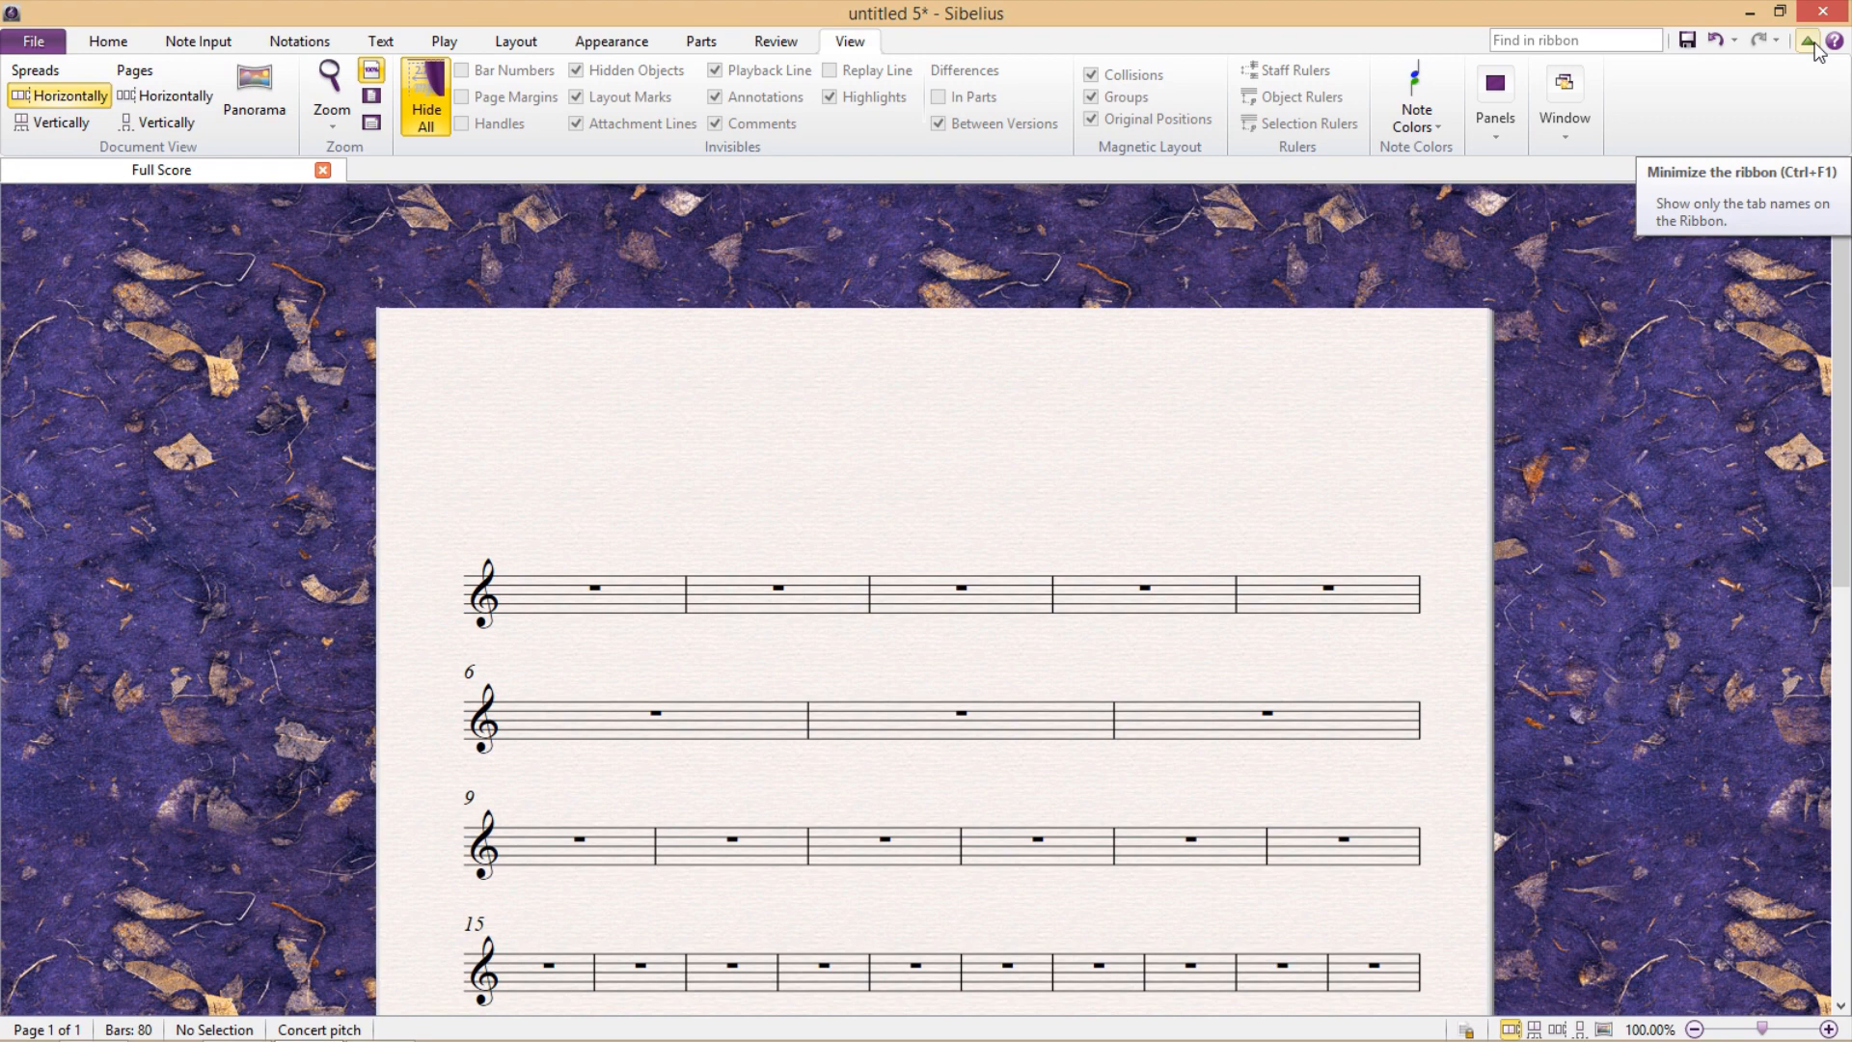
Step: Collapse the ribbon to tab names only with the top-right minimize arrow
click(1817, 38)
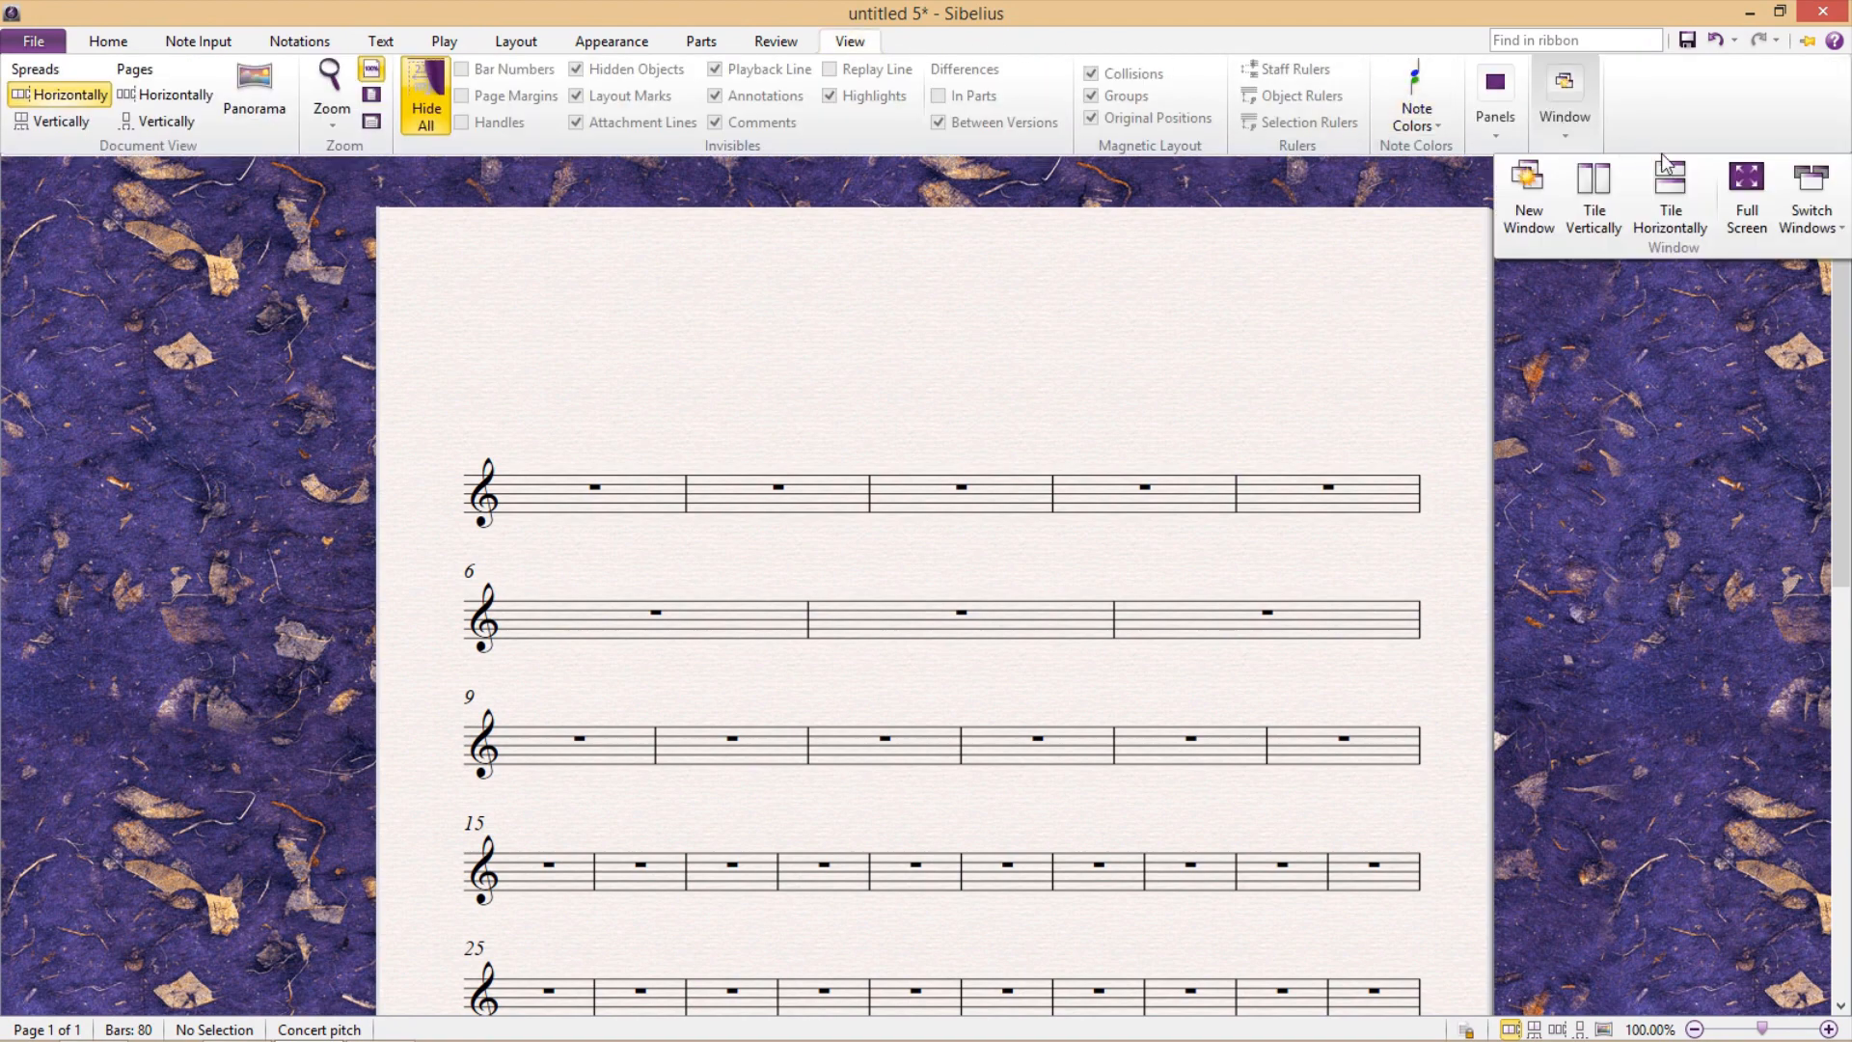
mouse_move(1746, 189)
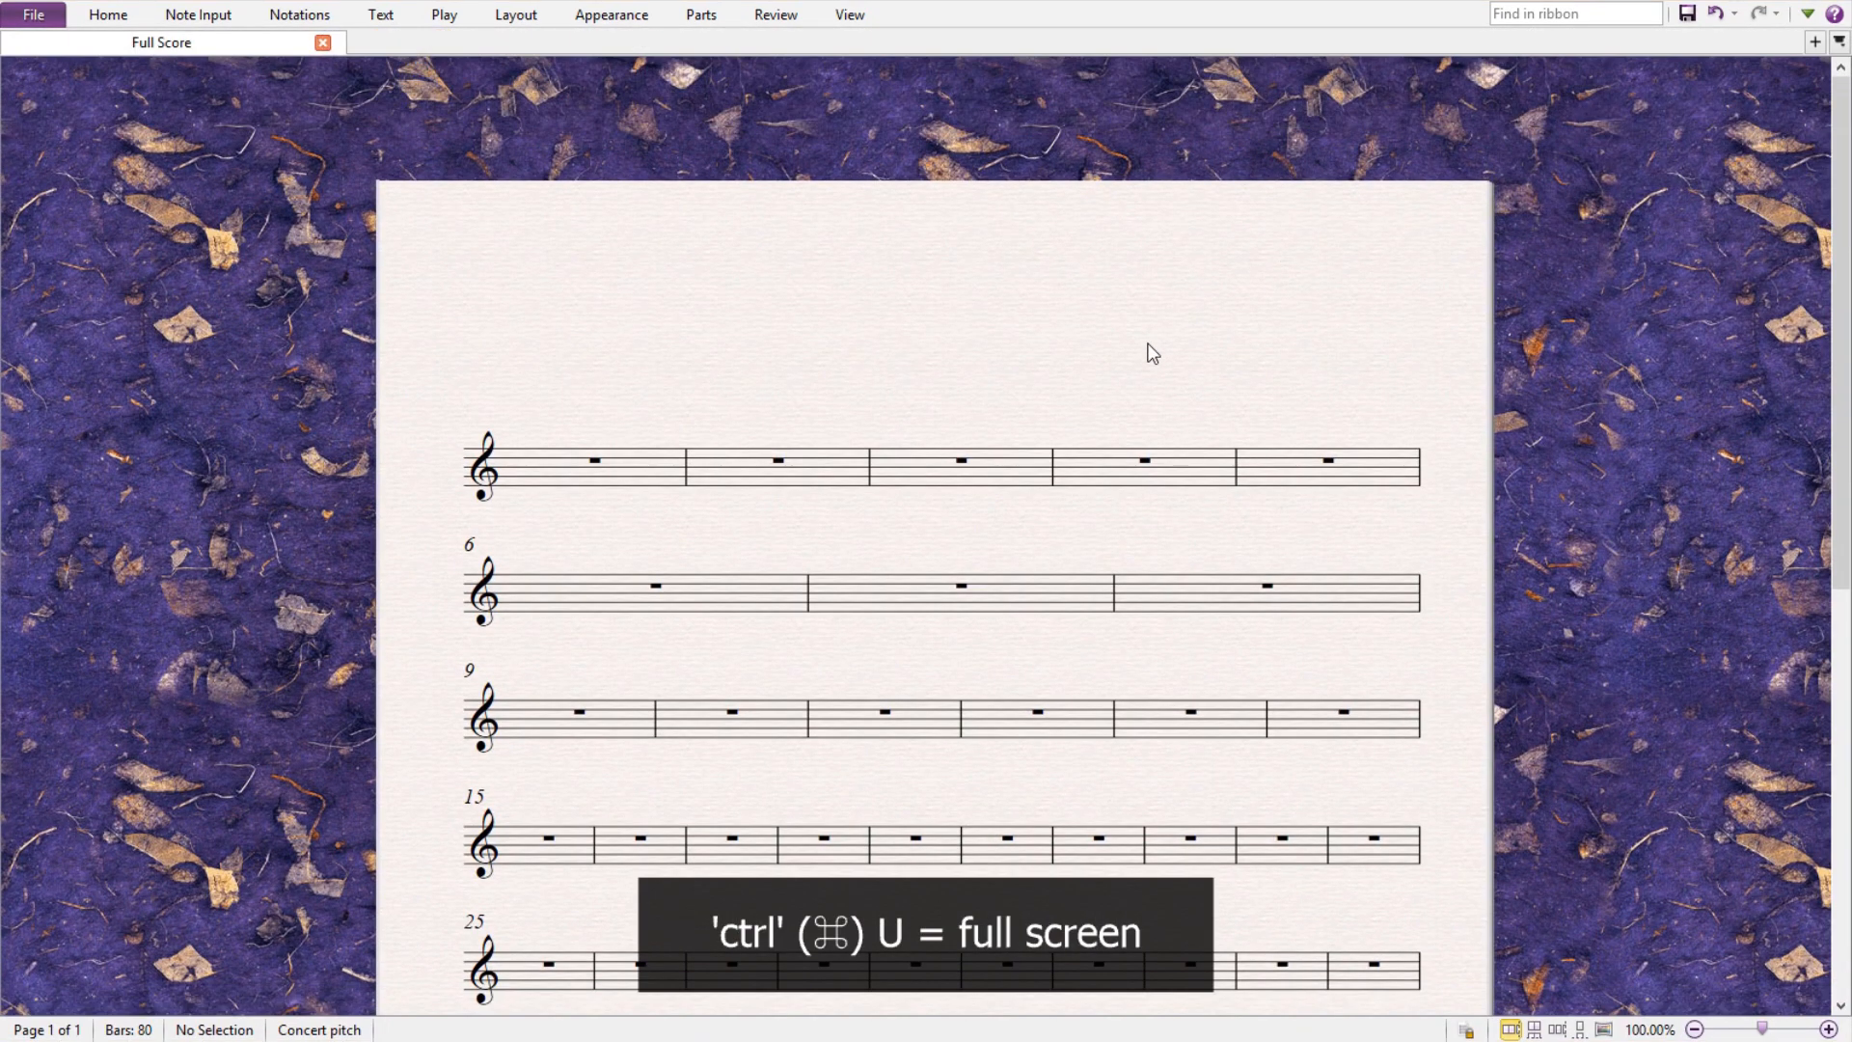
mouse_move(1131, 399)
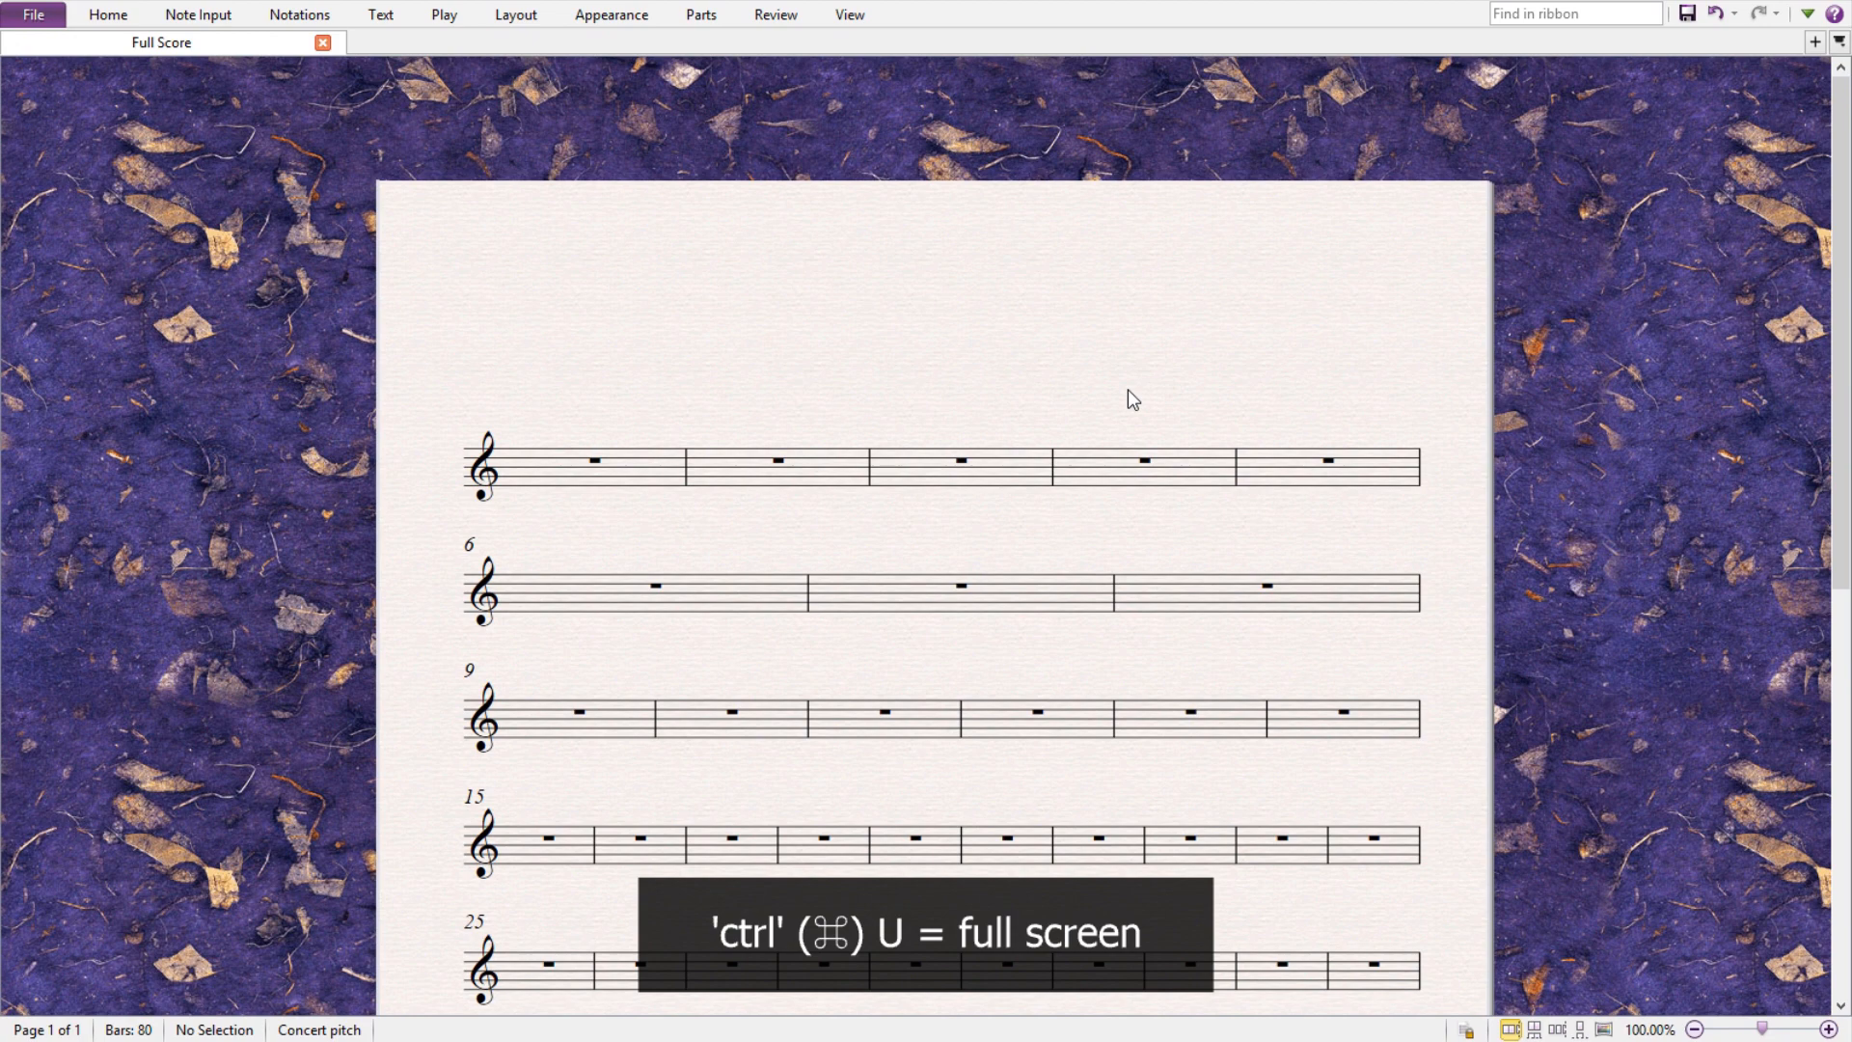